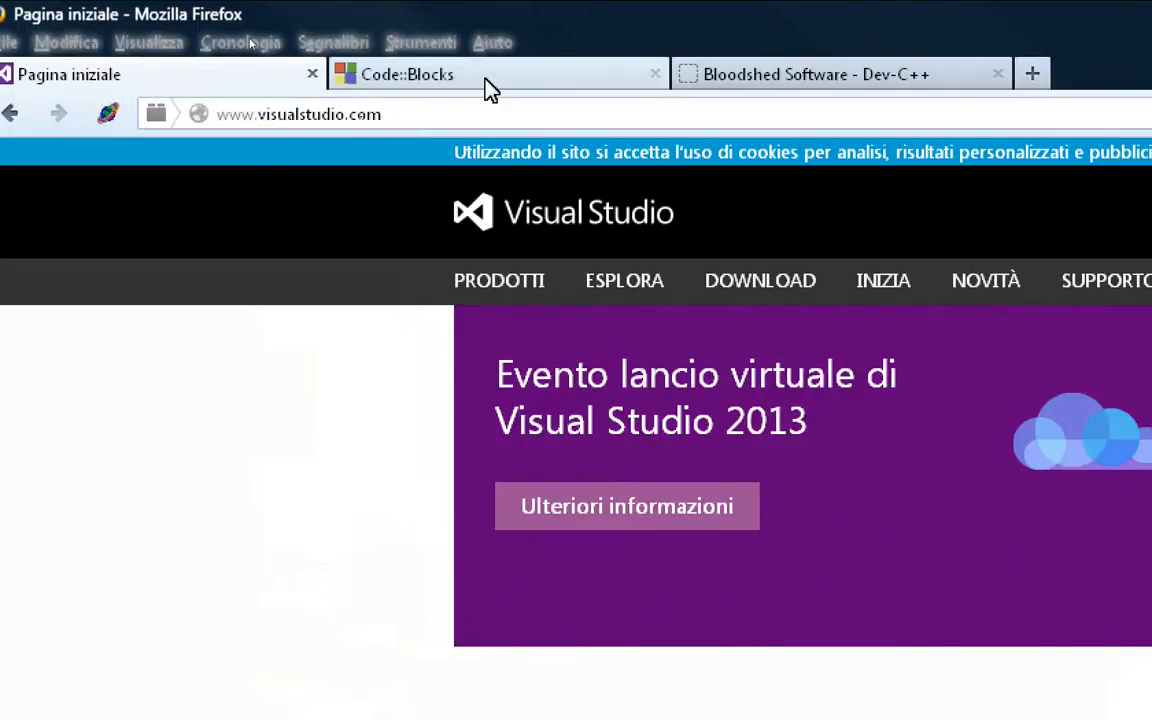
Step: Look over the Code::Blocks site in Firefox, then switch to the Bloodshed Dev-C++ page
left_click(407, 74)
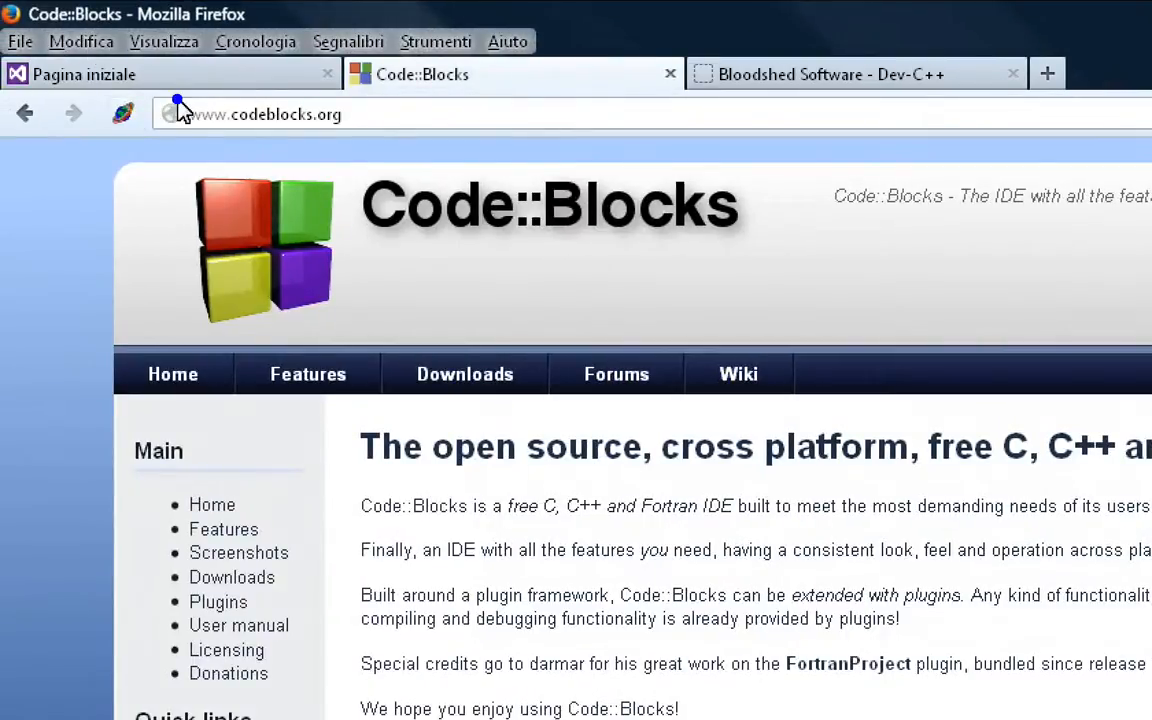
left_click(250, 114)
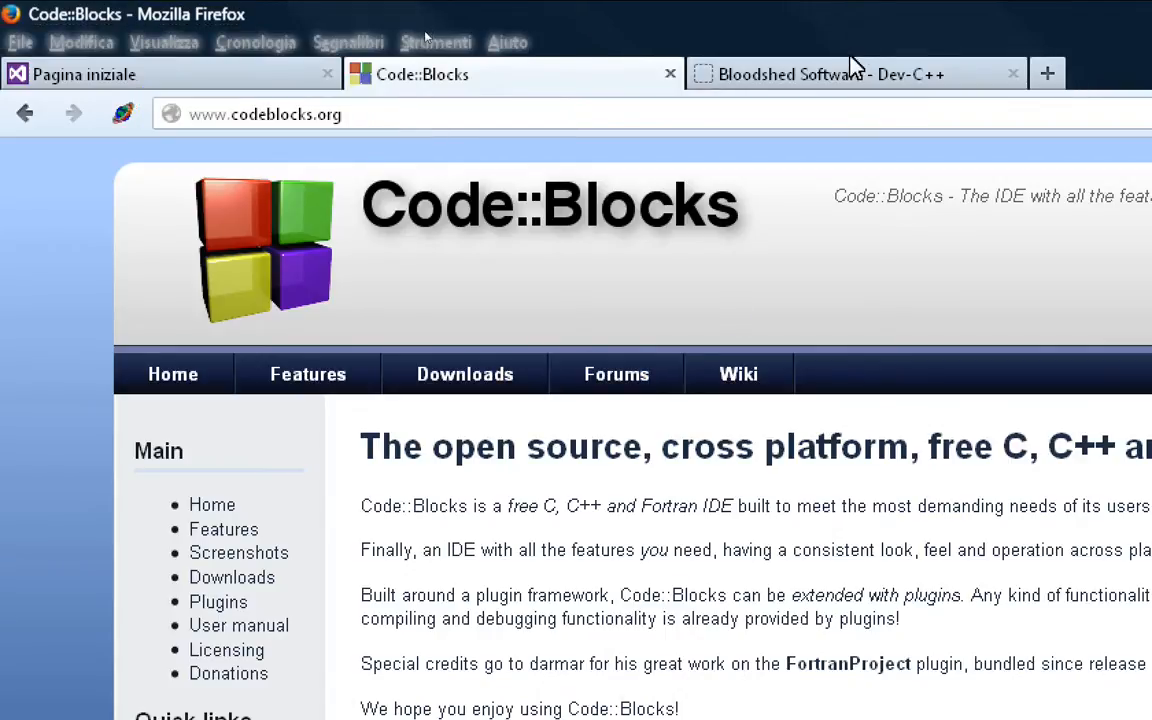
left_click(830, 74)
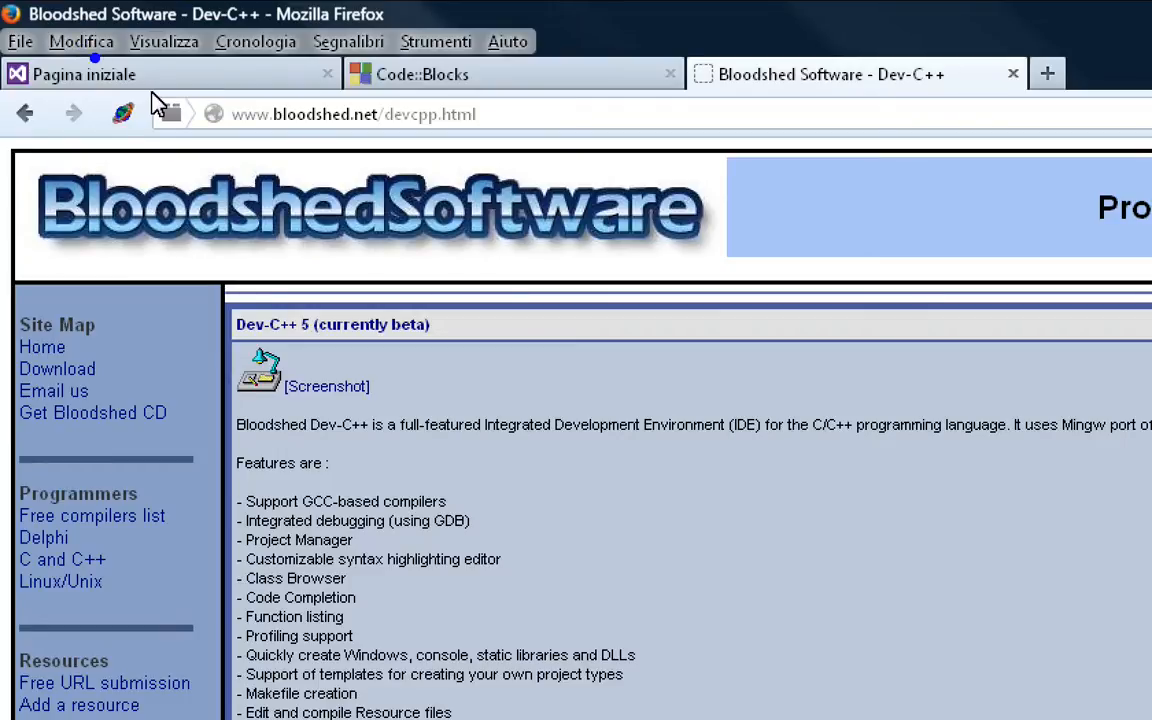
left_click(353, 114)
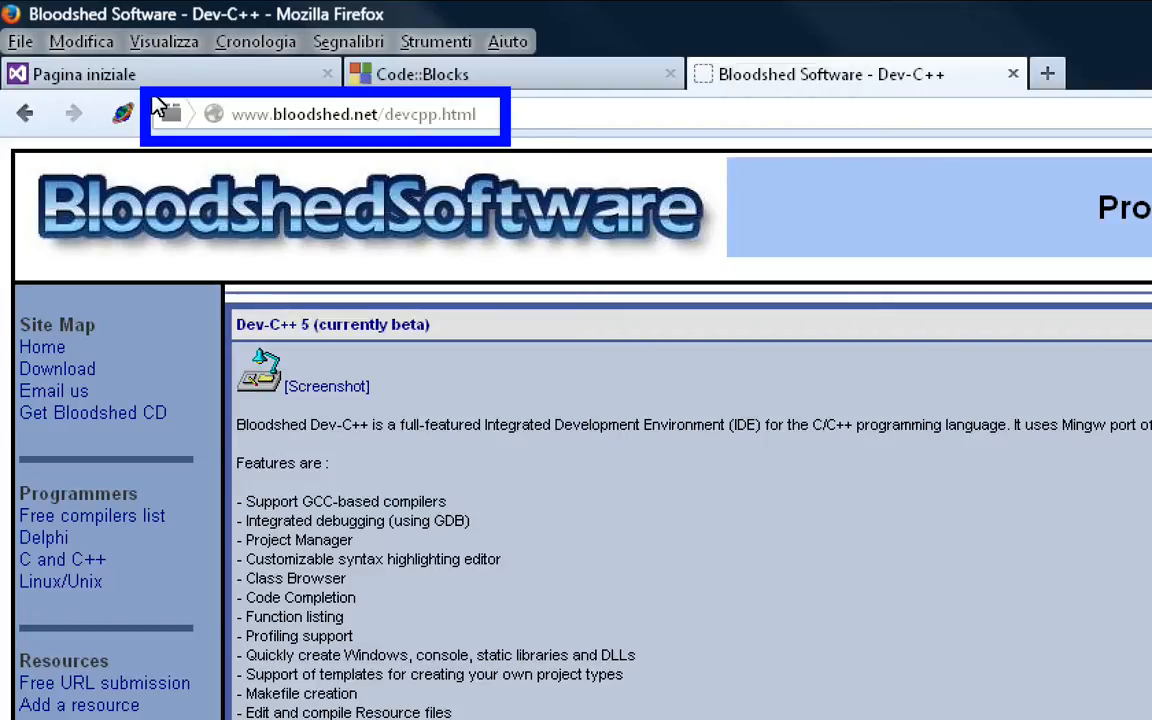
mouse_move(180, 74)
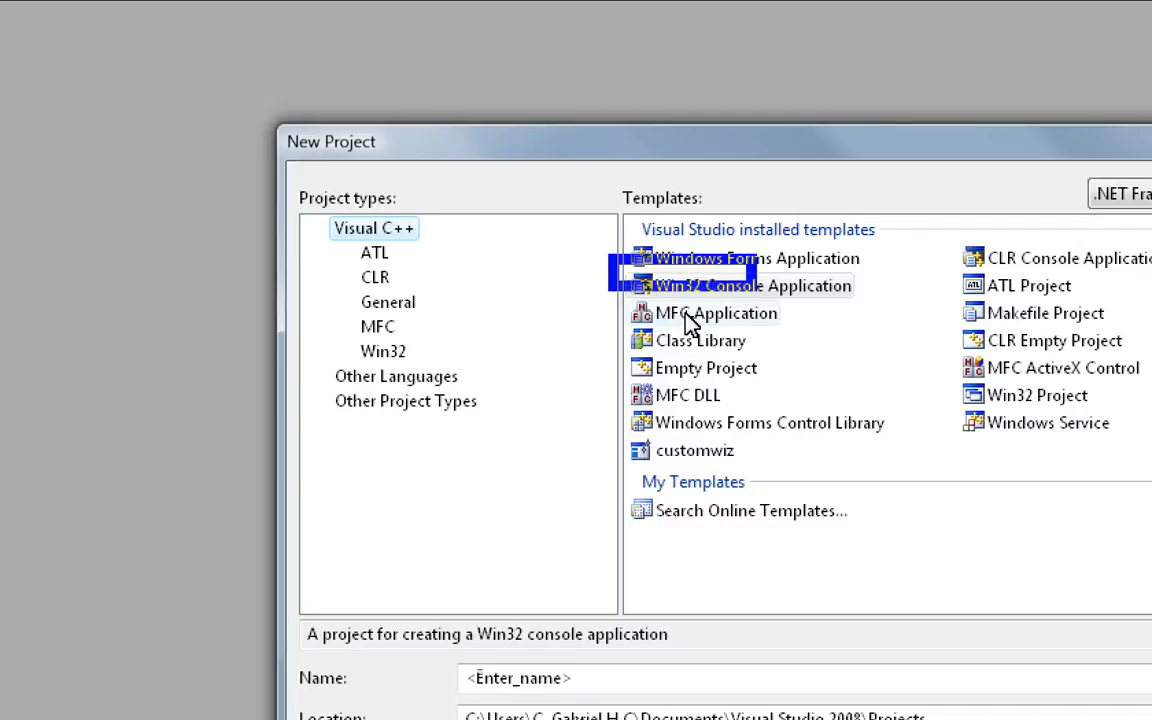
Step: Create a Win32 Console Application project named TestAlot
left_click(751, 285)
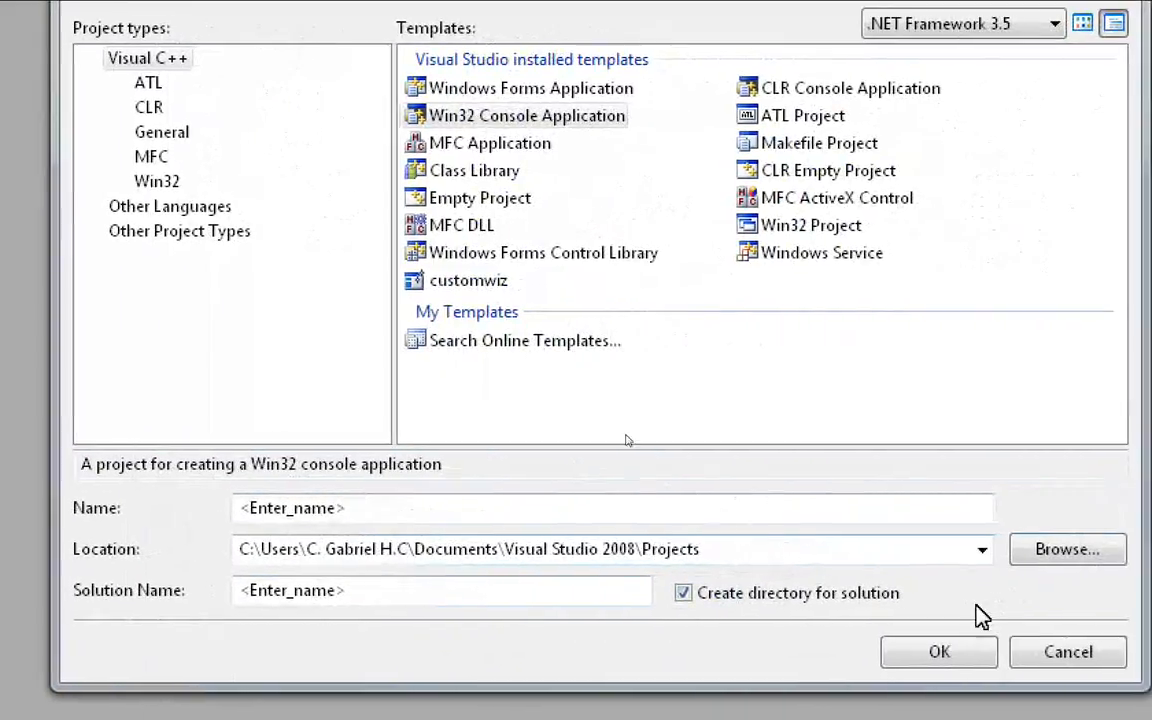
left_click(380, 508)
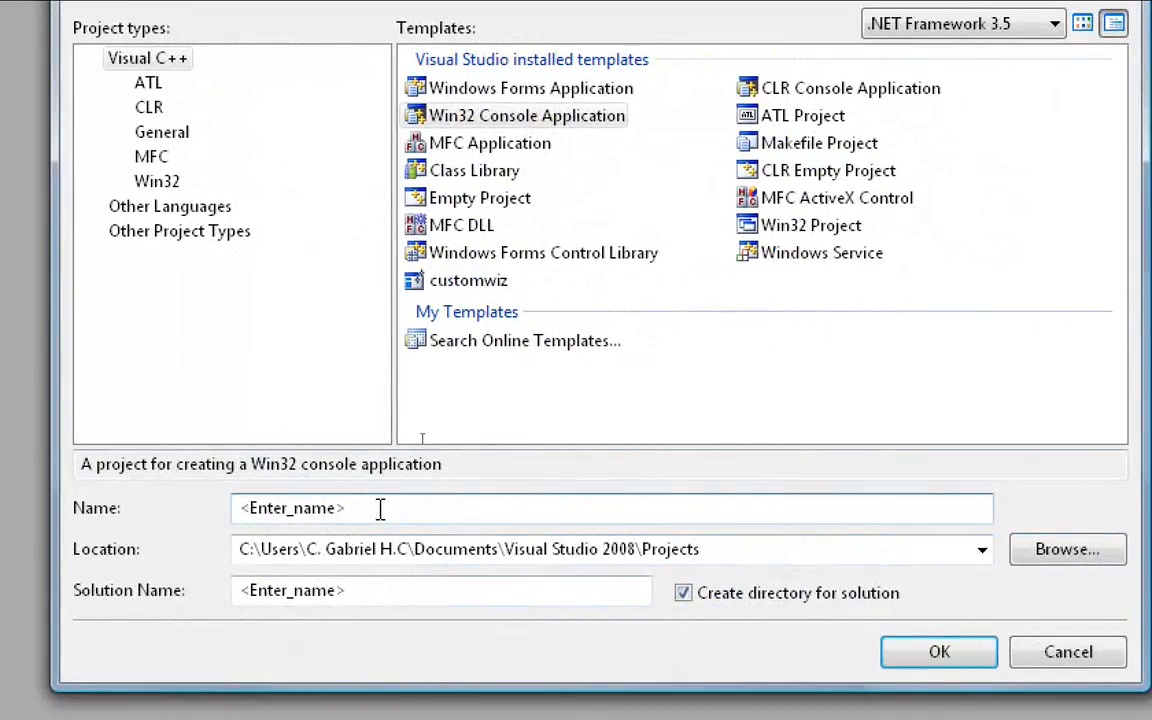
type("TestAlot")
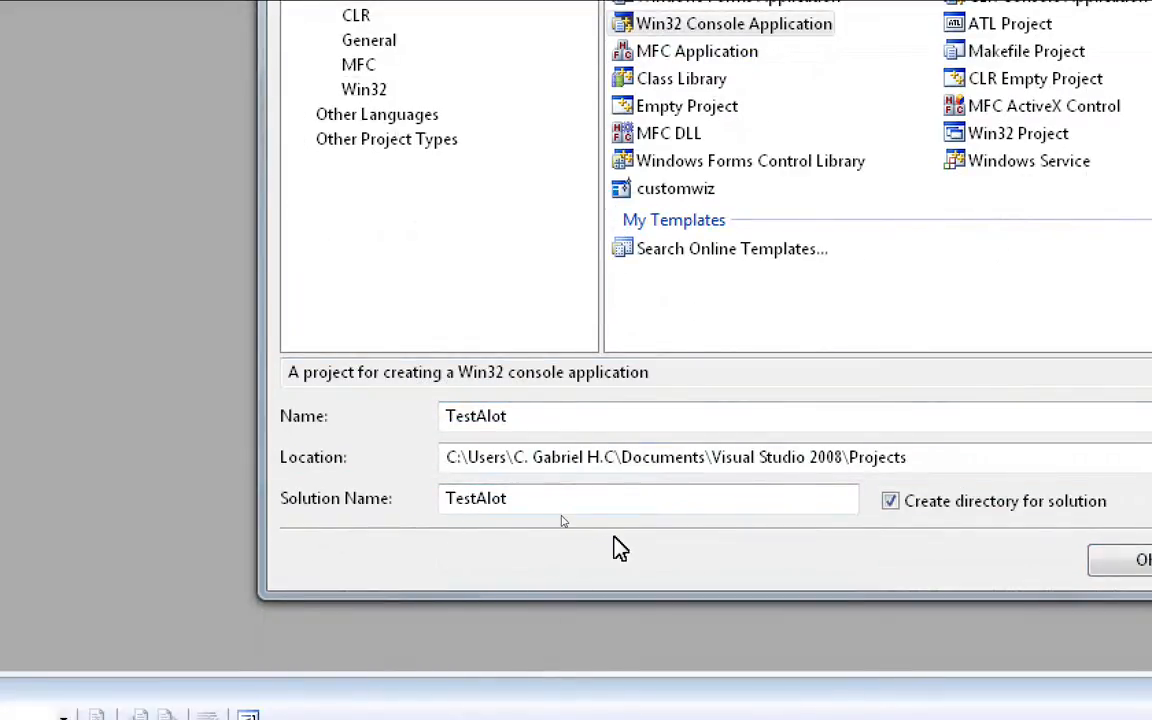
mouse_move(905, 578)
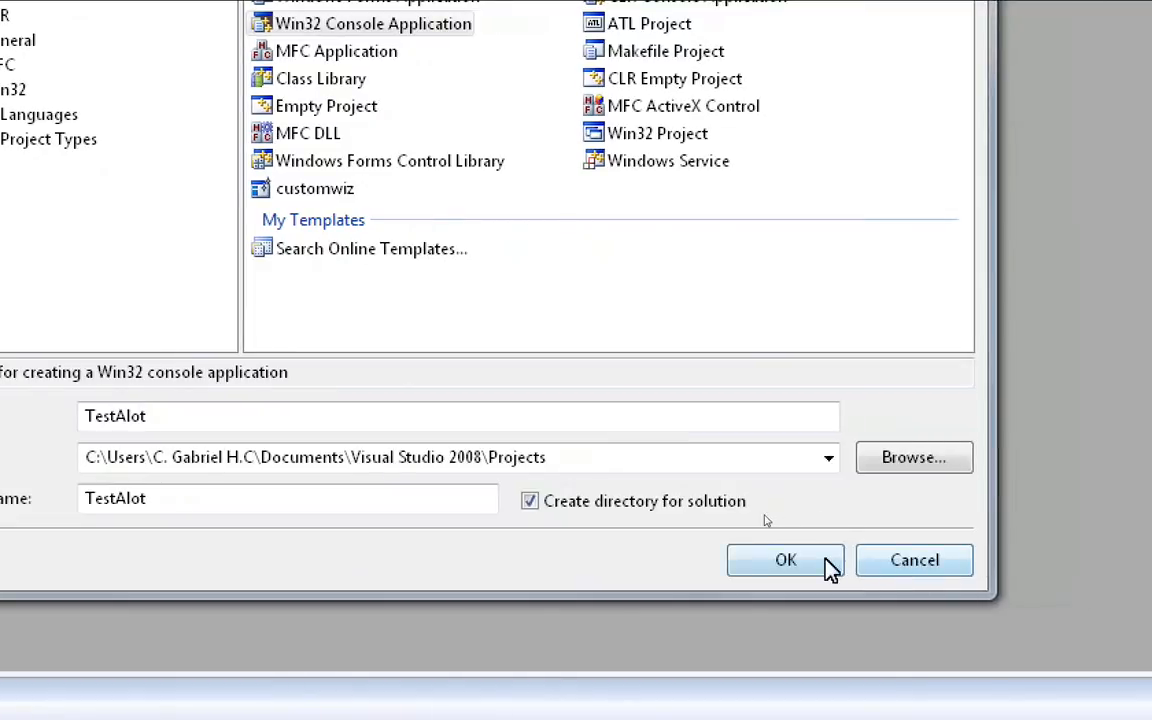
left_click(786, 559)
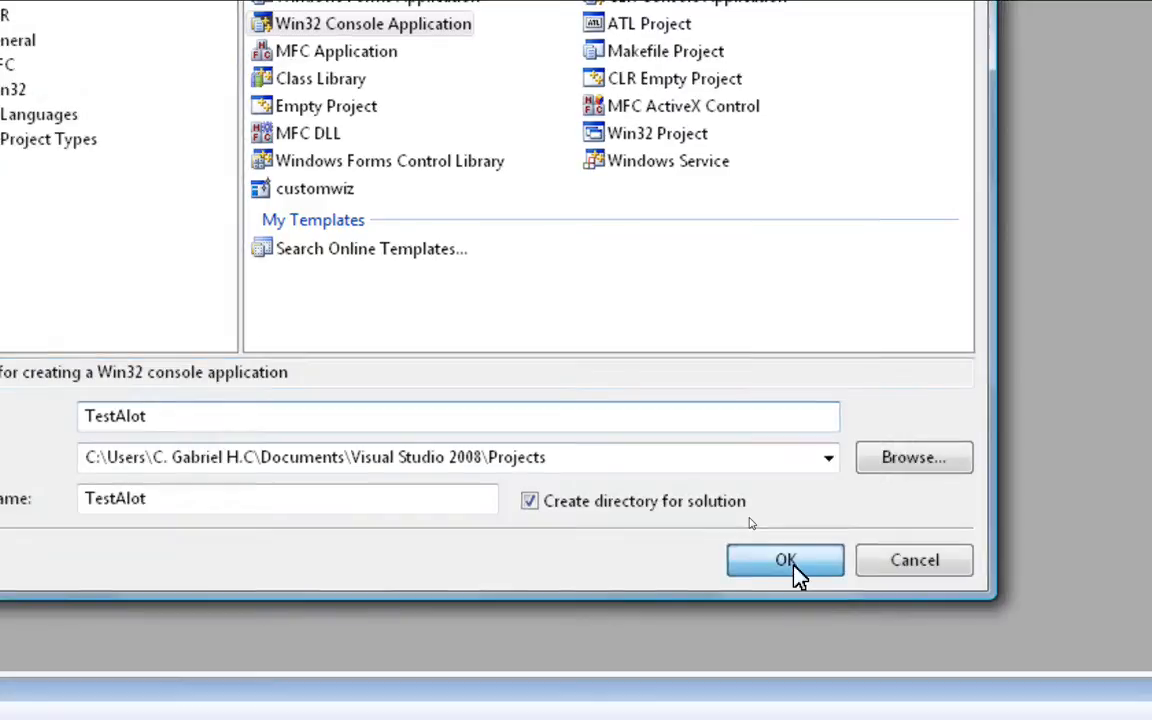
left_click(785, 560)
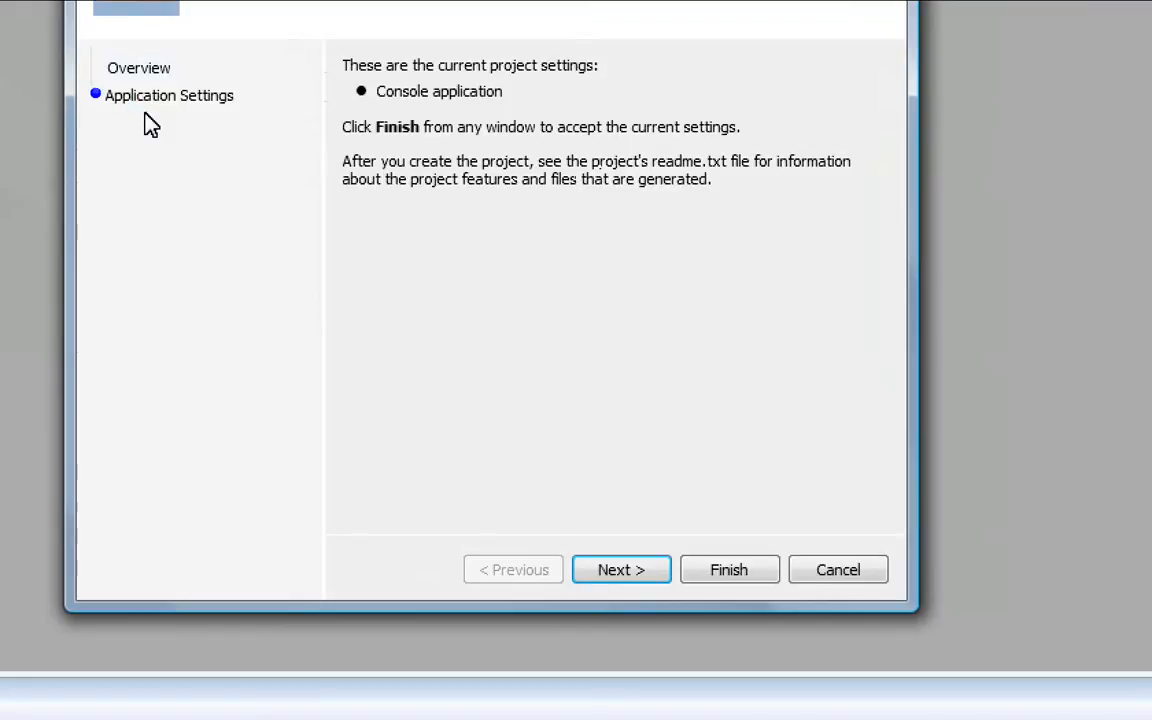
Step: Enable Empty project under Application Settings and finish the TestAlot wizard
left_click(169, 95)
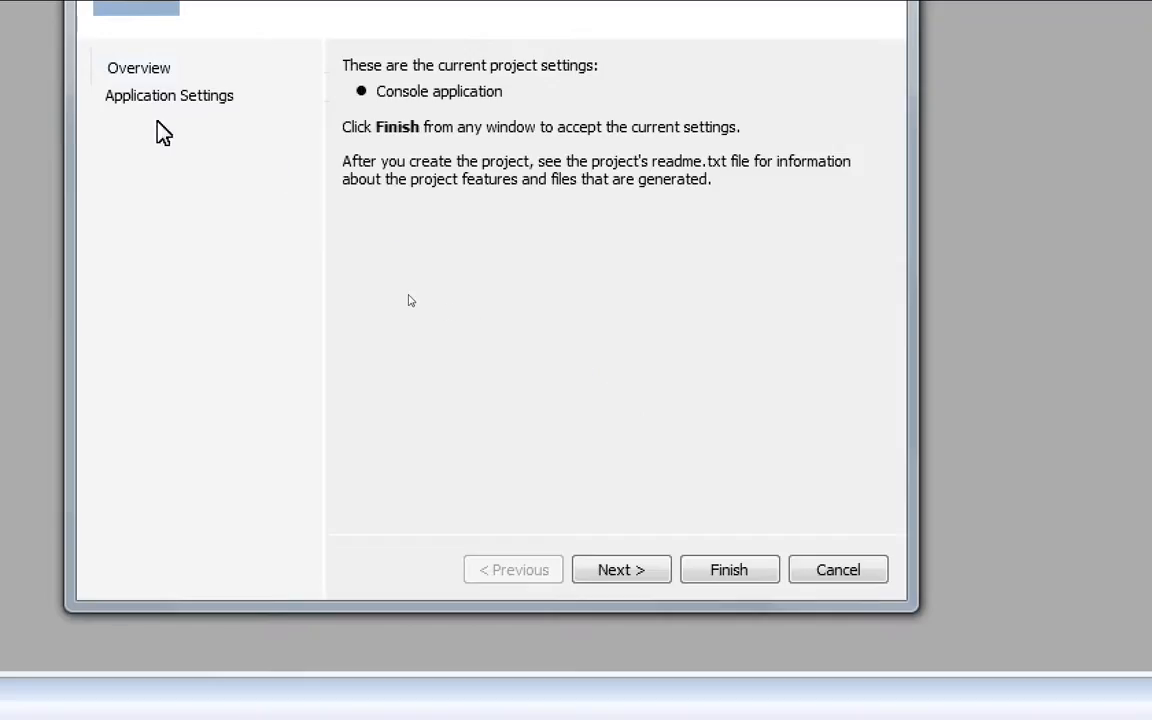
left_click(171, 96)
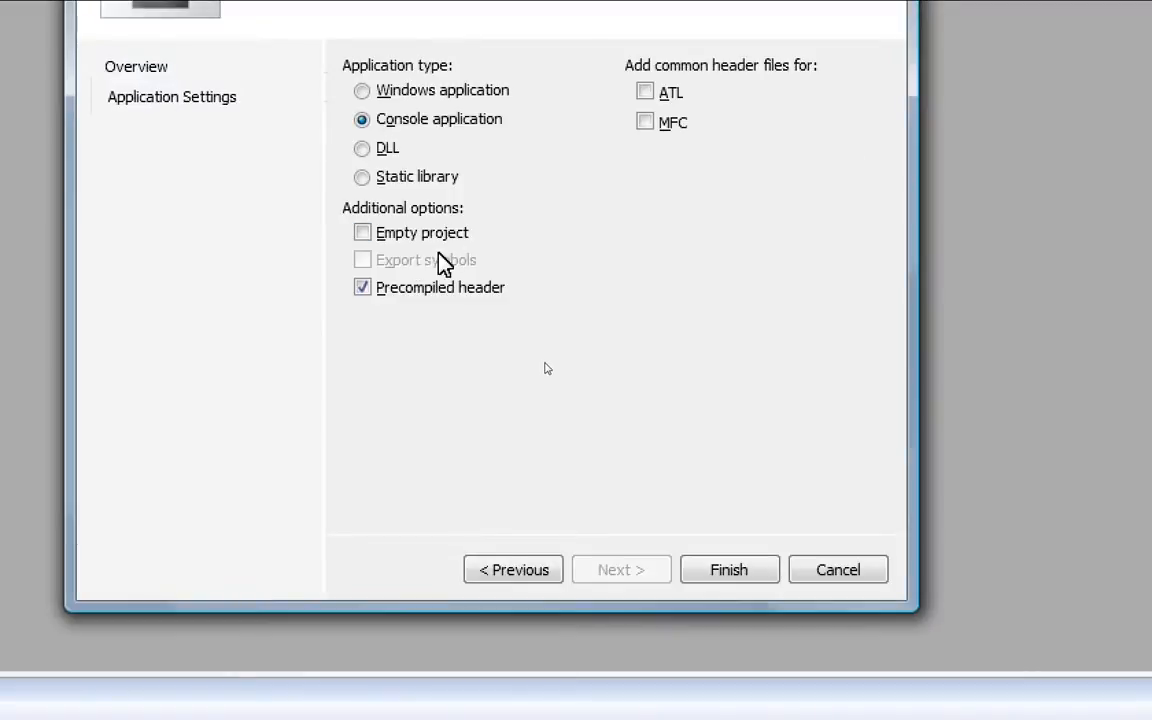
mouse_move(430, 265)
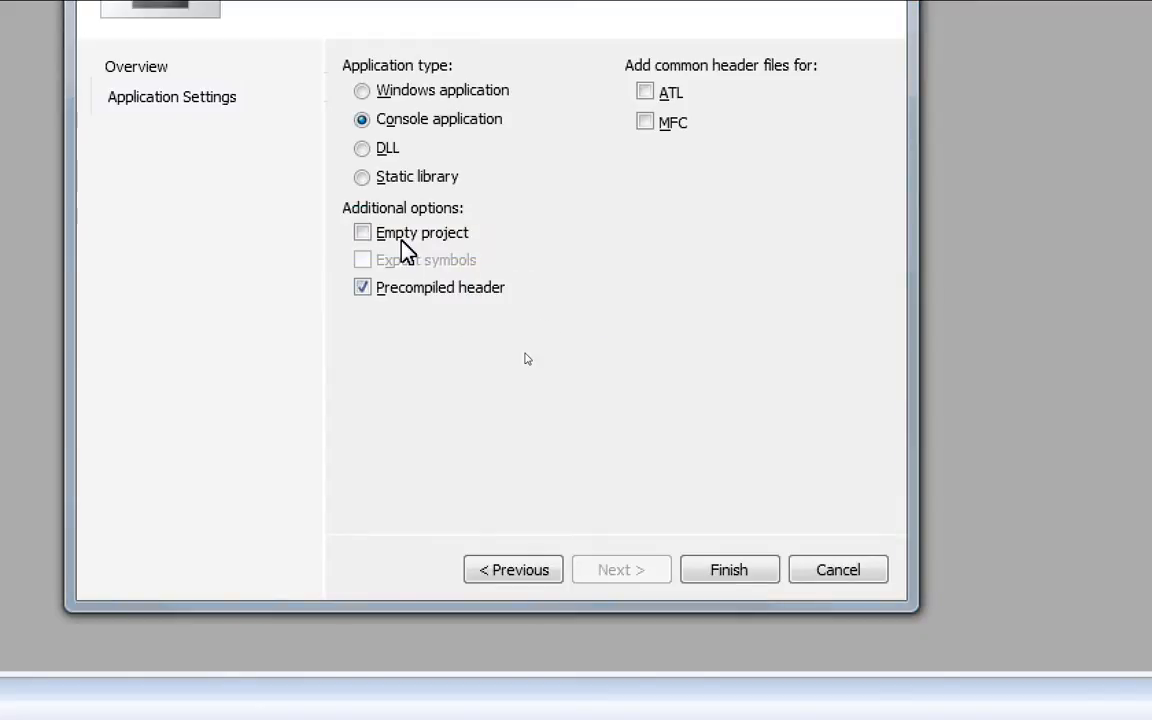
left_click(362, 232)
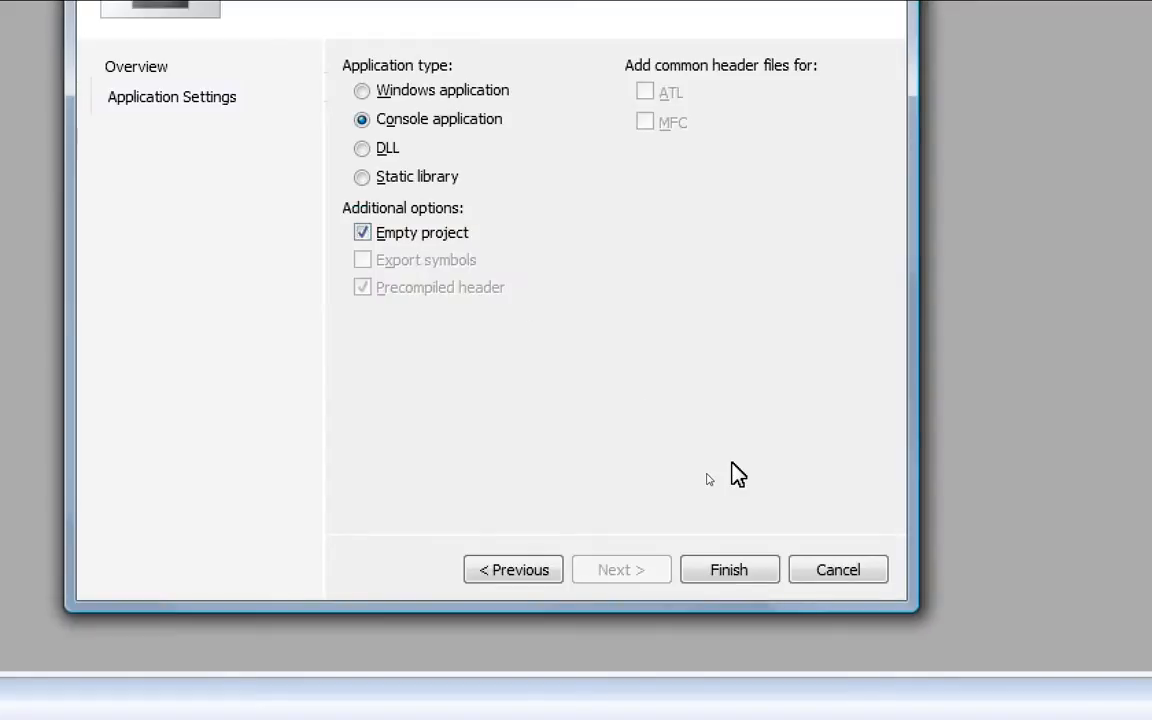
left_click(729, 569)
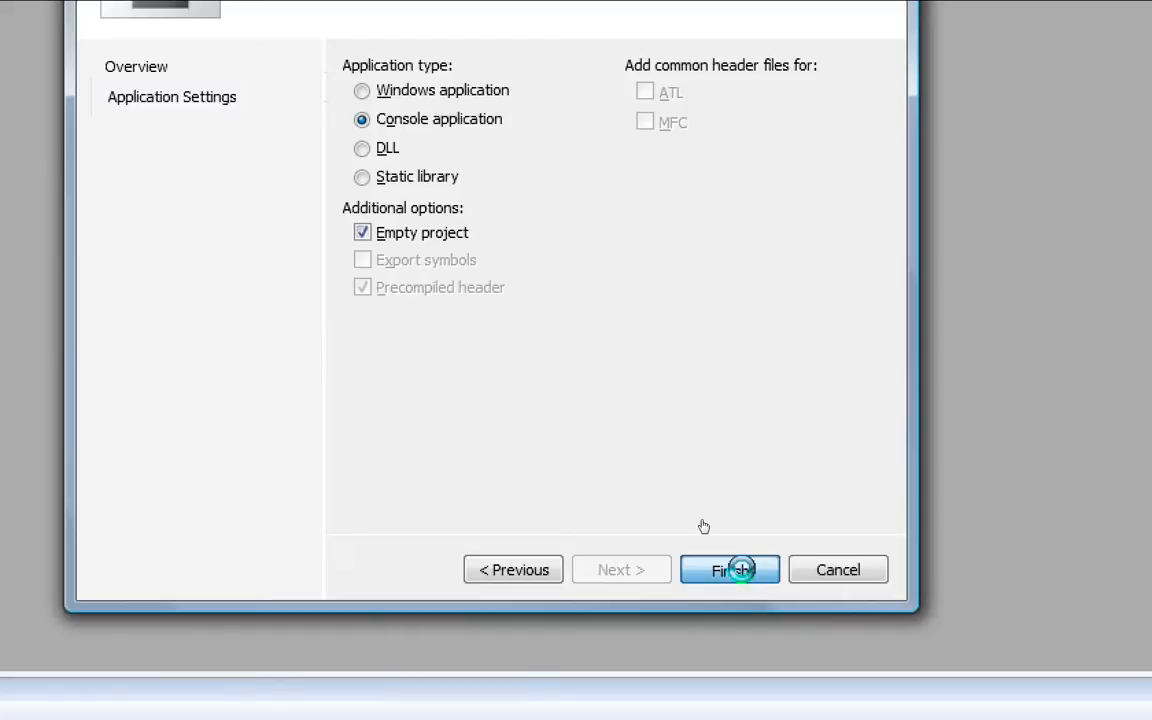
left_click(729, 569)
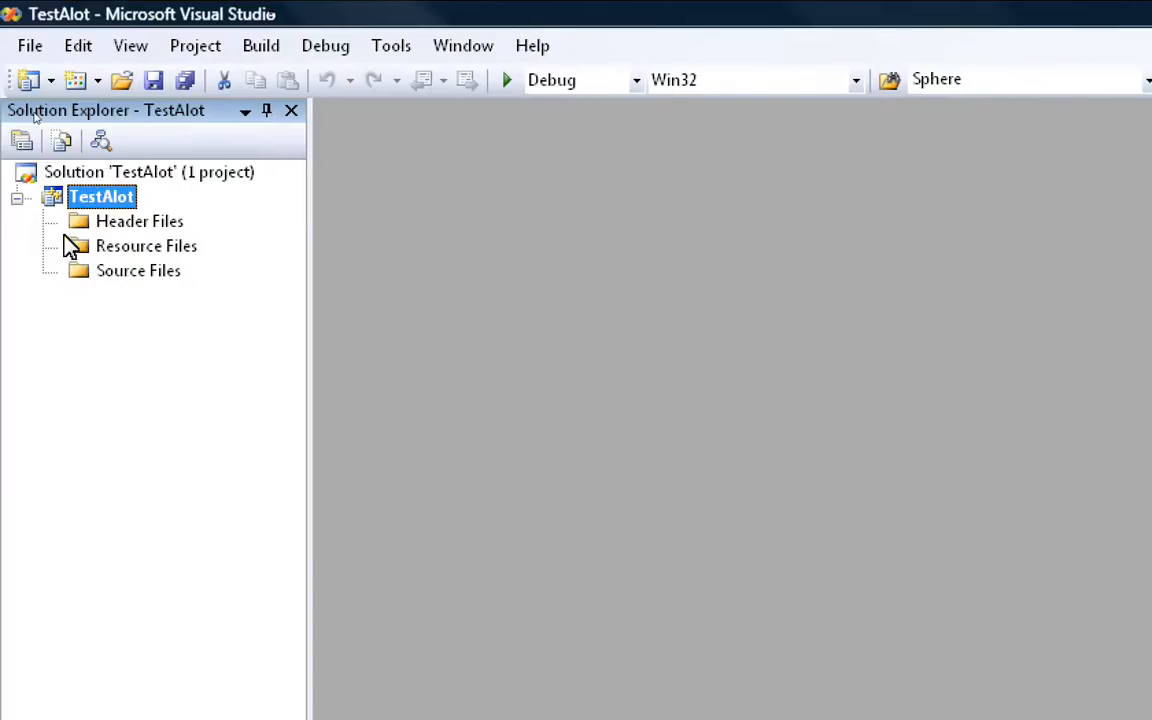
Step: Choose Add > New Item from the TestAlot project's context menu
right_click(100, 196)
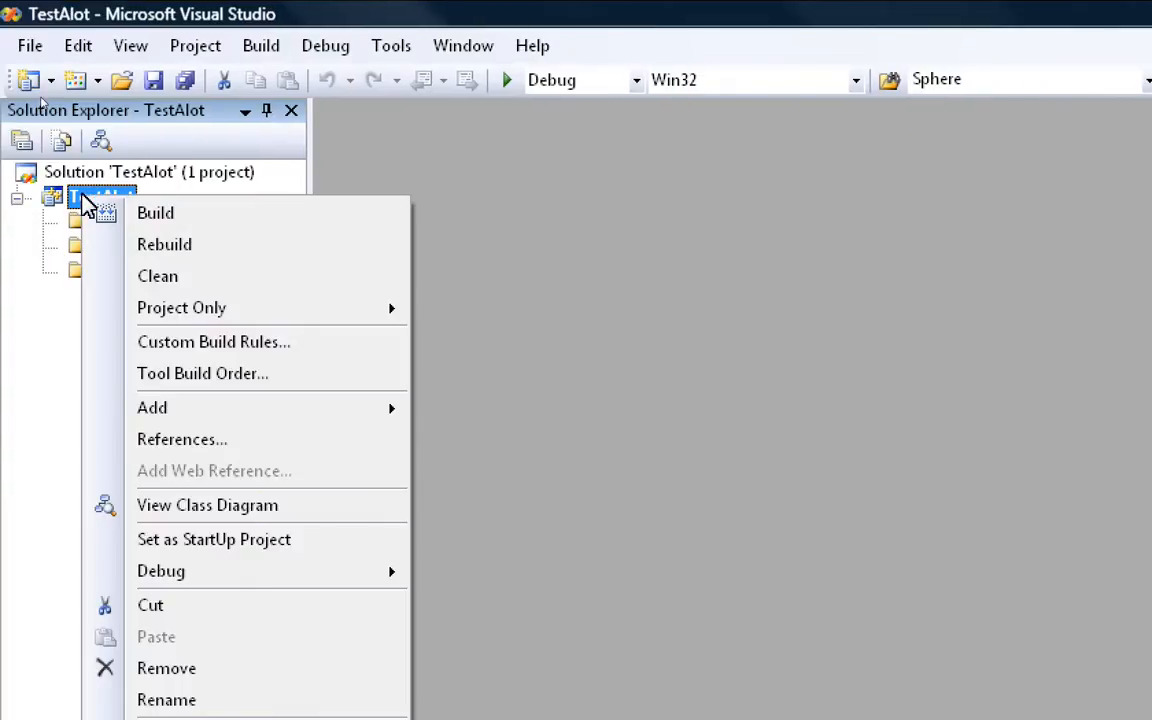
mouse_move(152, 407)
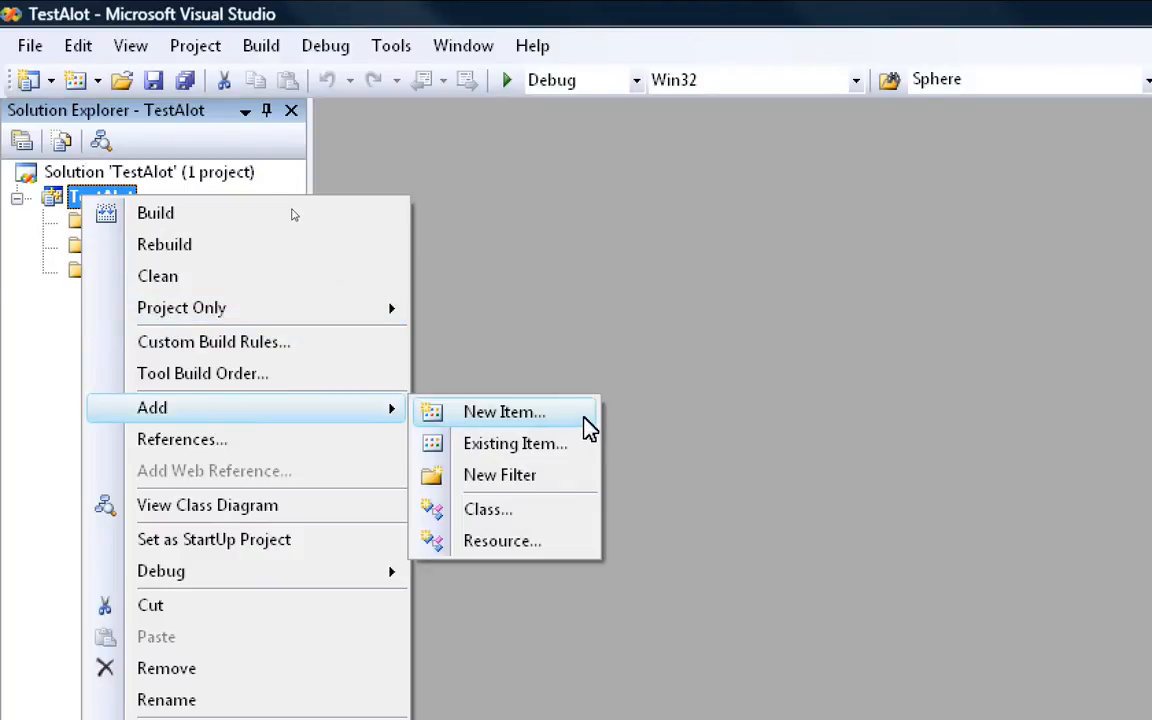
left_click(503, 411)
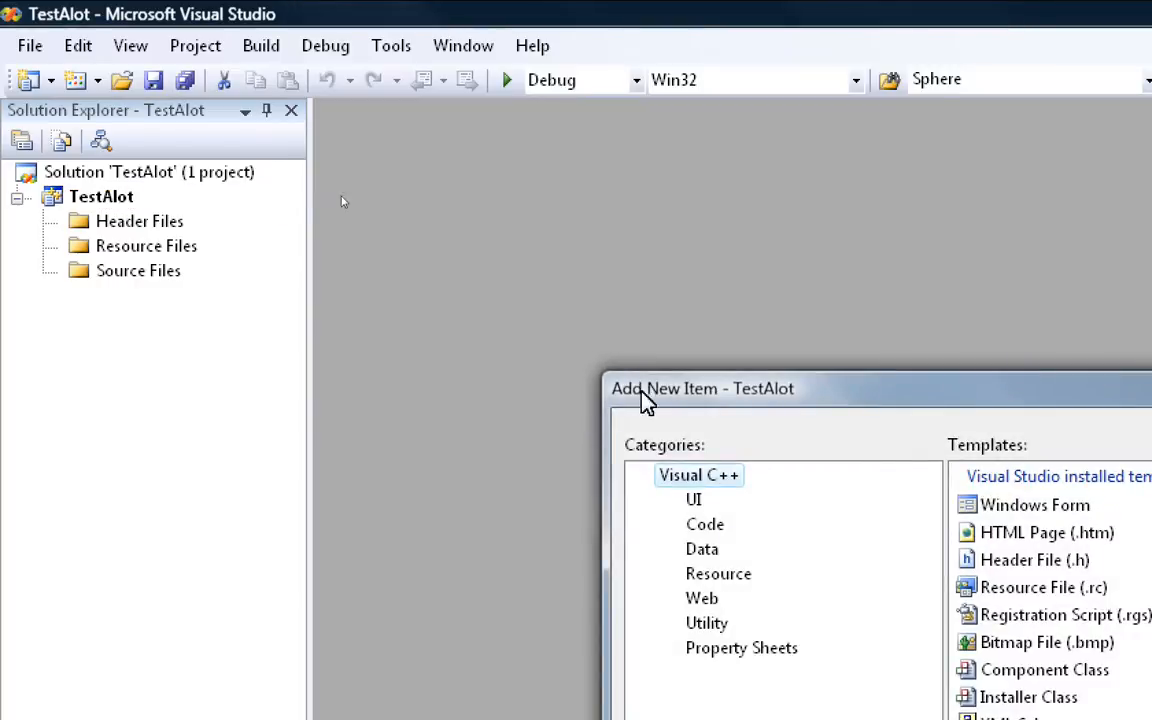
Step: Add a C++ File (.cpp) named LetsStart.cpp to the TestAlot project
left_click_drag(702, 388, 241, 203)
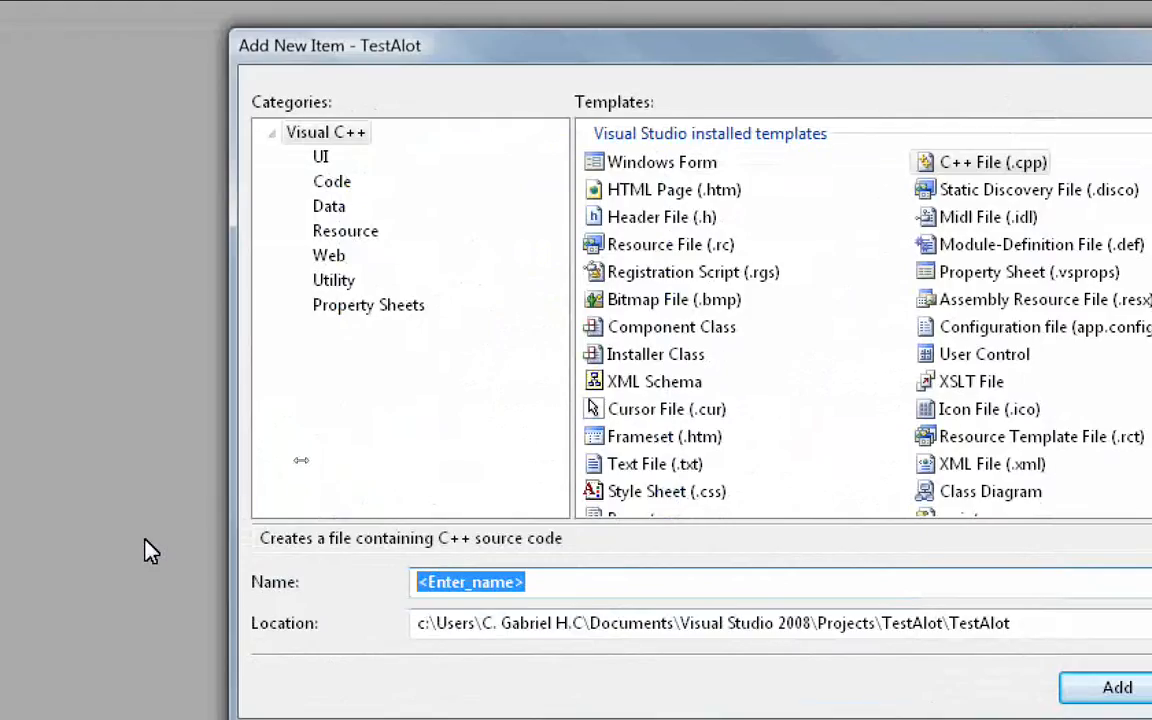
type("LetsS")
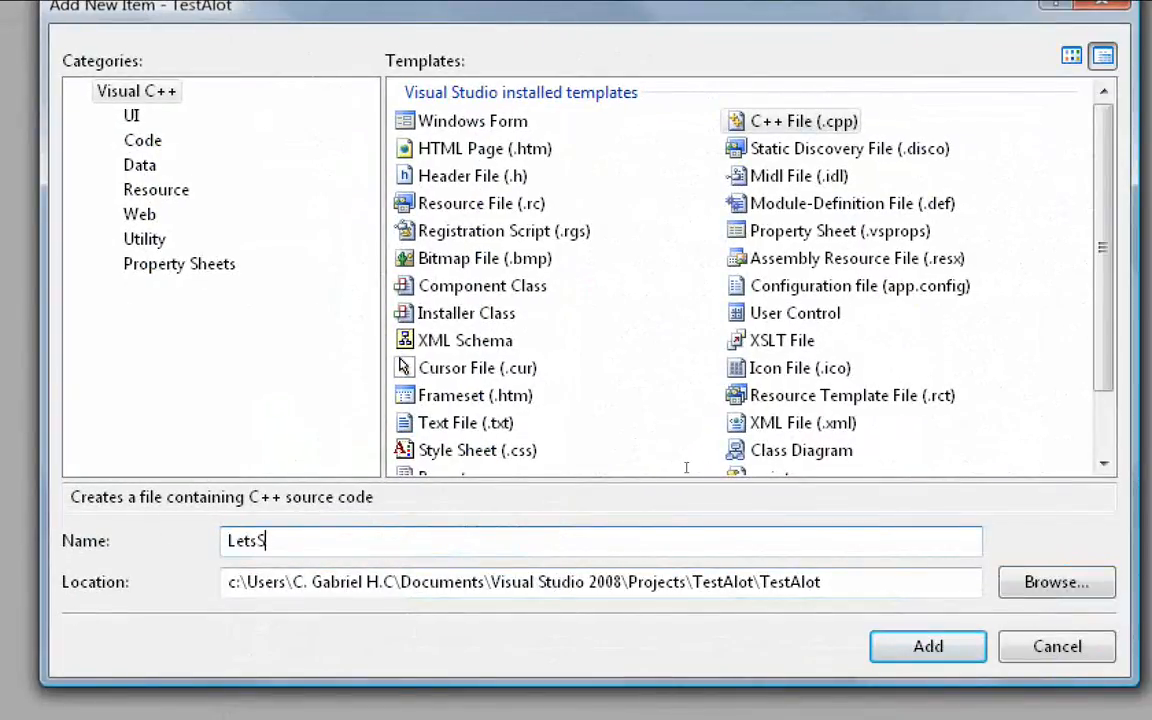
type("tart")
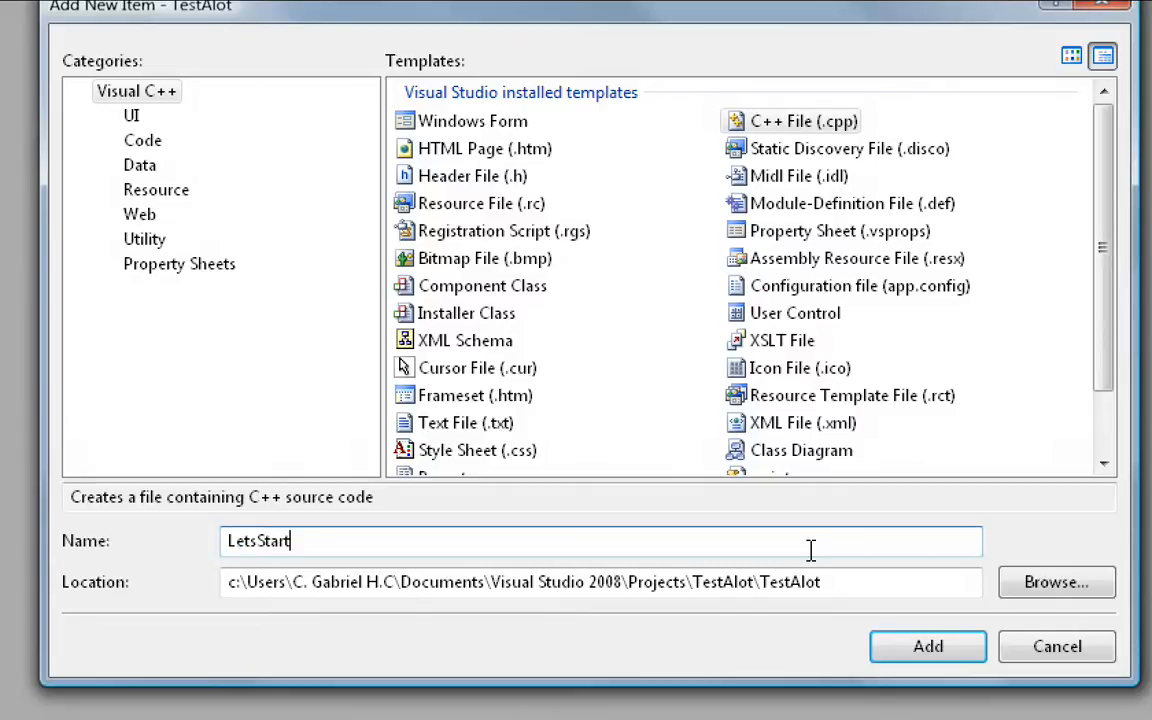
left_click(535, 582)
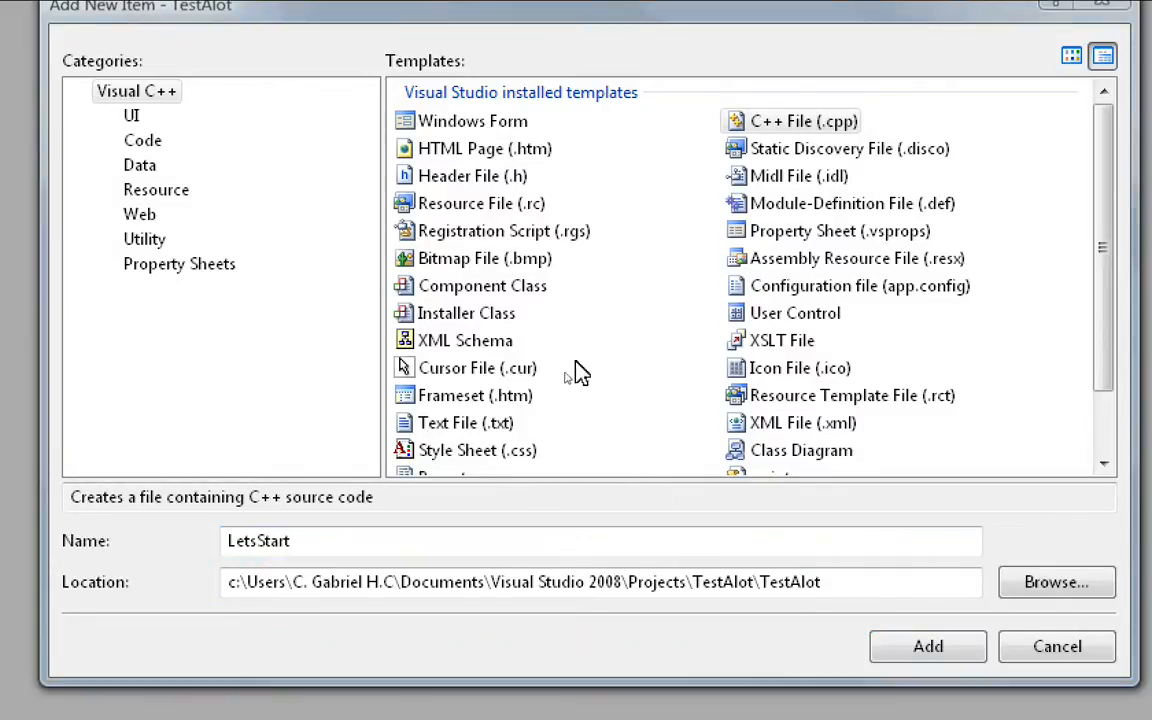
mouse_move(667, 200)
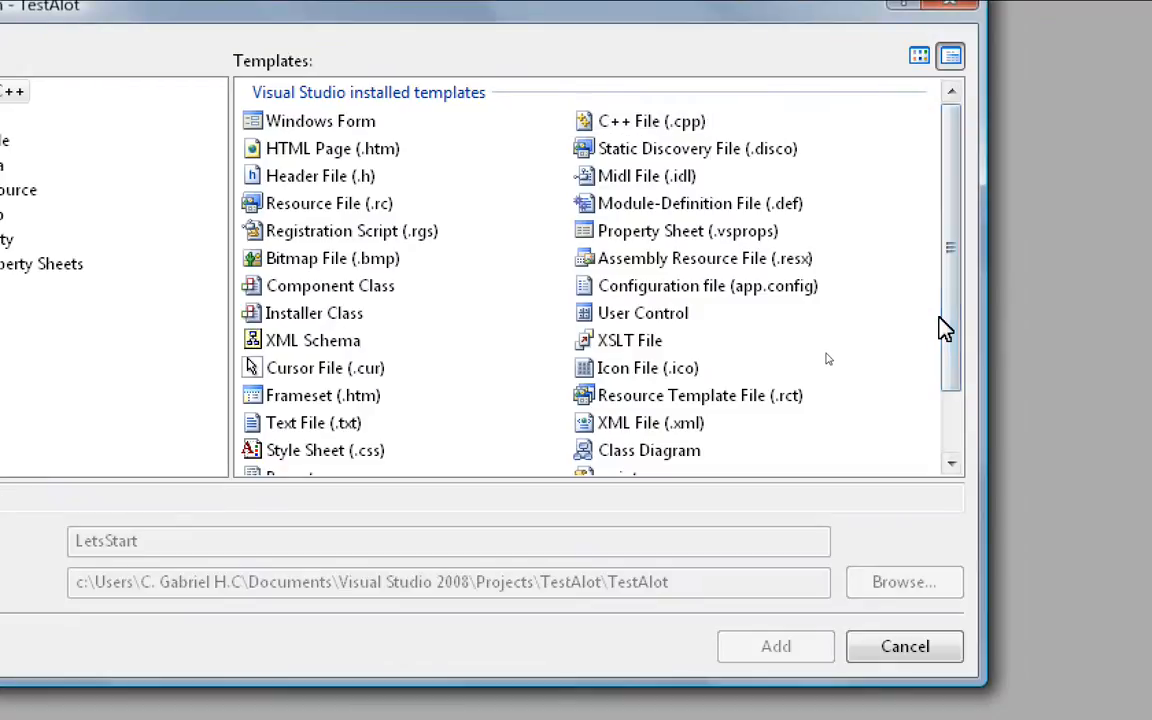
scroll("down", 3)
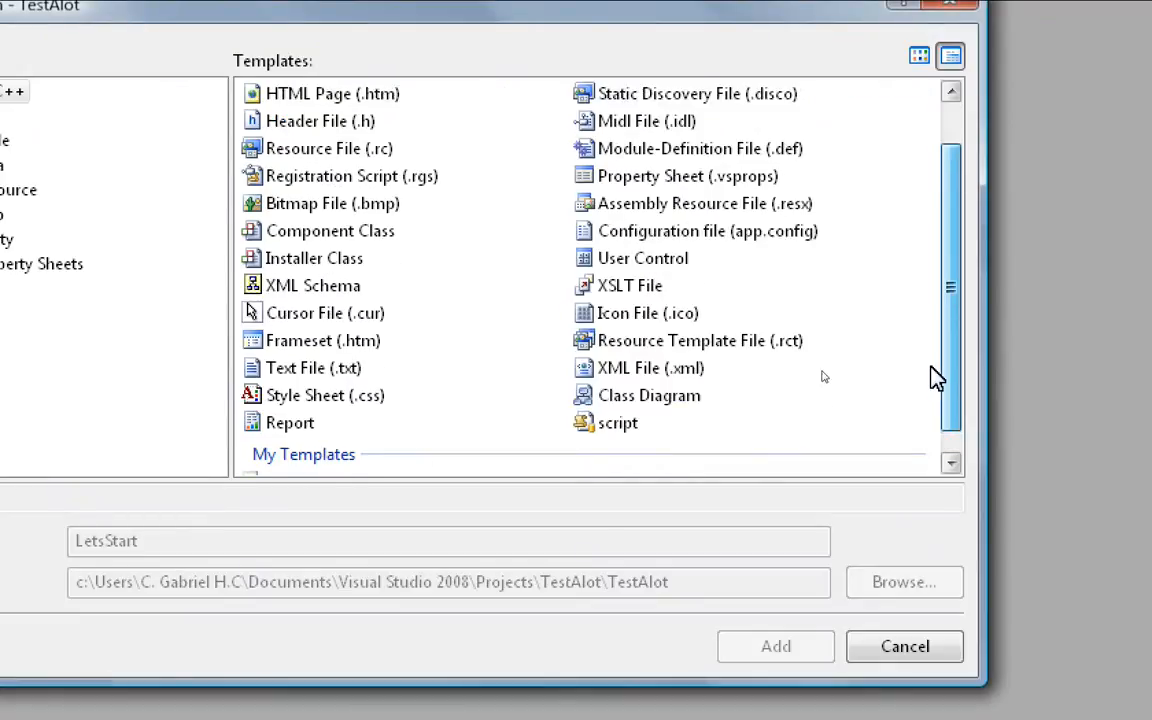
scroll("up", 3)
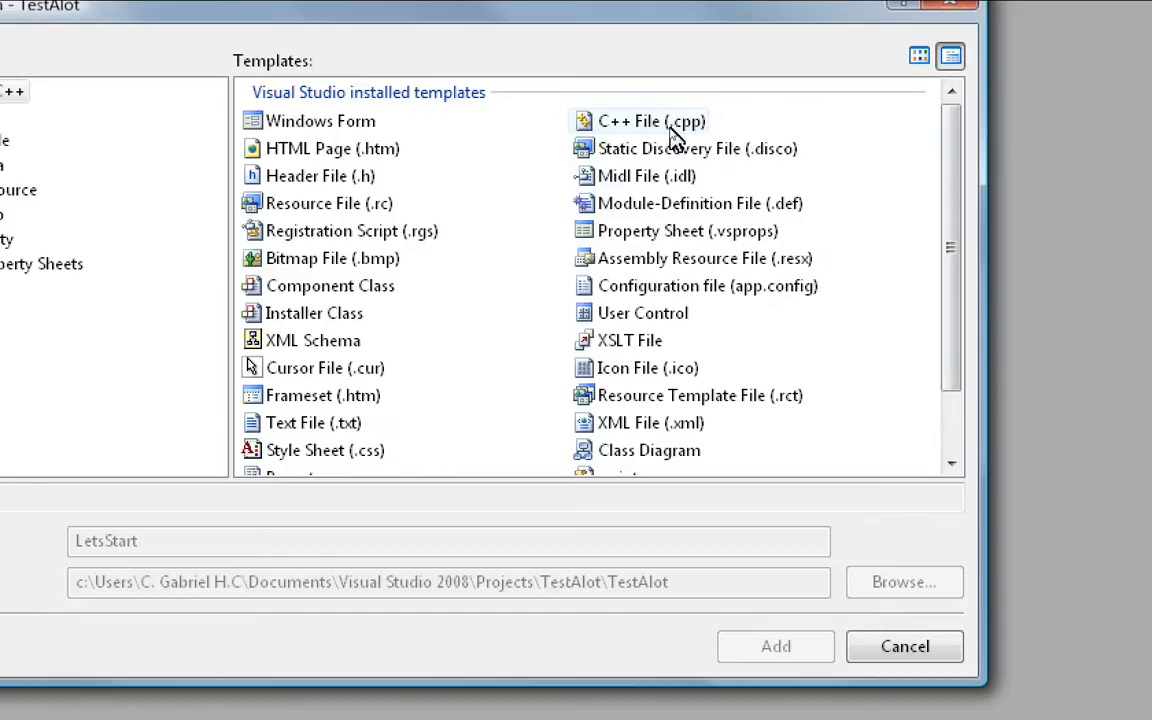
left_click(650, 121)
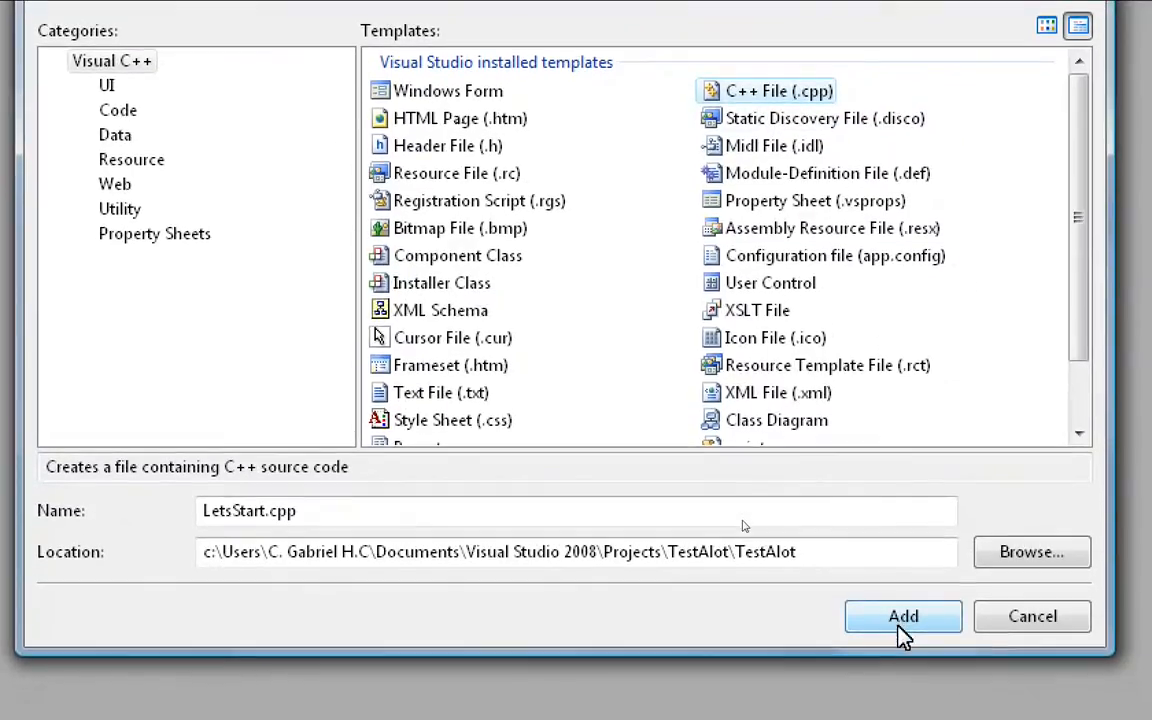
left_click(902, 616)
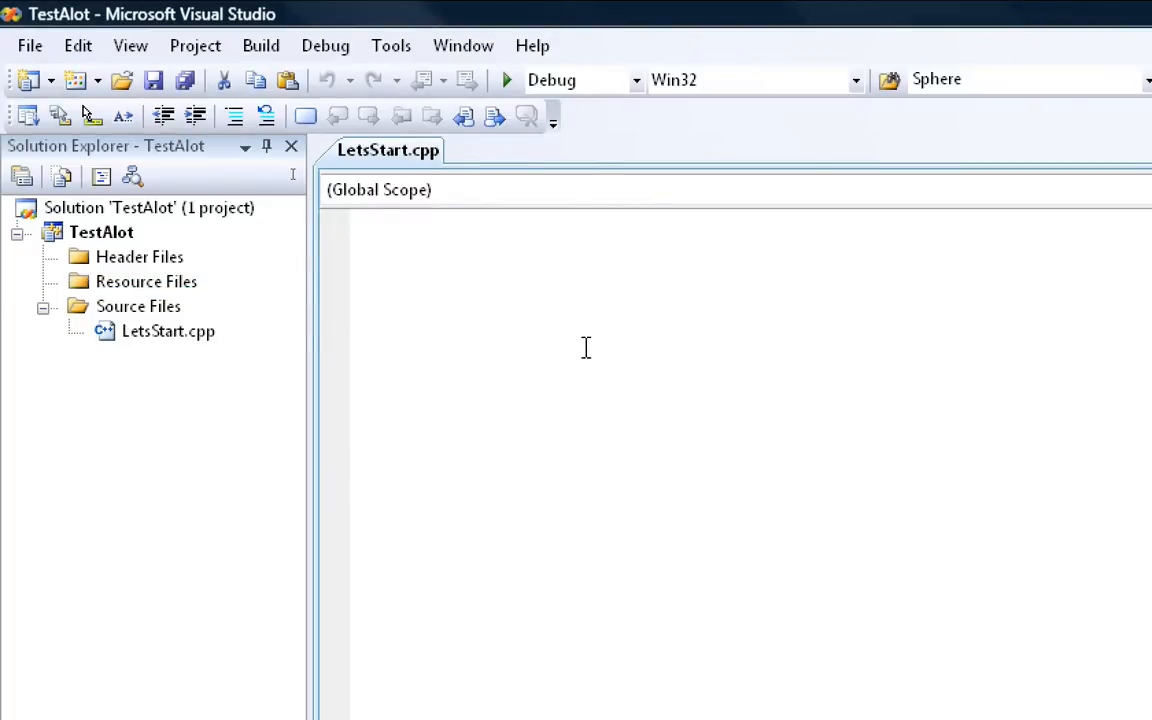
Step: Write #include <iostream>, an int main() { opening and a printf line in LetsStart.cpp
type("#includle")
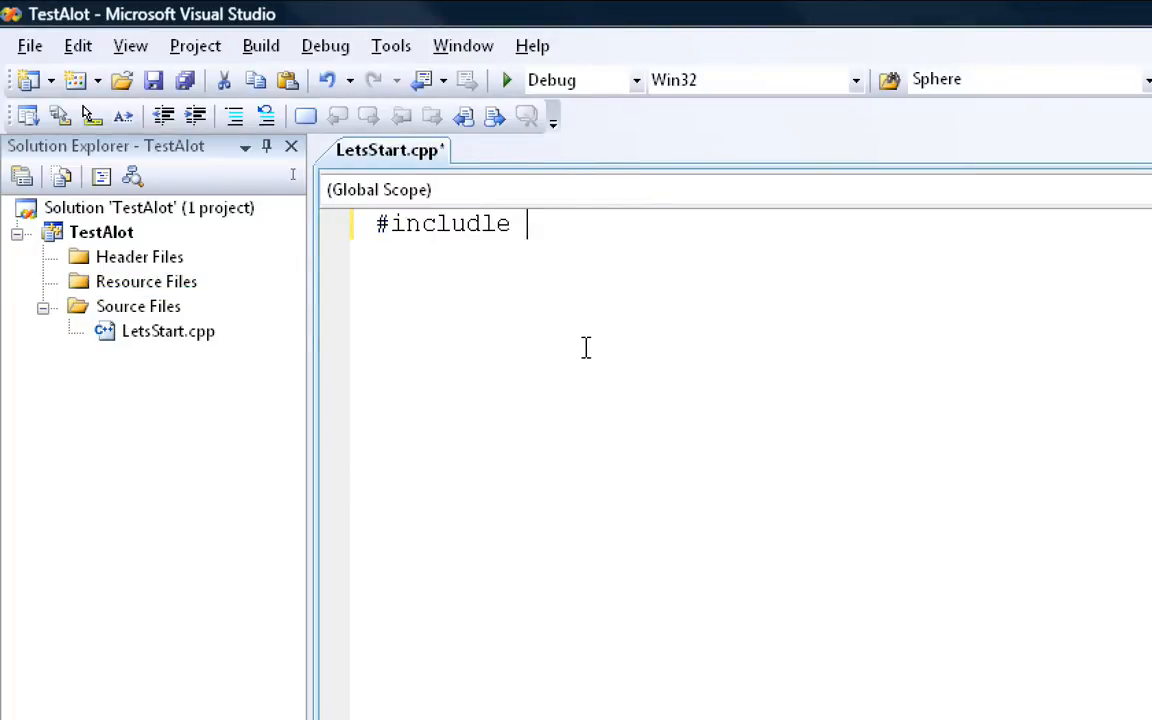
type("<>")
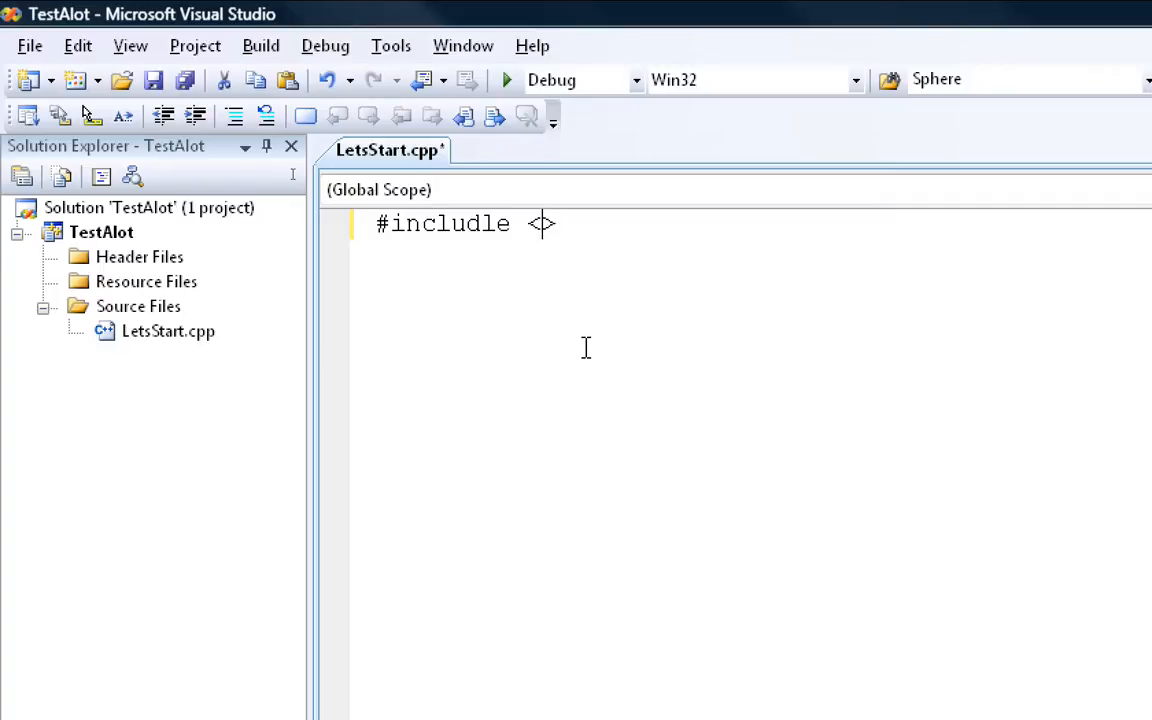
type("iostream")
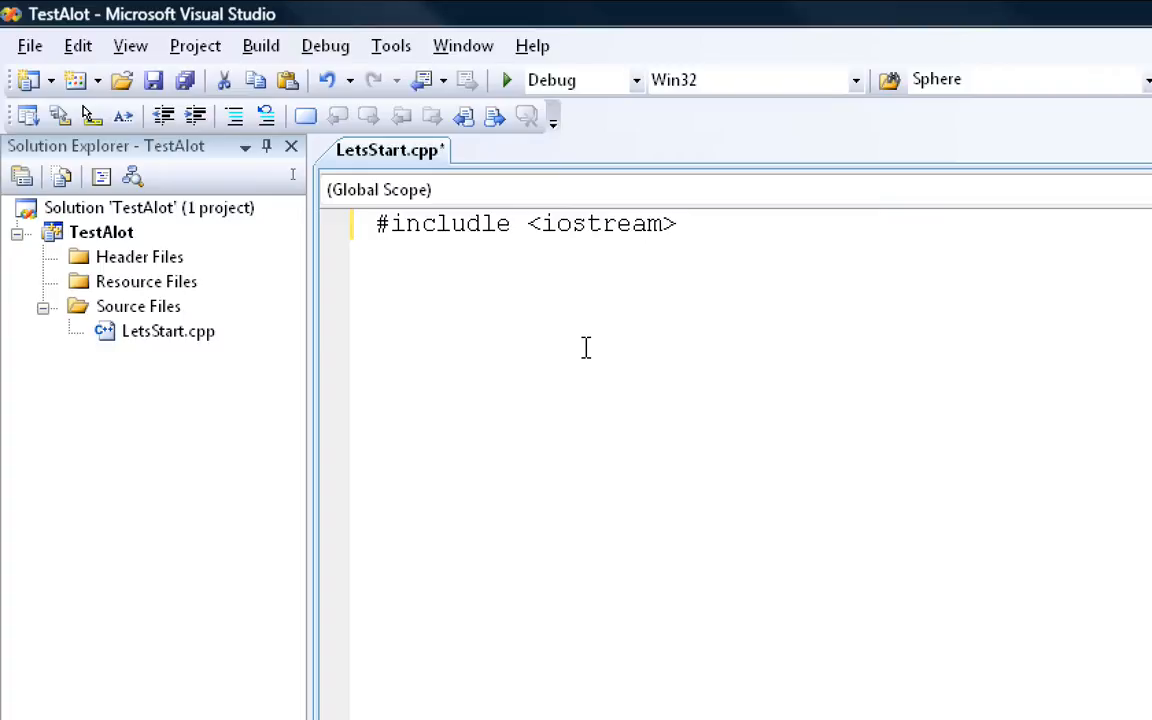
type("int")
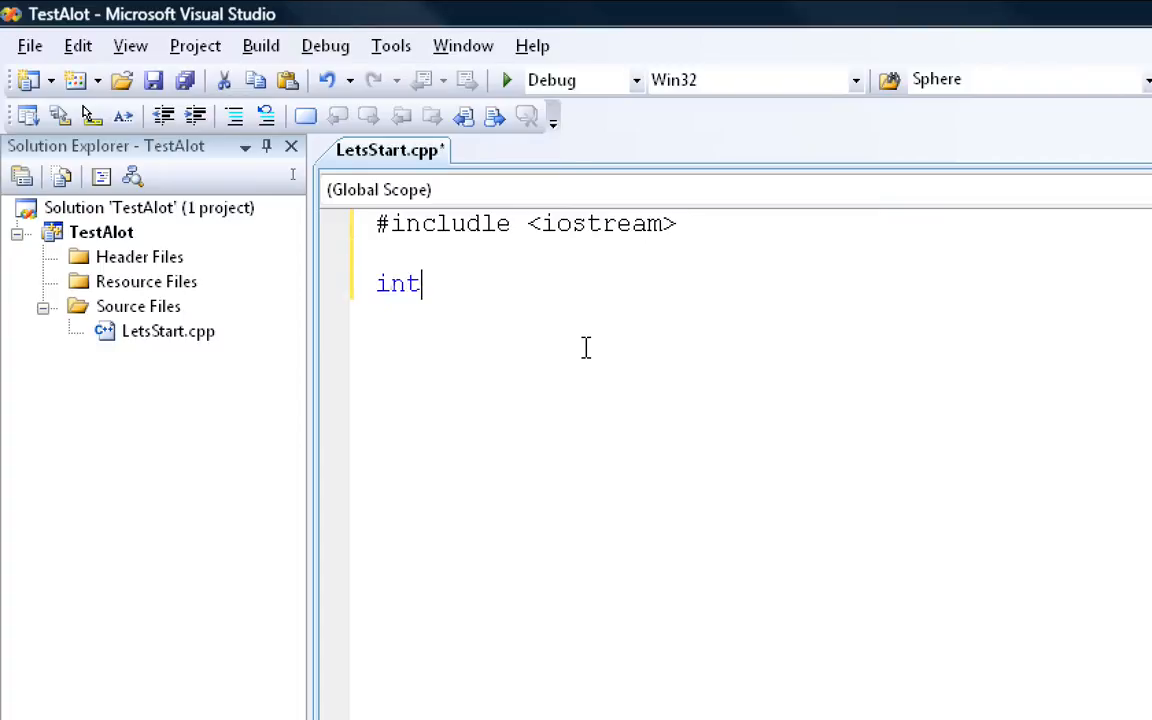
type("main()")
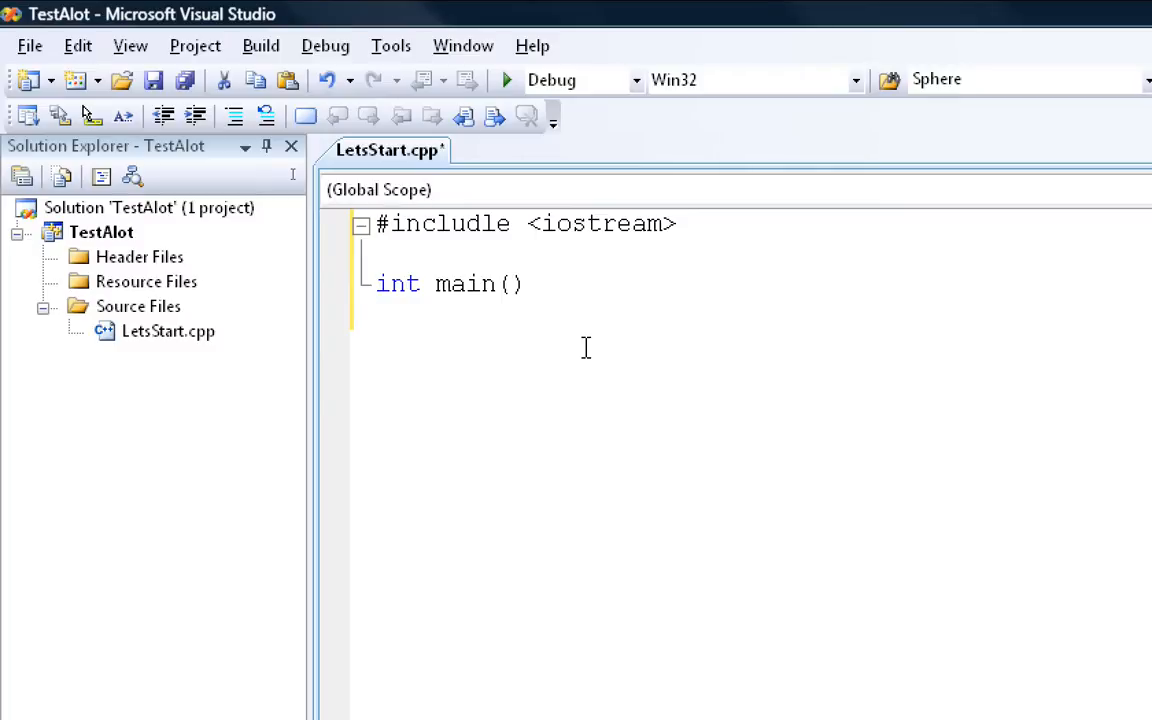
type("{")
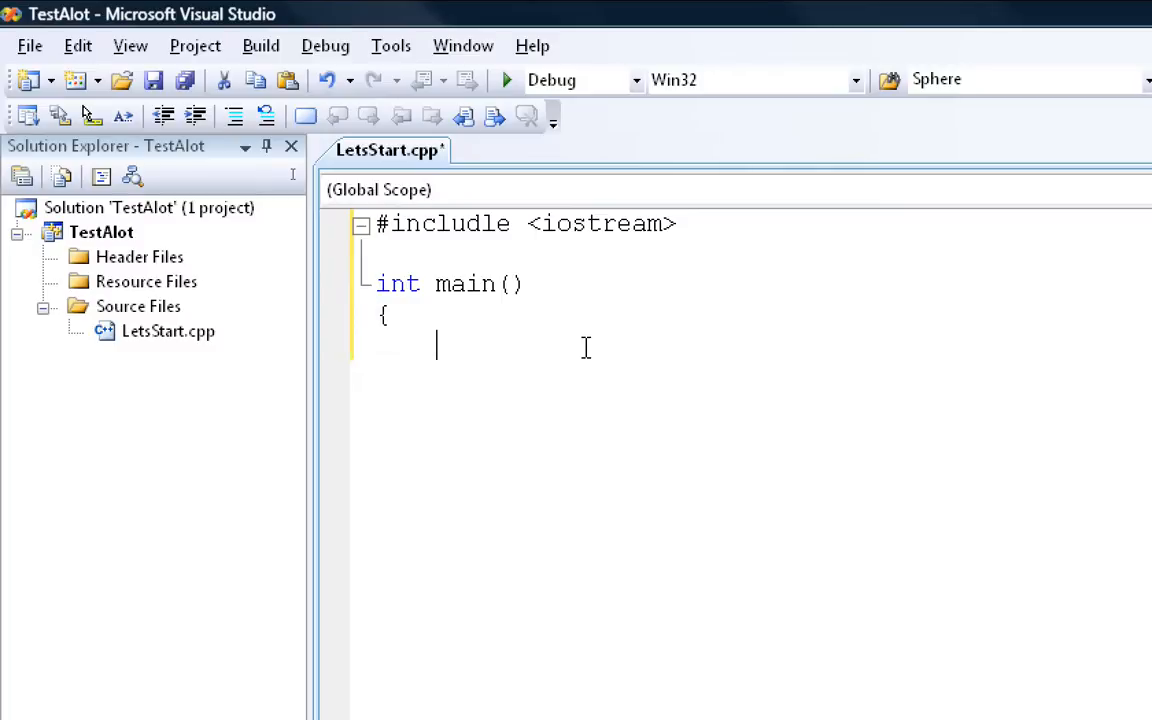
type("print")
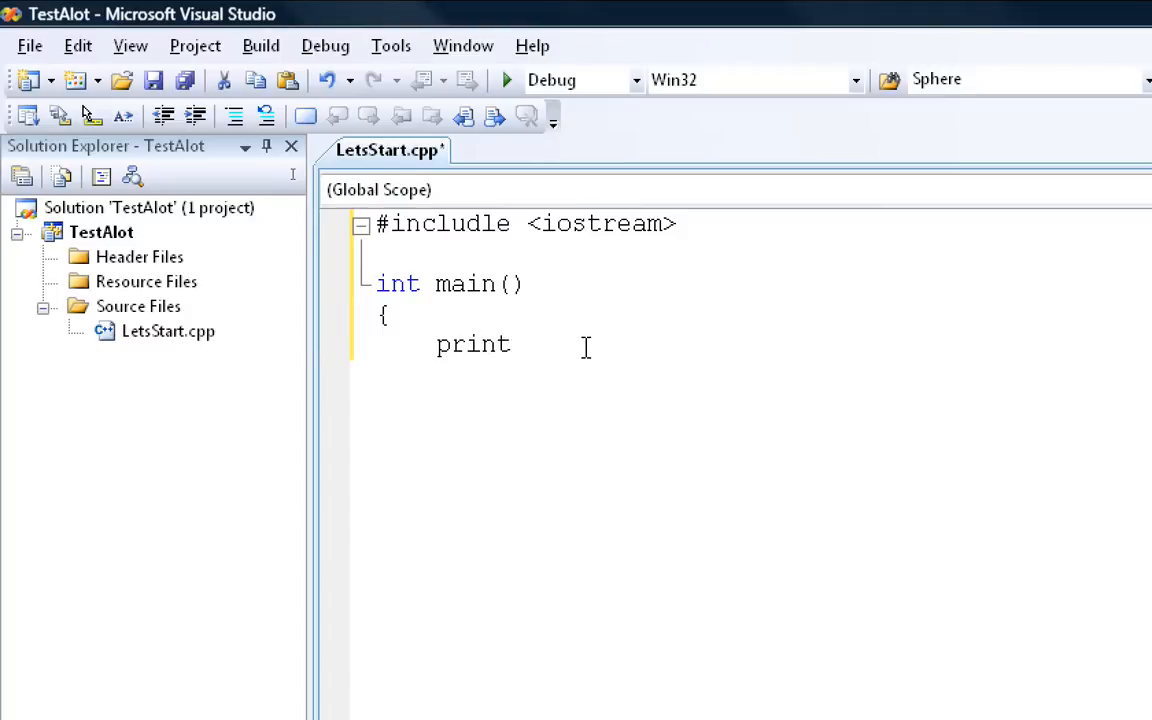
type("f")
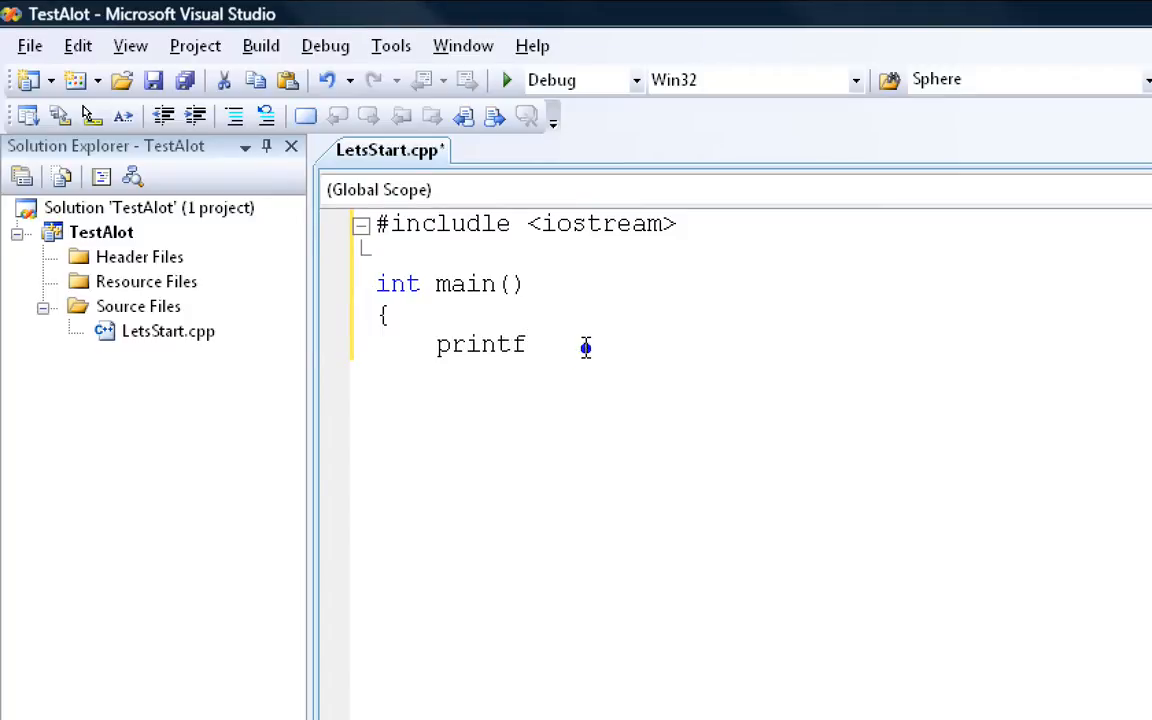
double_click(480, 345)
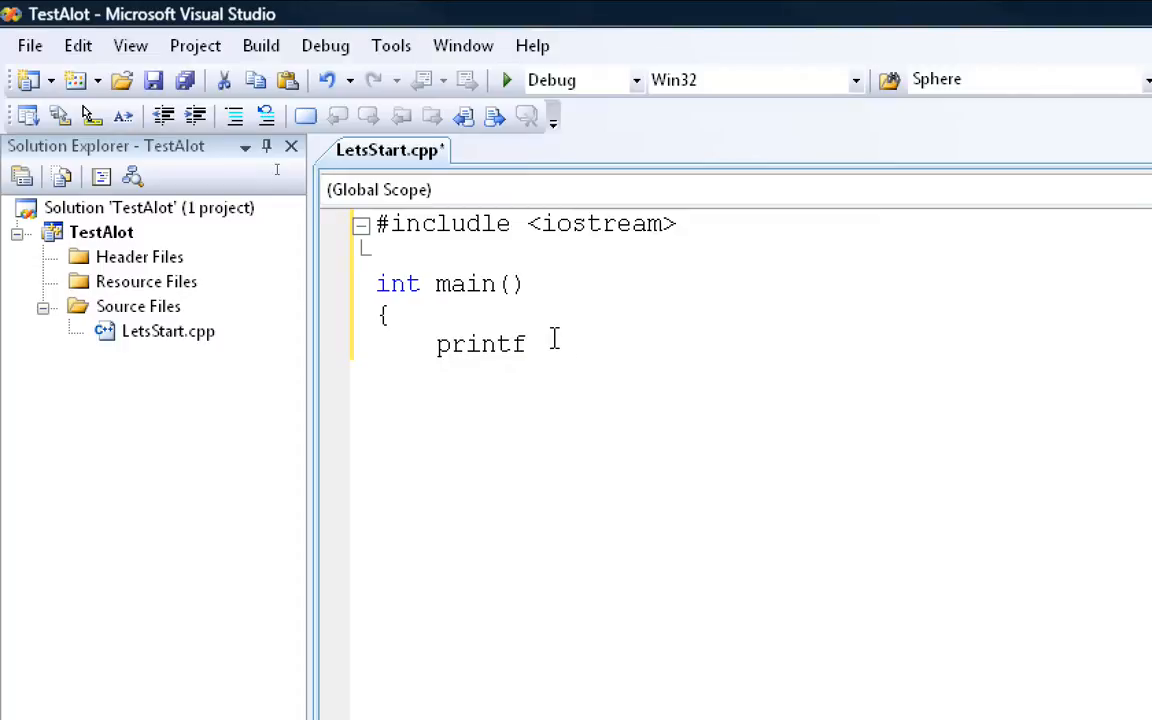
left_click(700, 223)
type("#")
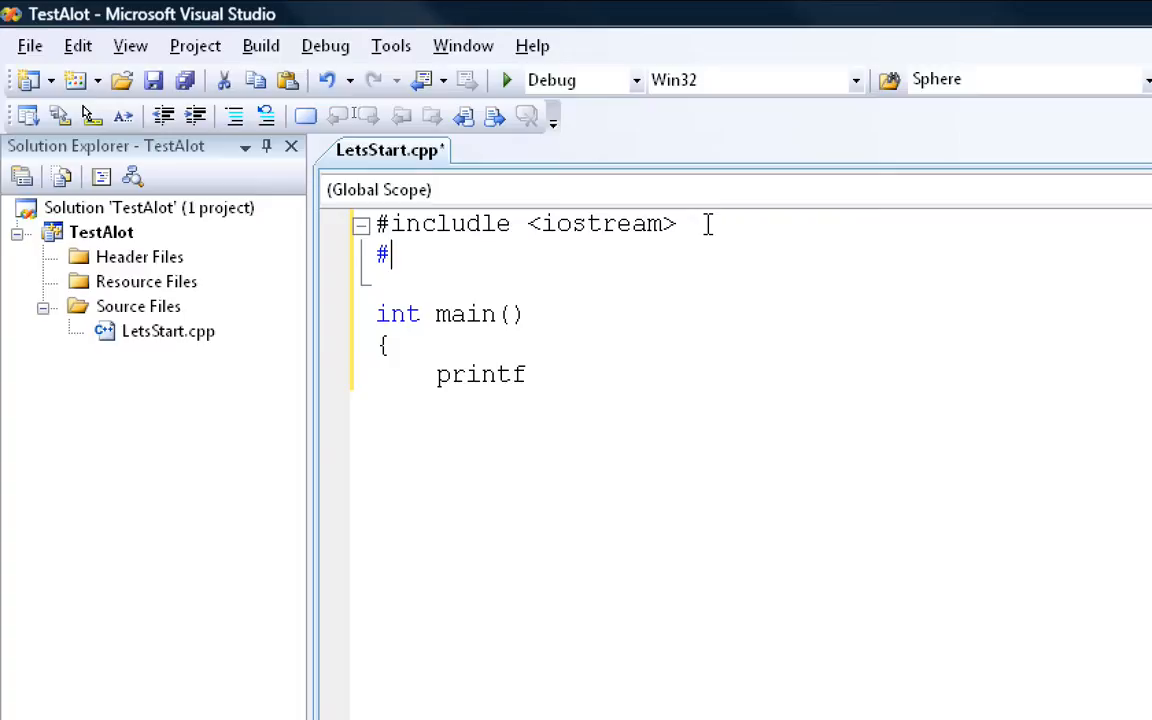
Step: Add #include <cstdio> below the iostream include
type("include <")
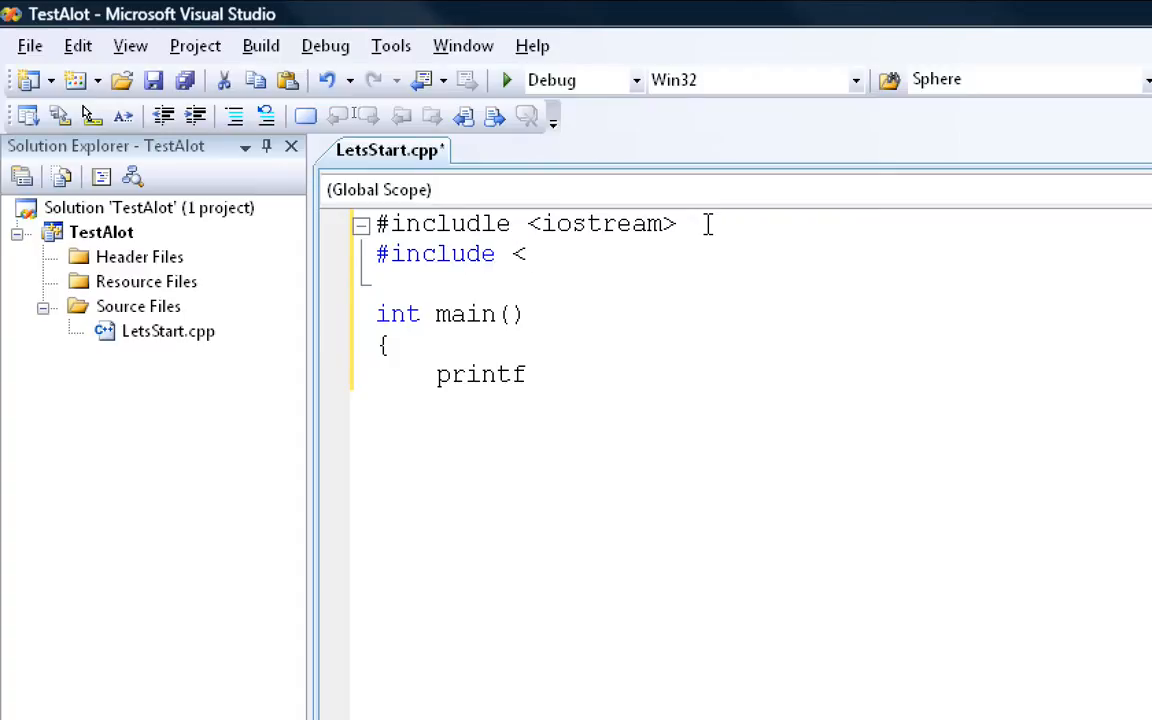
type("cs")
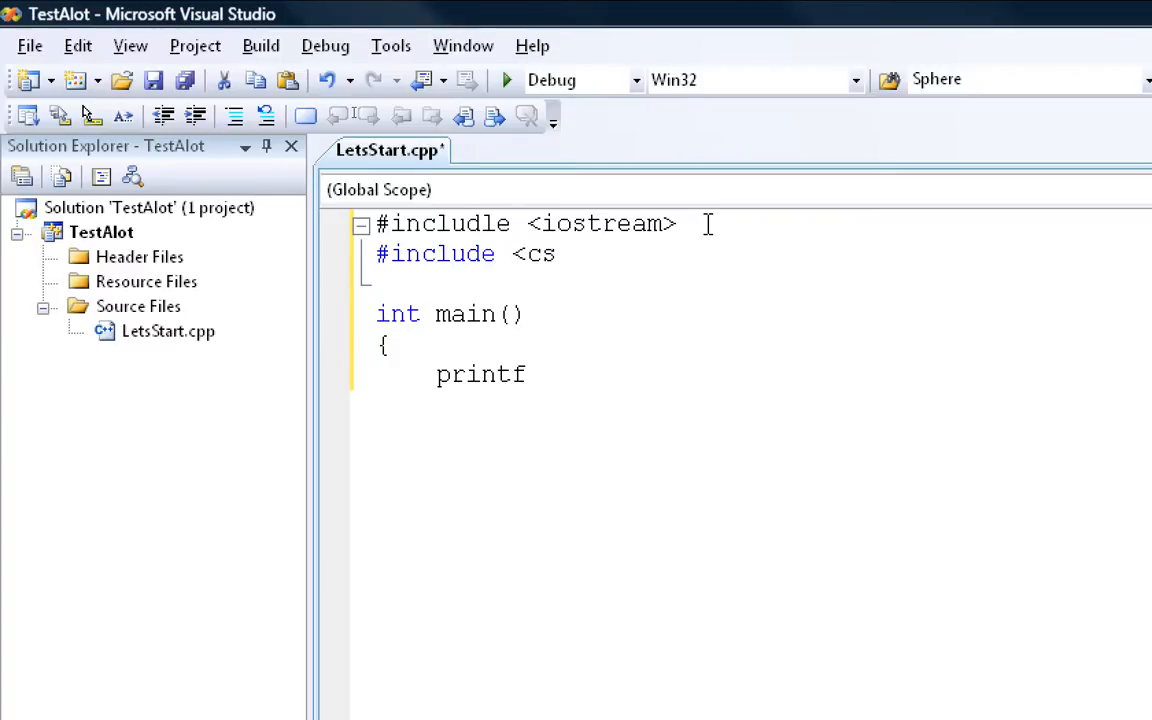
type("tdio>")
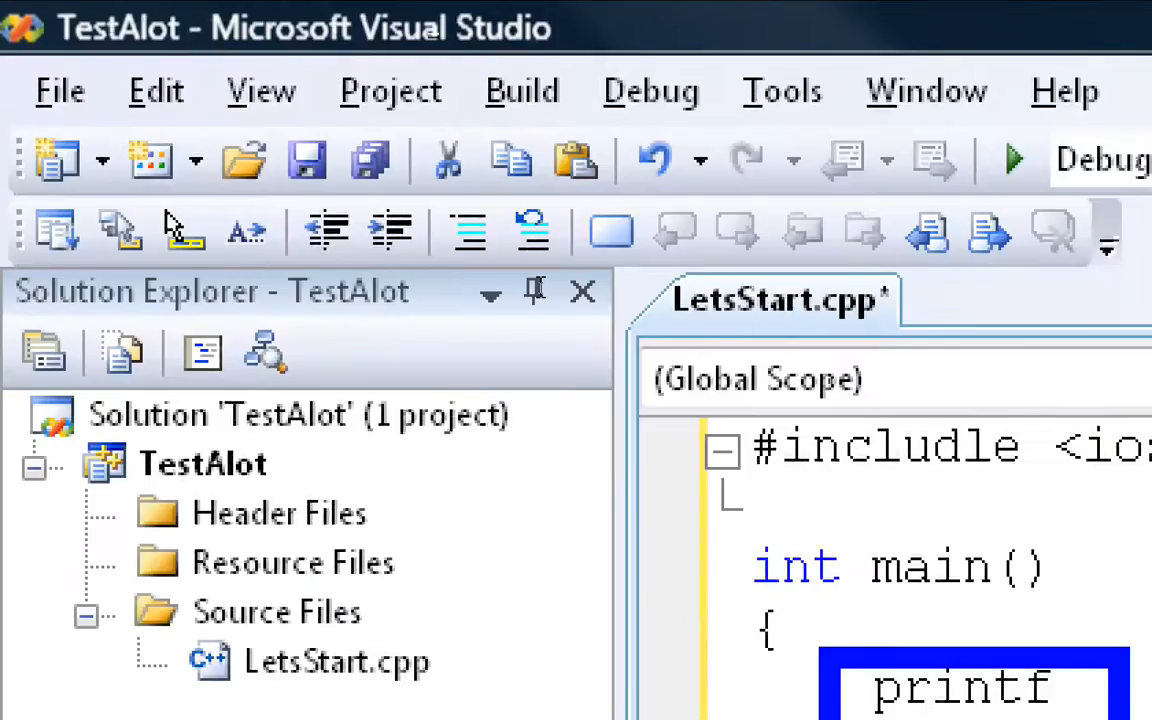
type("#include <cstdio>")
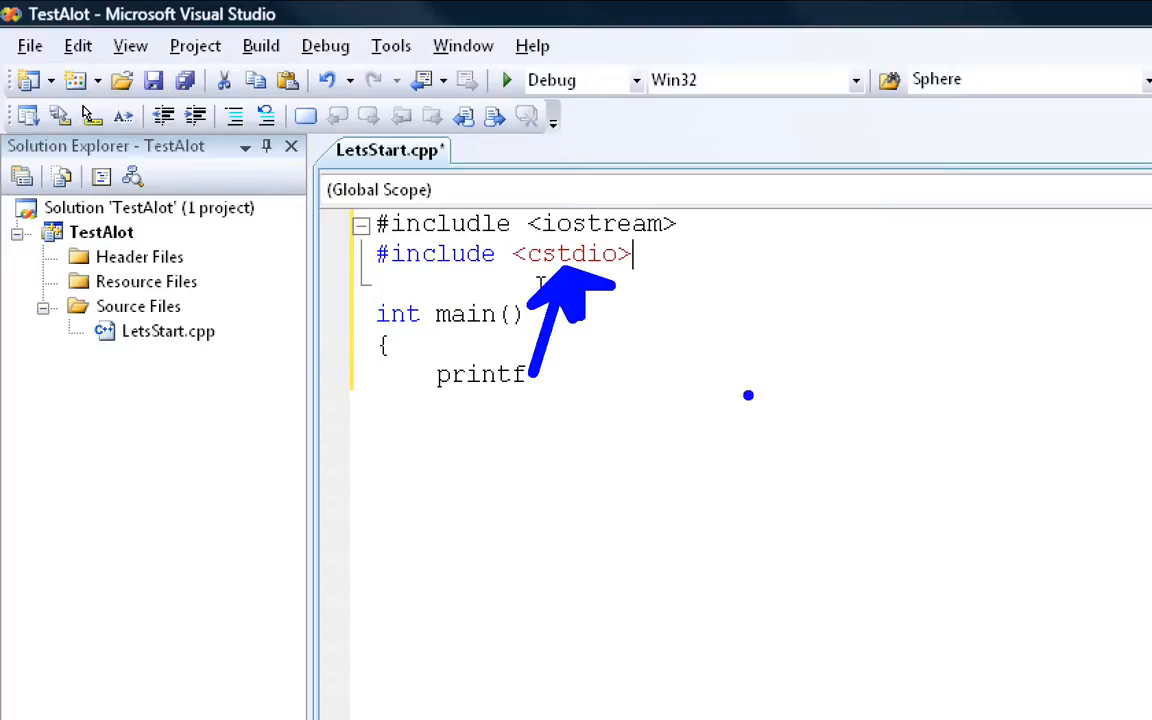
mouse_move(851, 388)
type("cout")
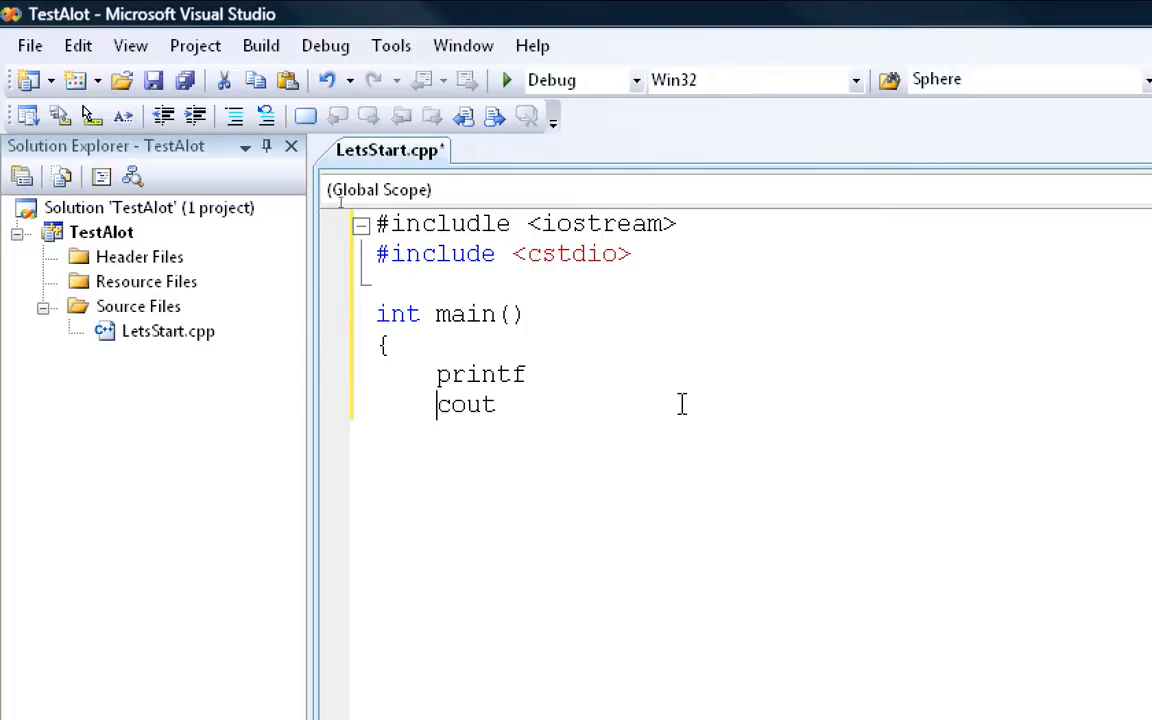
mouse_move(515, 418)
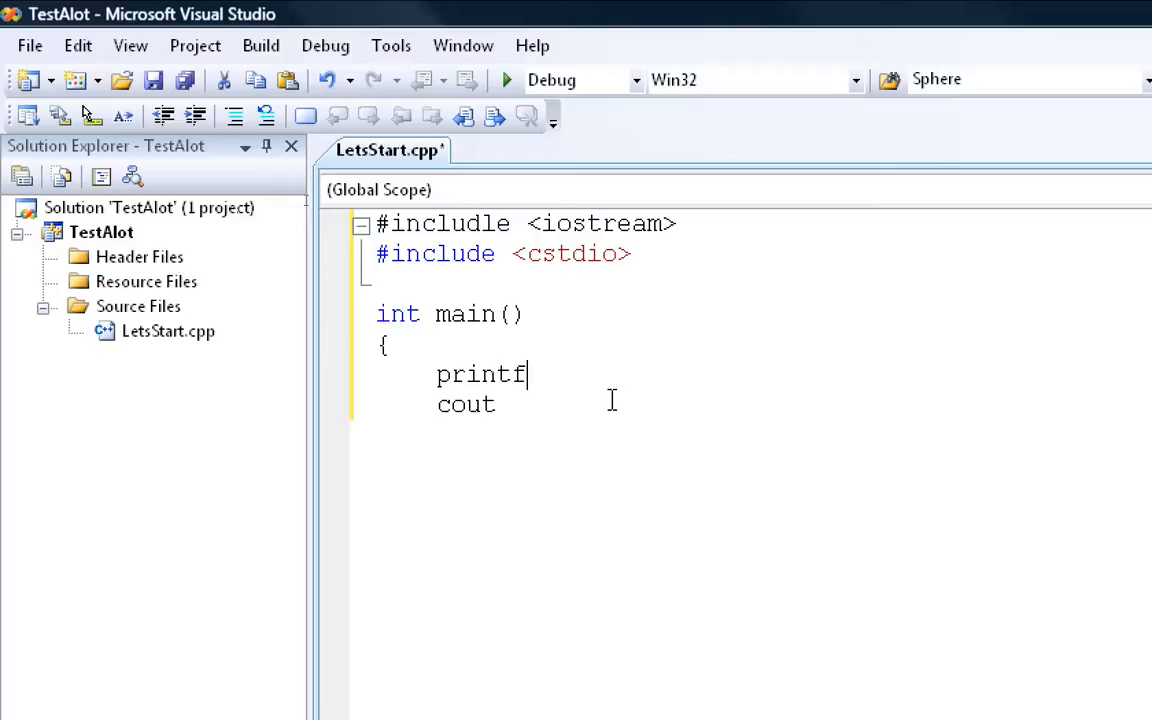
Step: Complete printf(""); and declare int var = 7; in main
type("(")
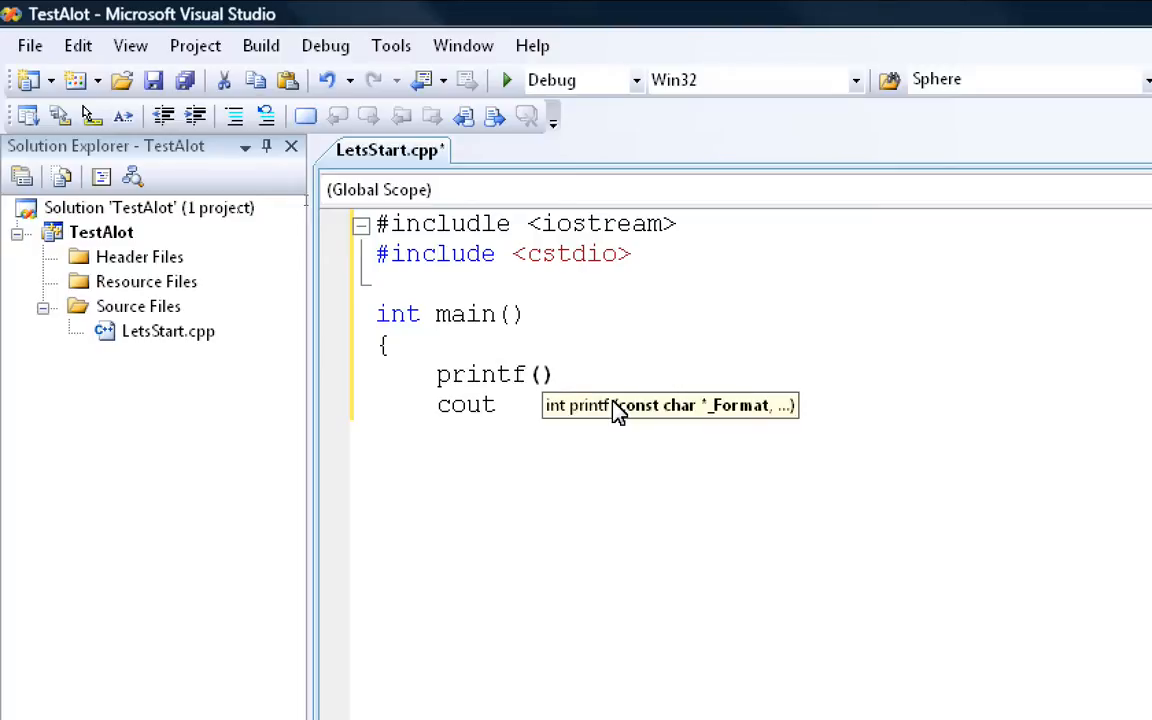
type(";")
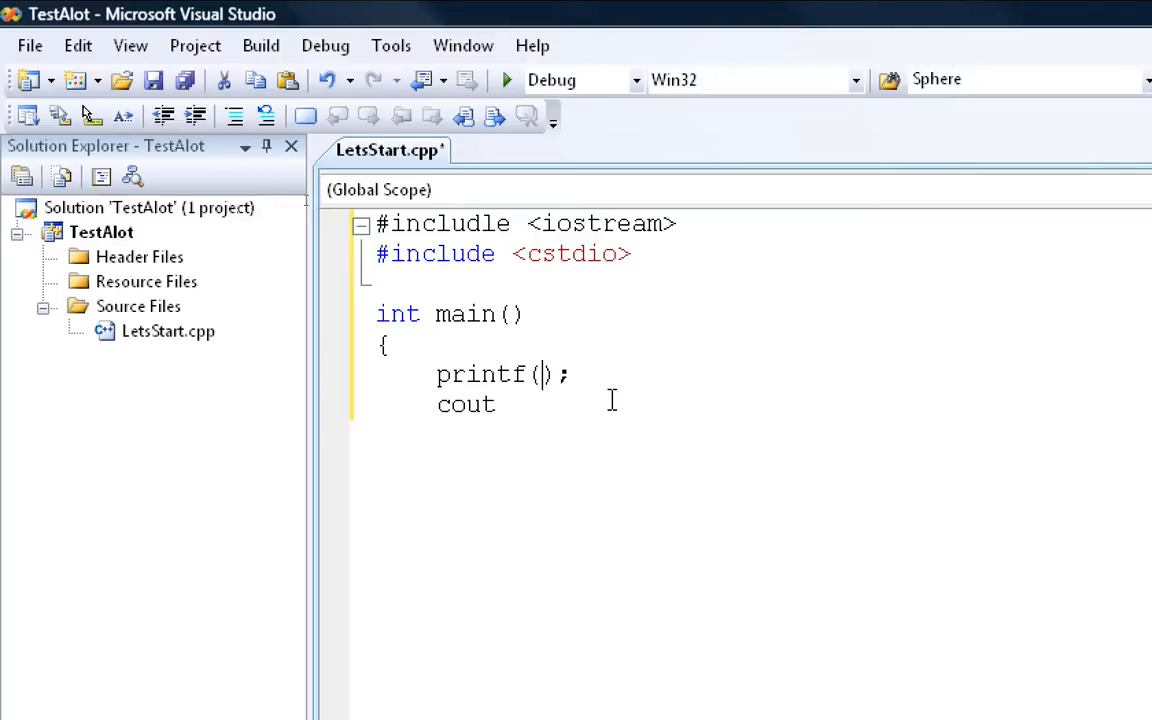
type("\"\"")
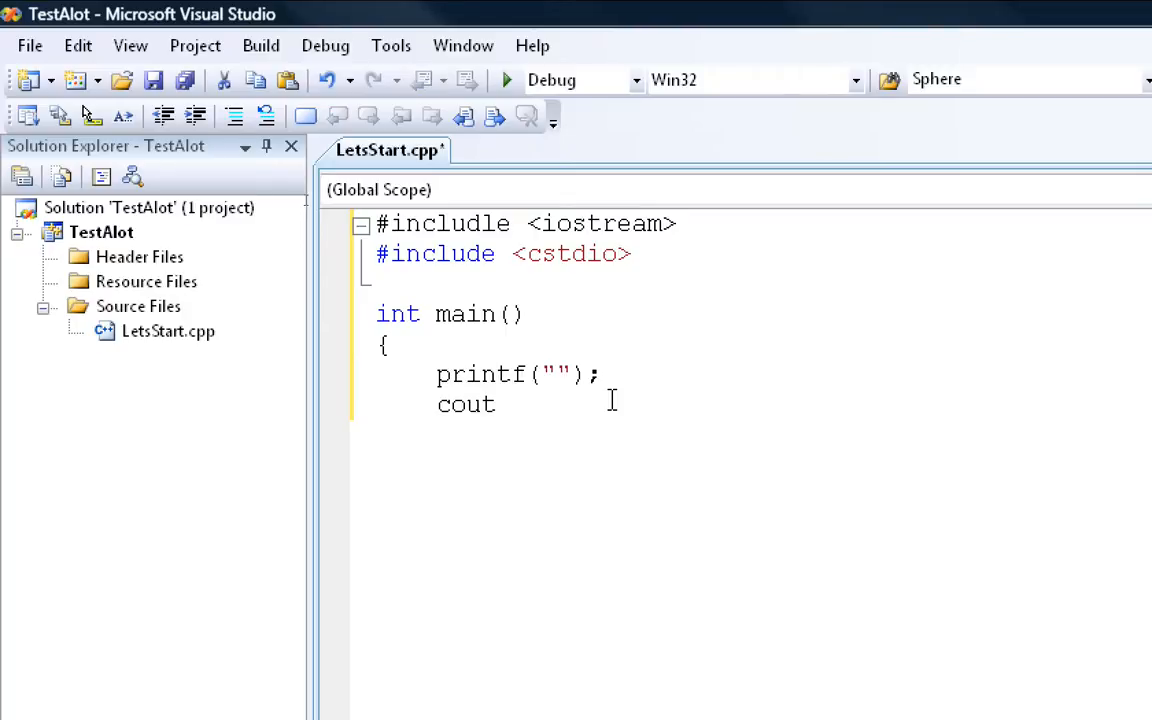
type("int")
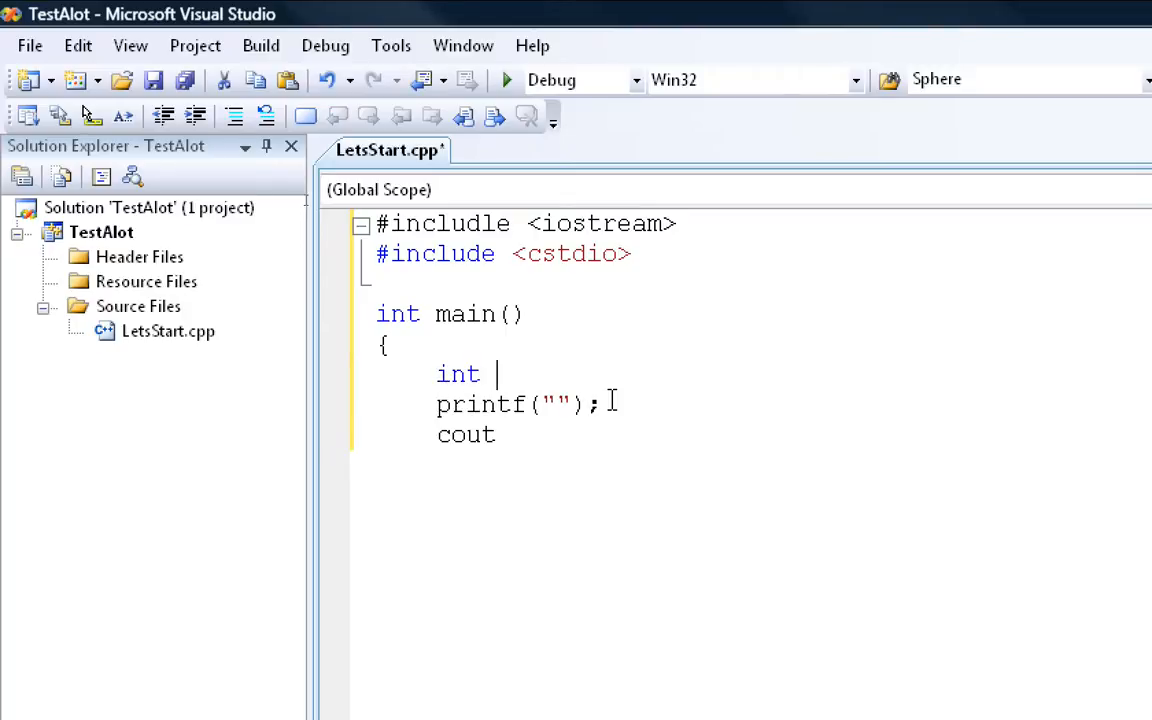
type("var")
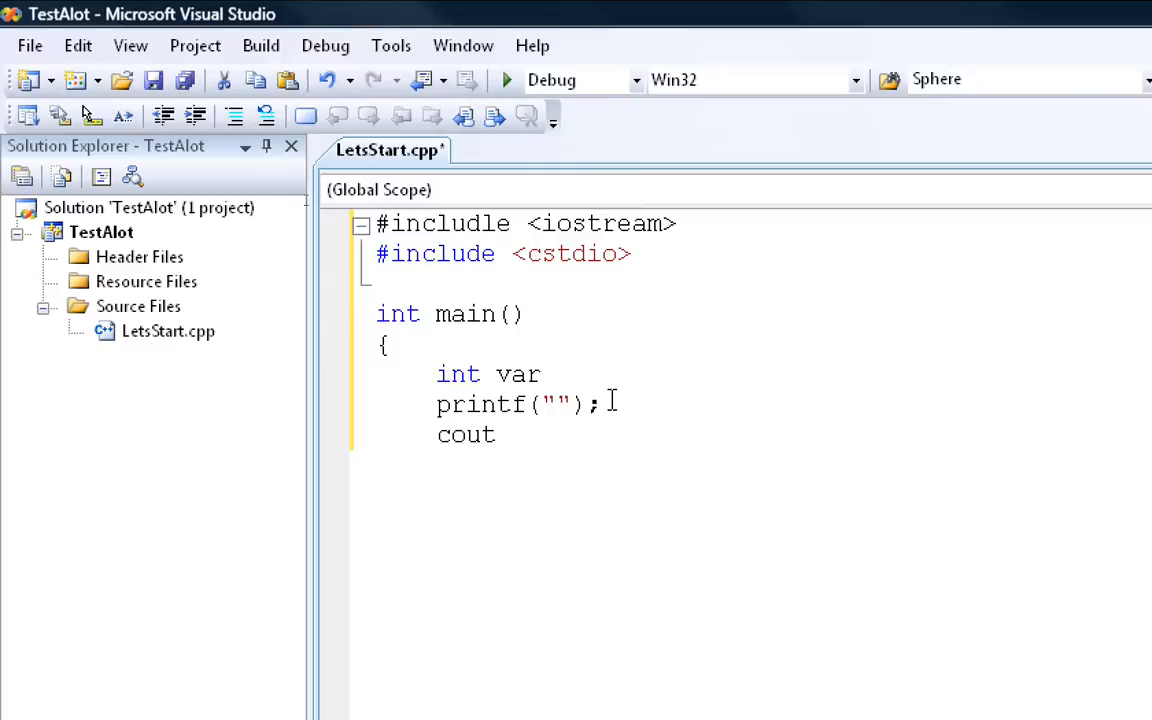
type("= 7")
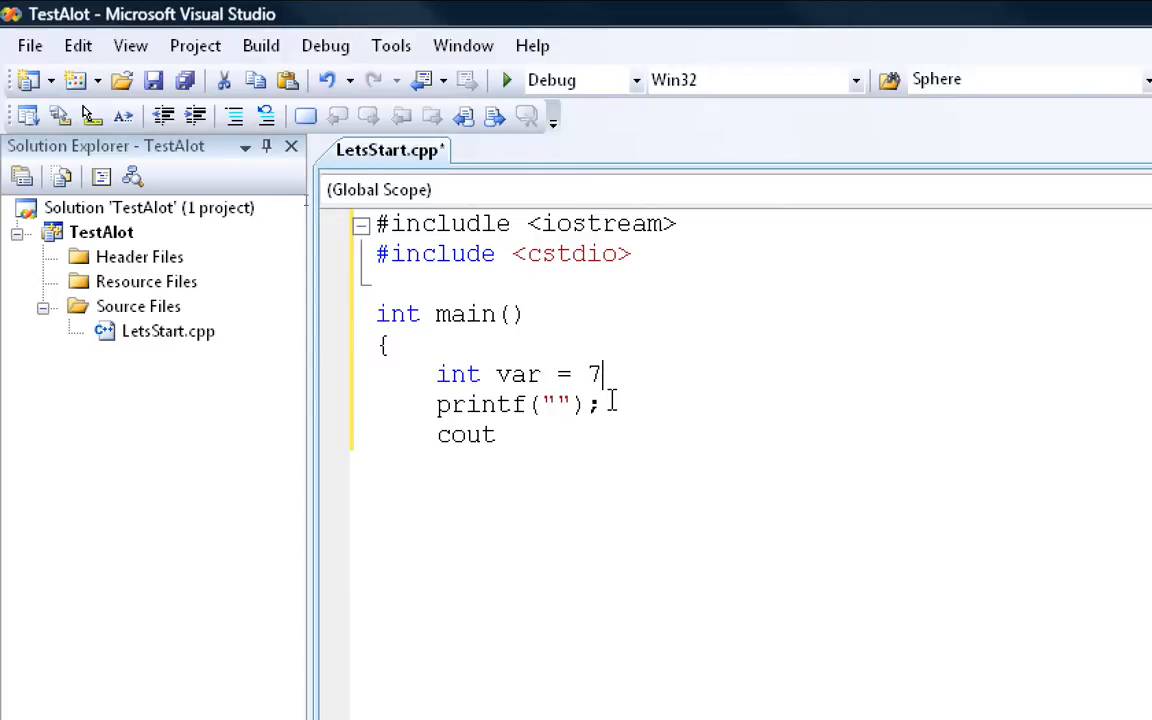
type(";")
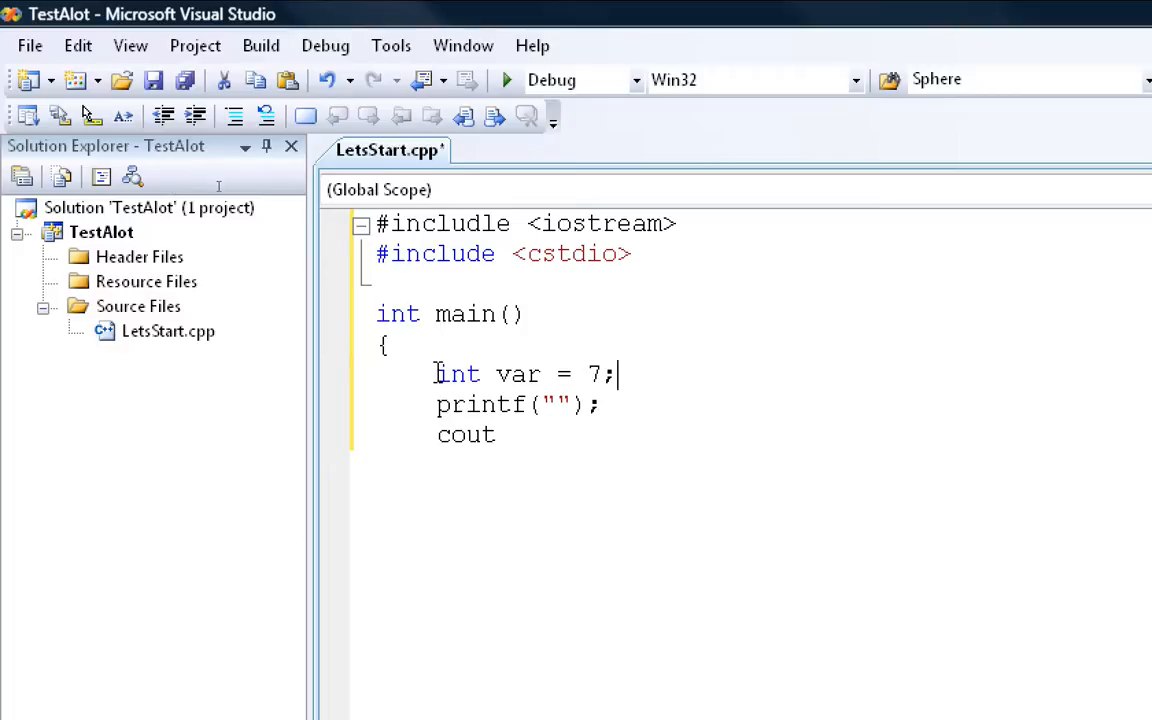
double_click(457, 374)
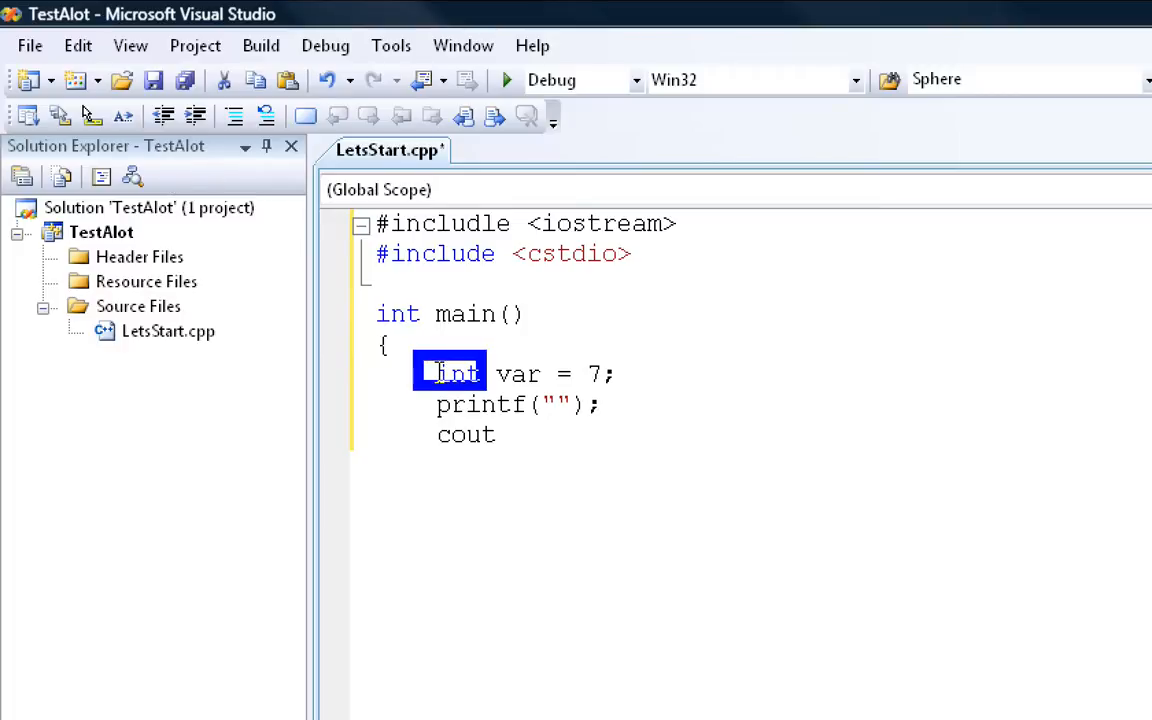
left_click(575, 374)
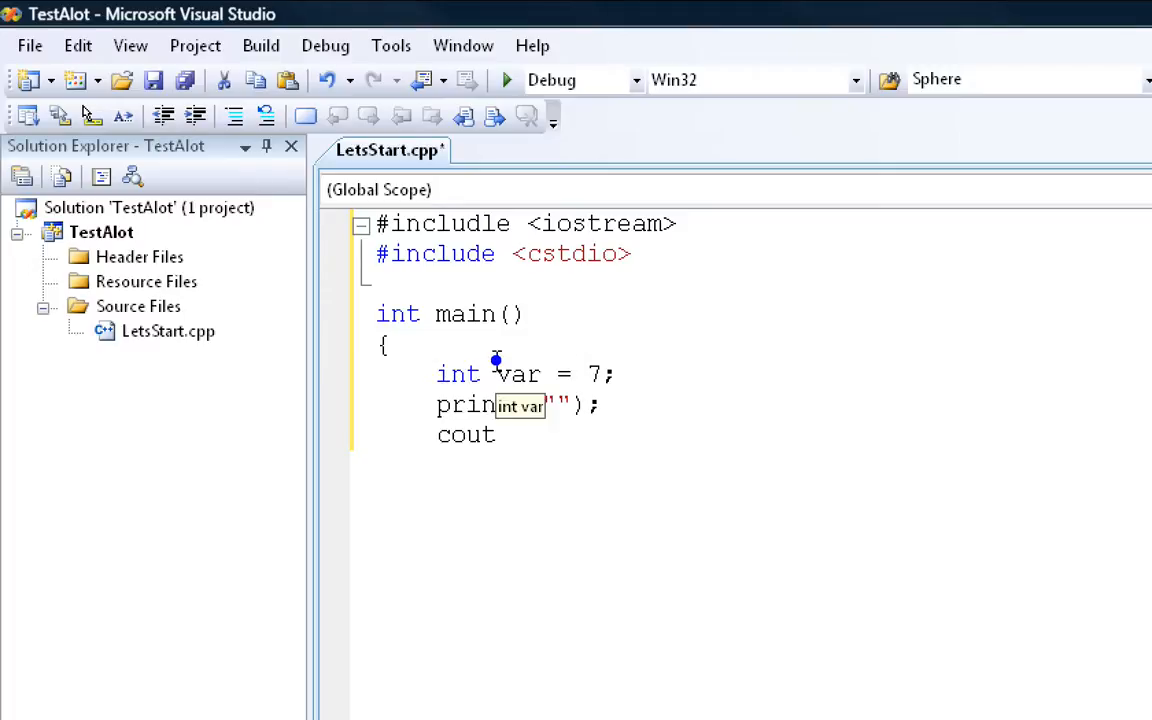
double_click(517, 374)
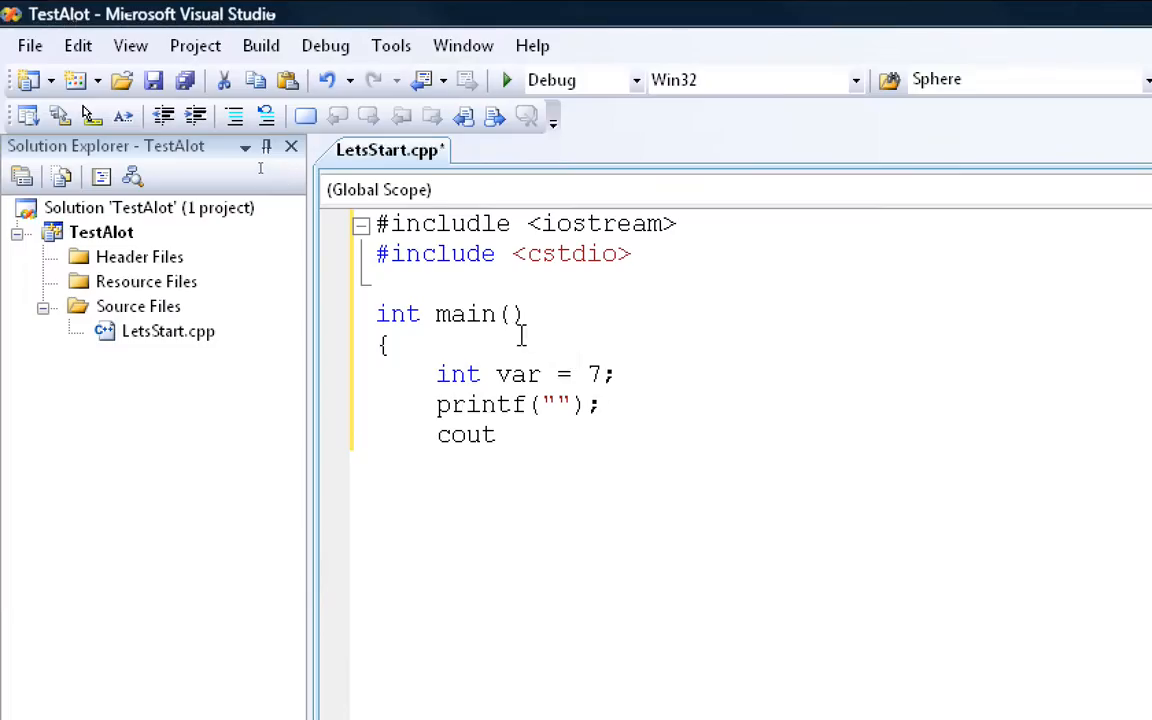
double_click(591, 374)
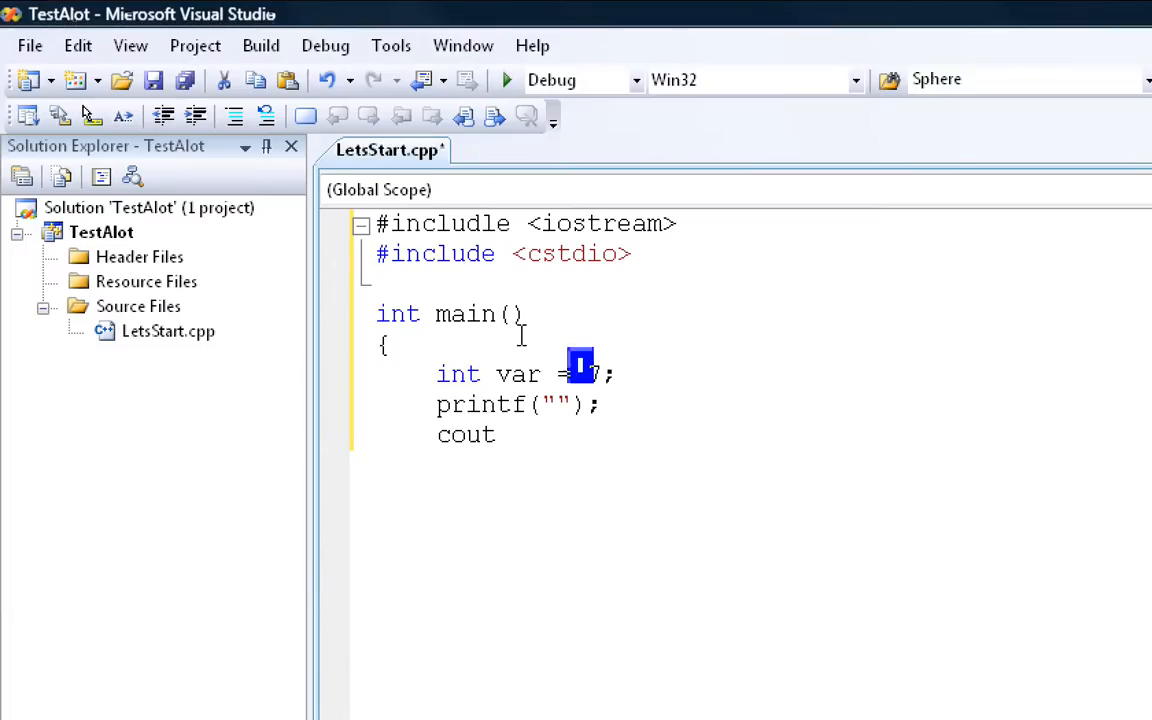
type("7")
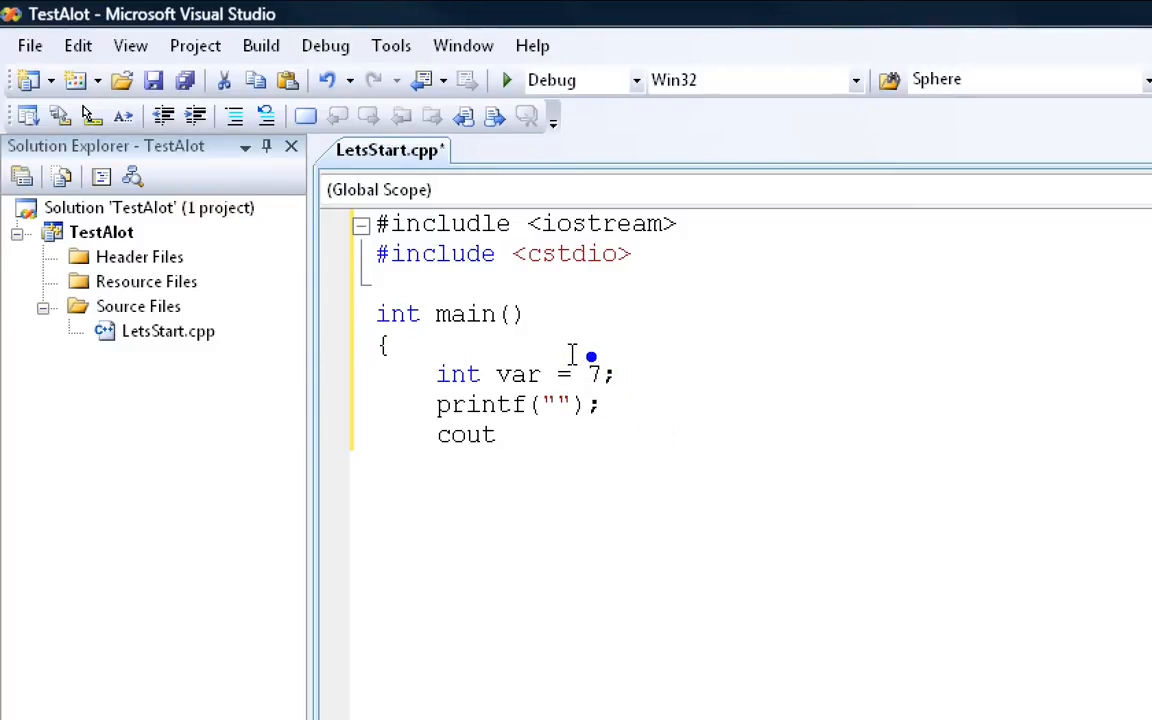
double_click(600, 374)
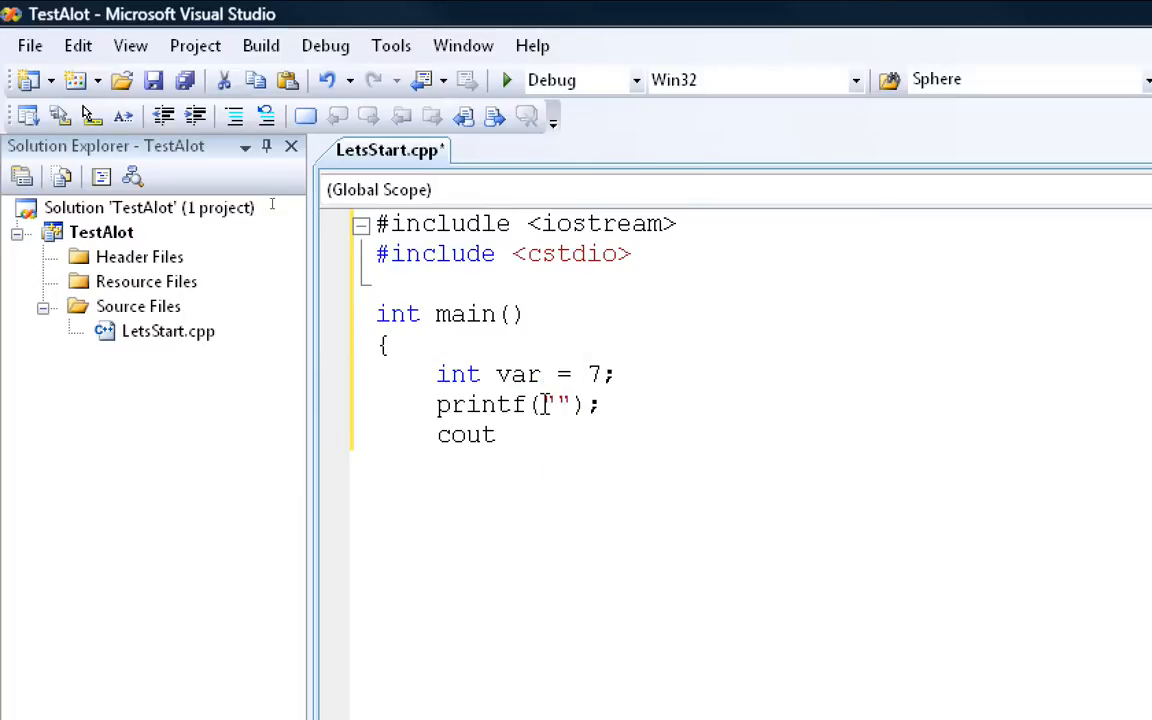
Step: Make printf print "print %d" with 7, add cout << var;, return 0; and a closing brace
type("print")
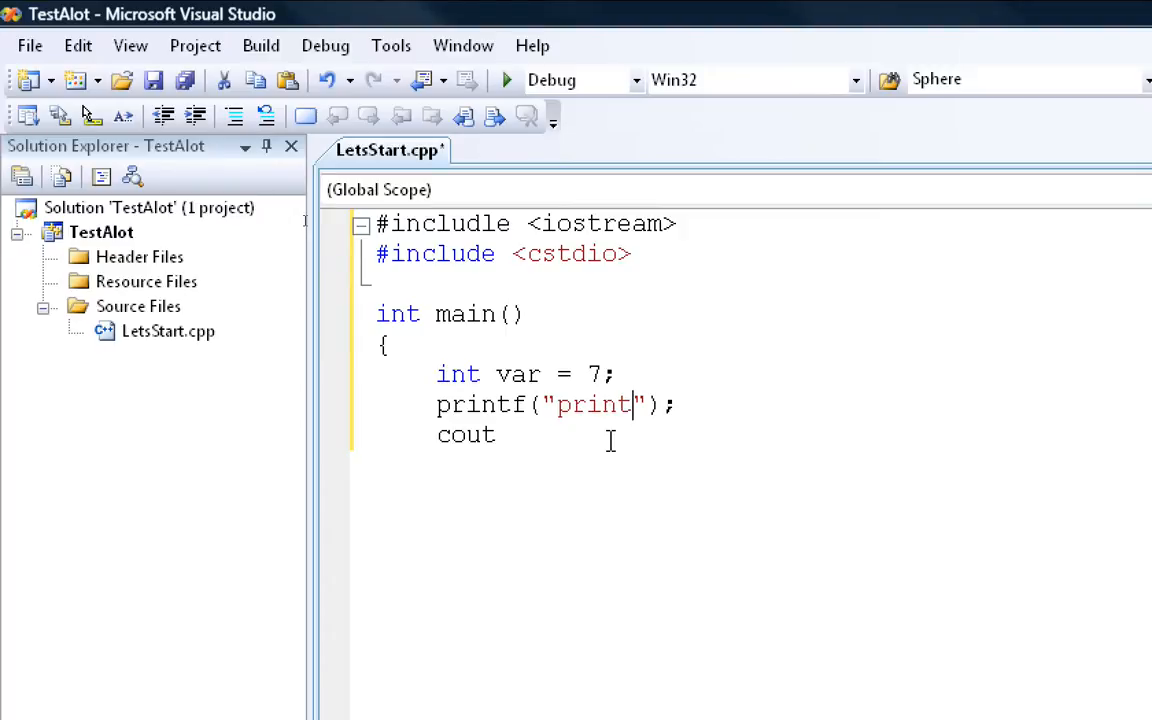
type("%d")
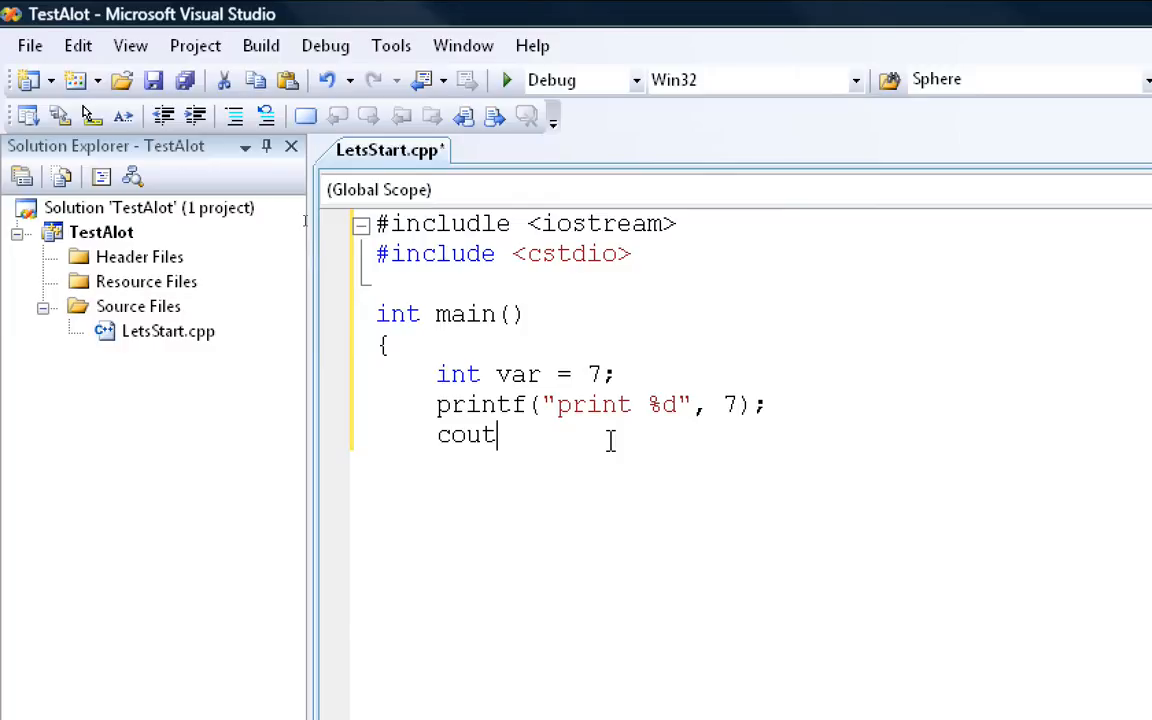
type("<<")
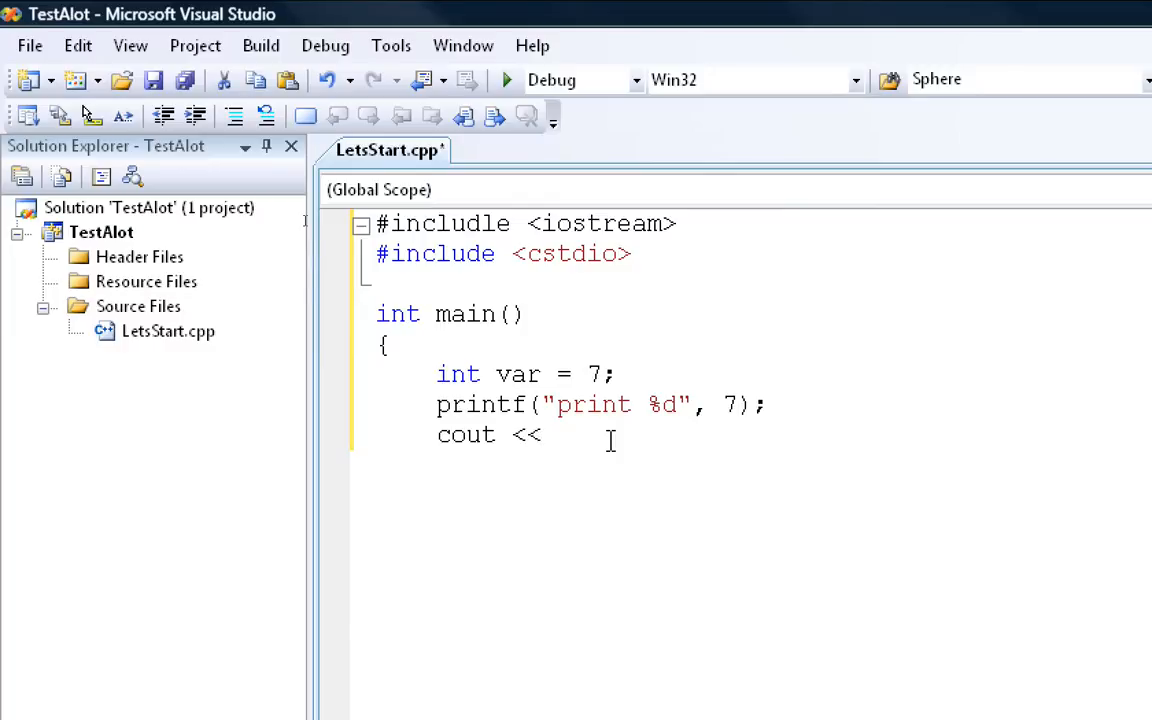
type("var;")
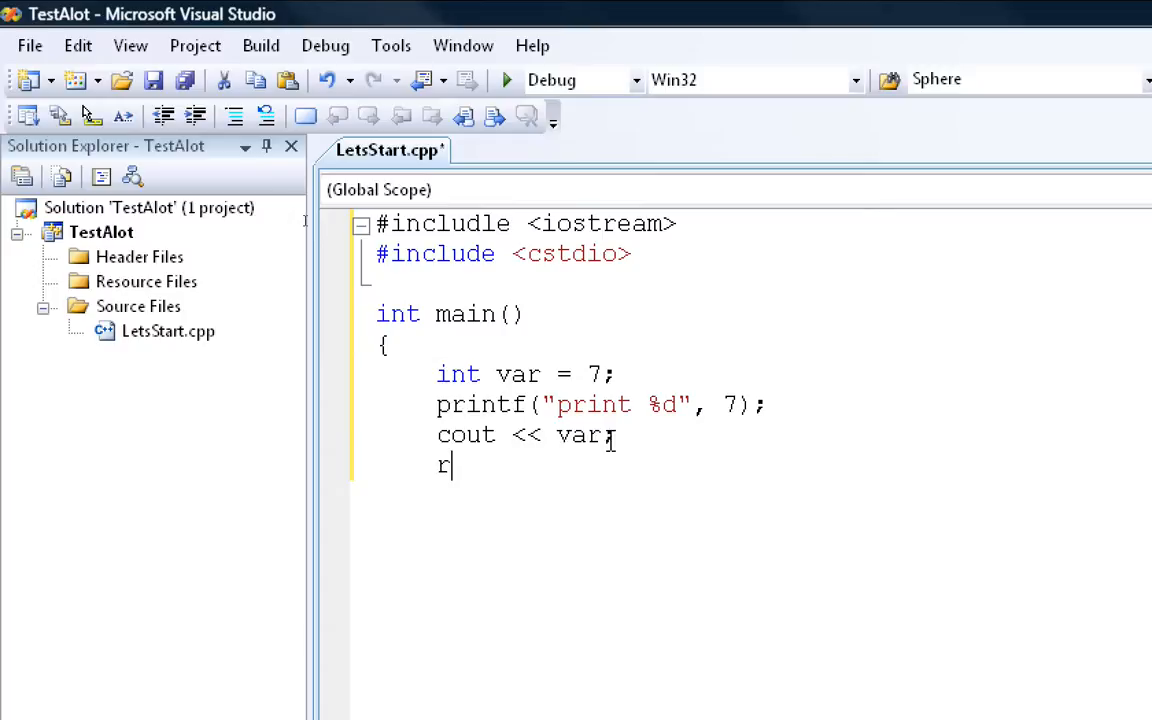
type("eturn 0;")
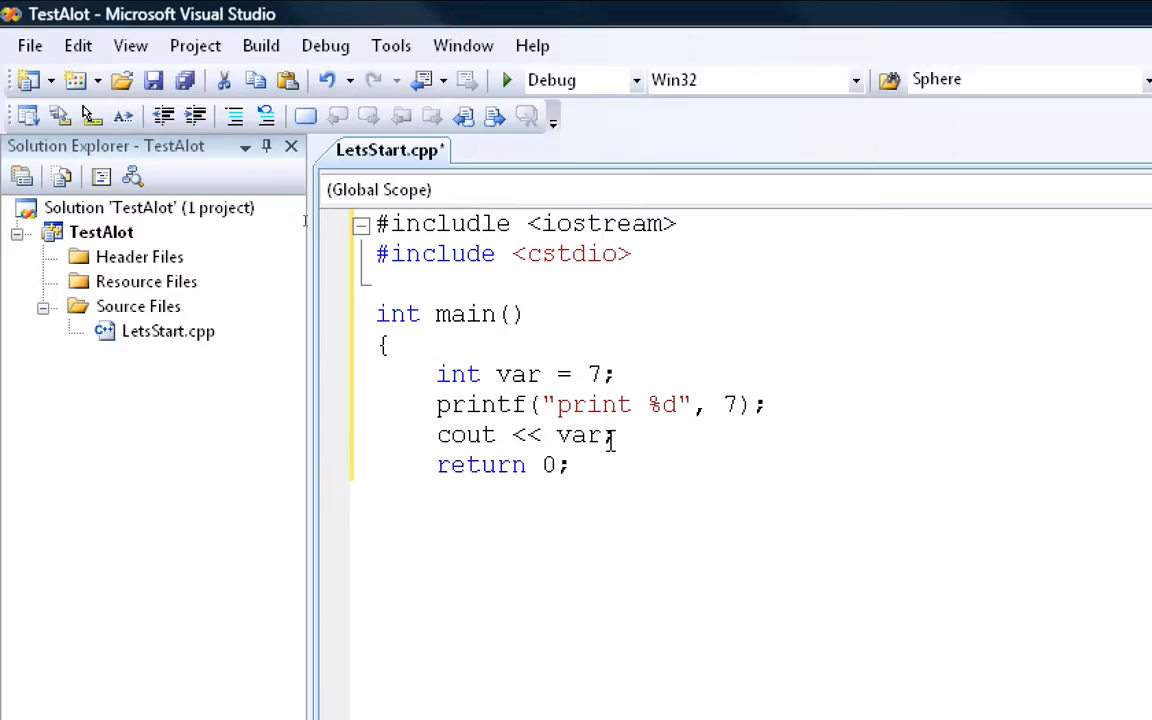
key("Return")
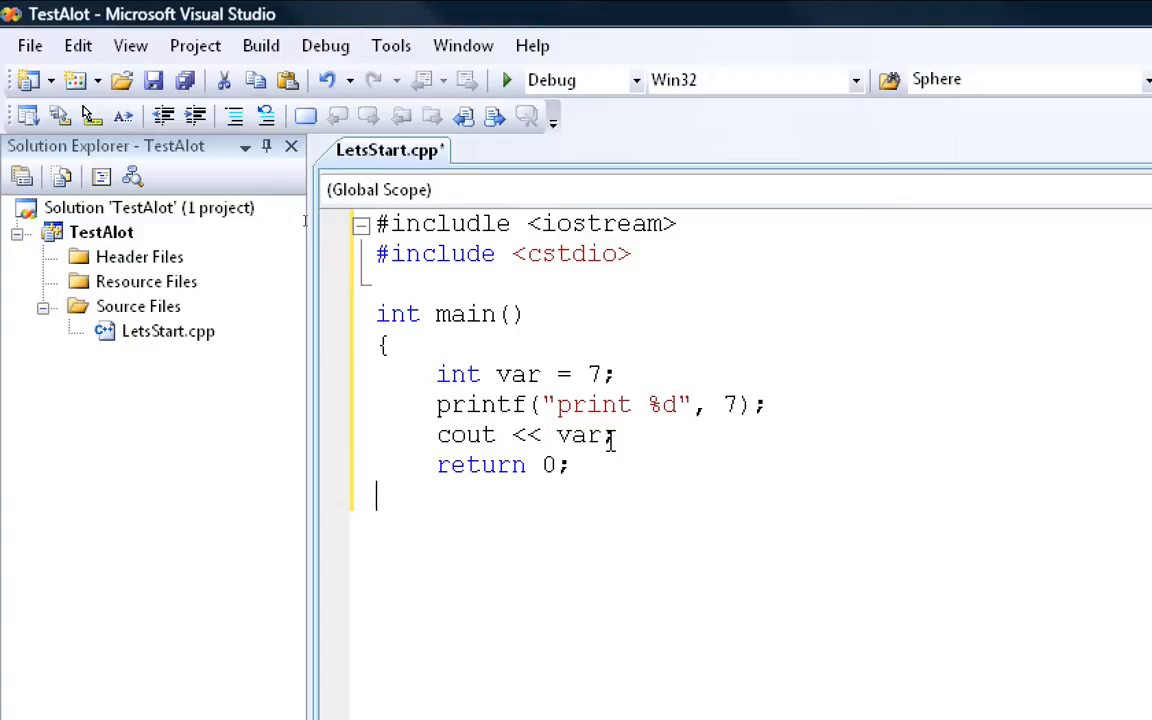
type("}")
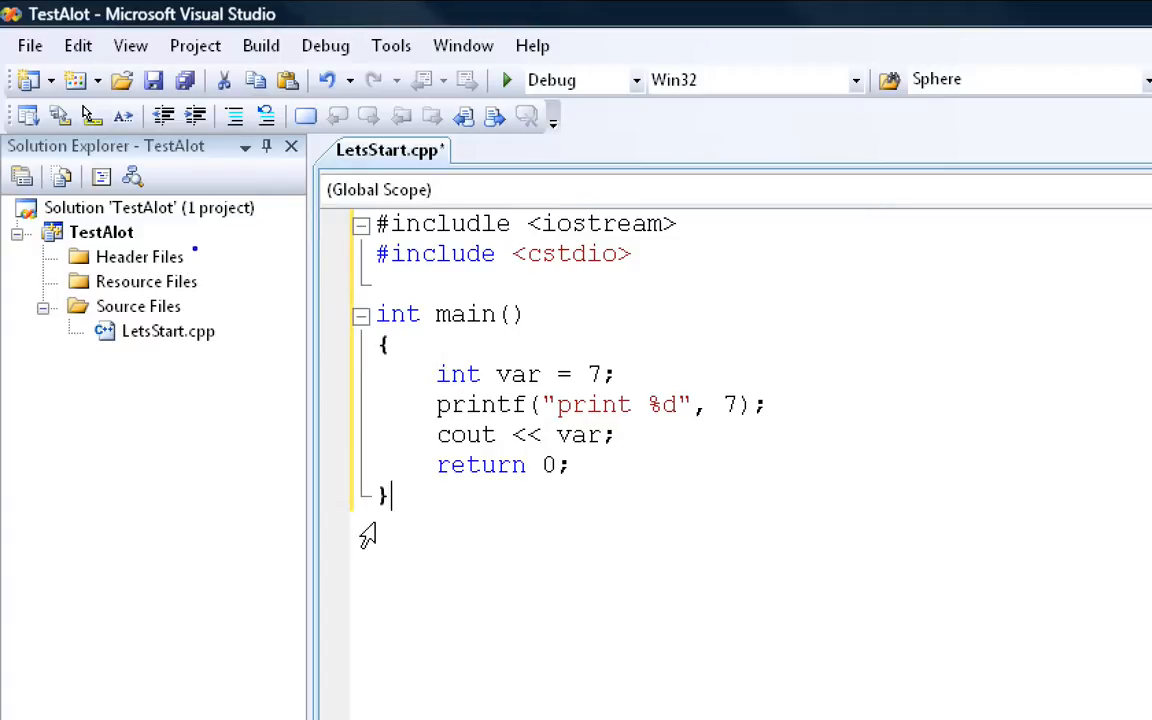
left_click(383, 342)
type("f")
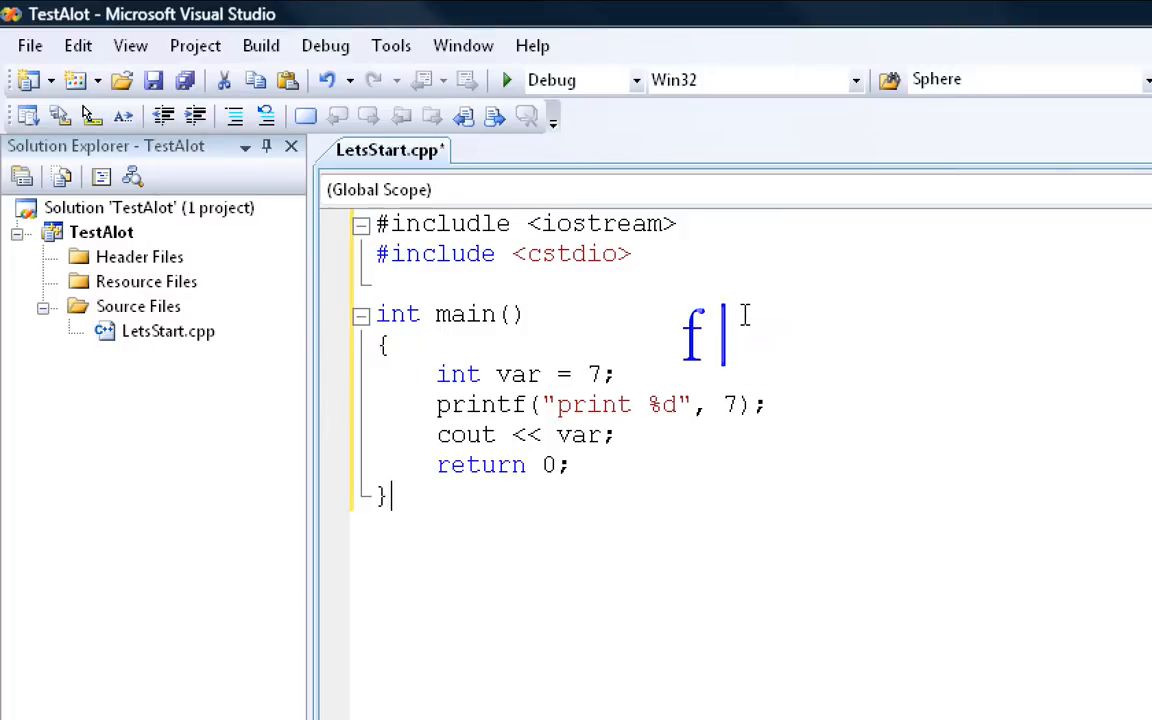
Step: Build and run with F5, agreeing to rebuild the out-of-date TestAlot project
type("5")
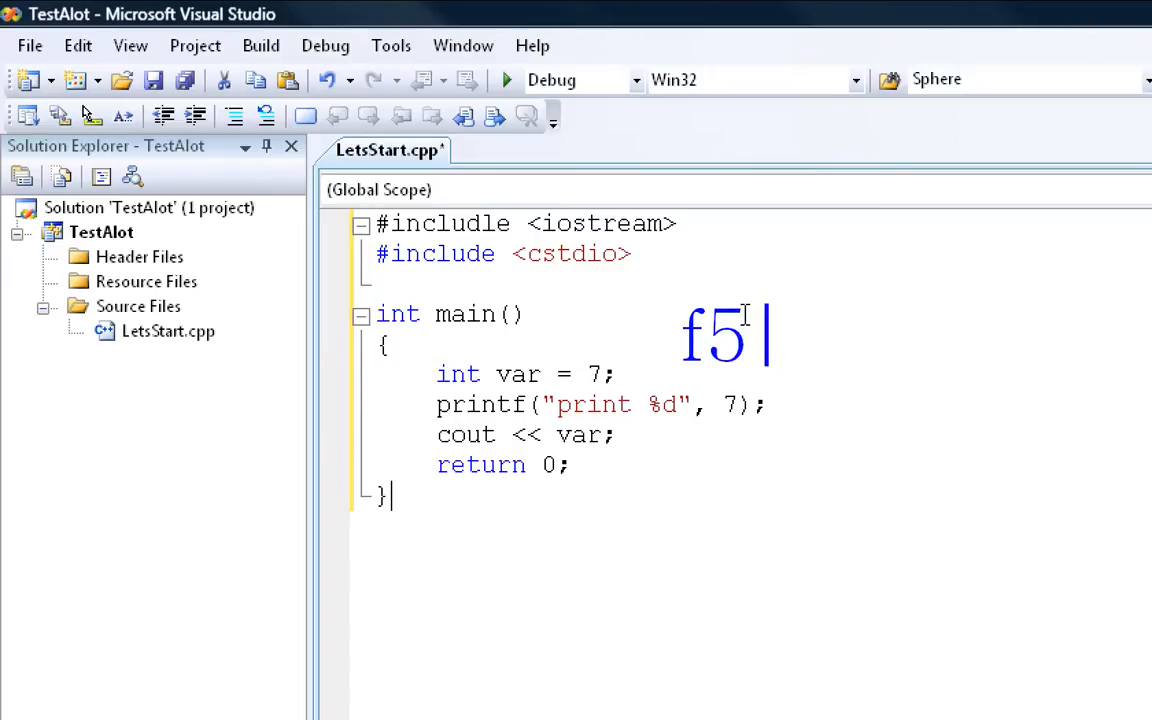
key("f5")
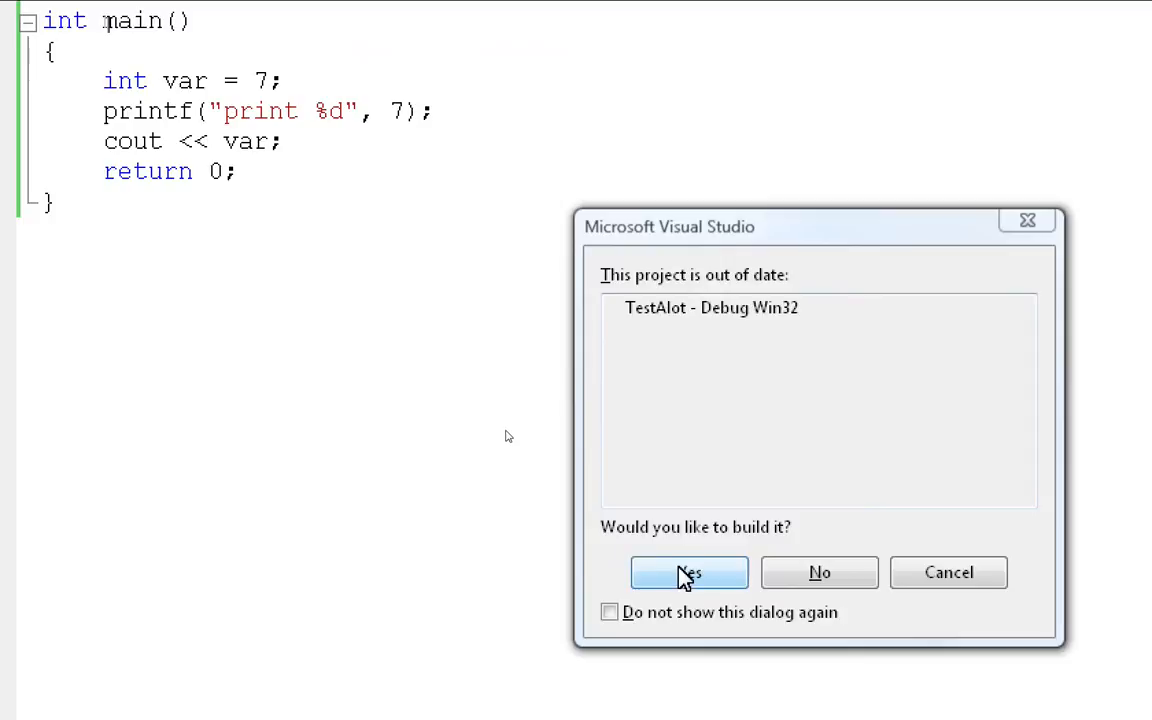
left_click(689, 572)
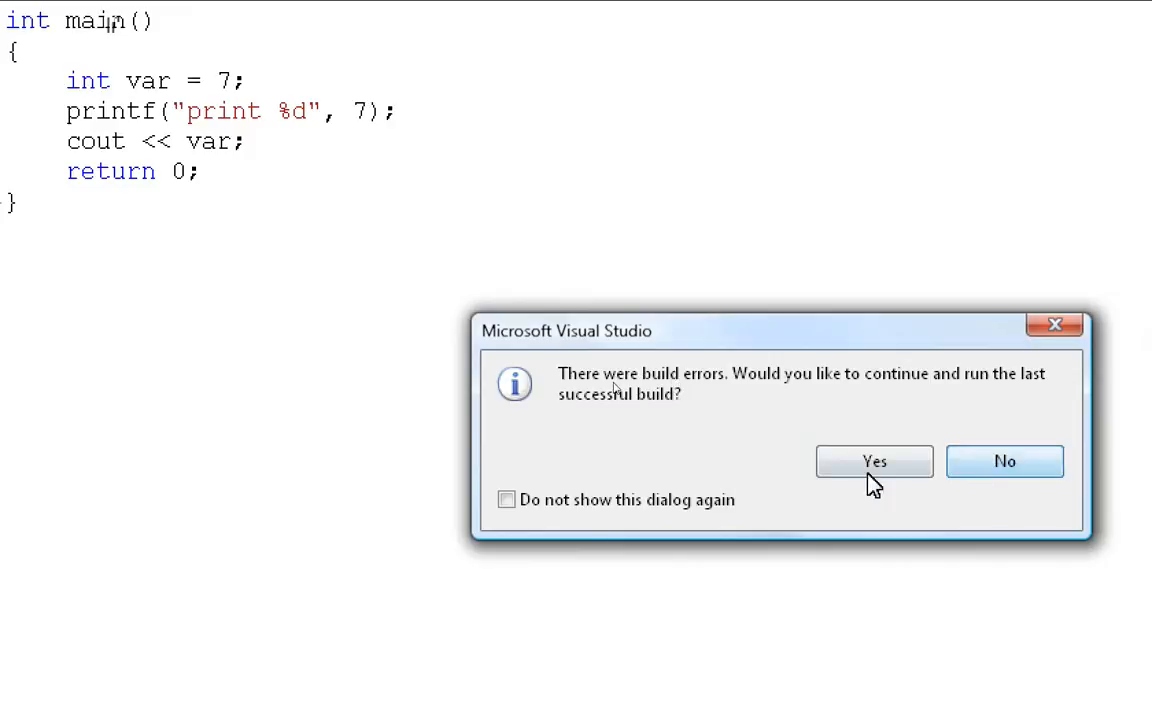
mouse_move(836, 480)
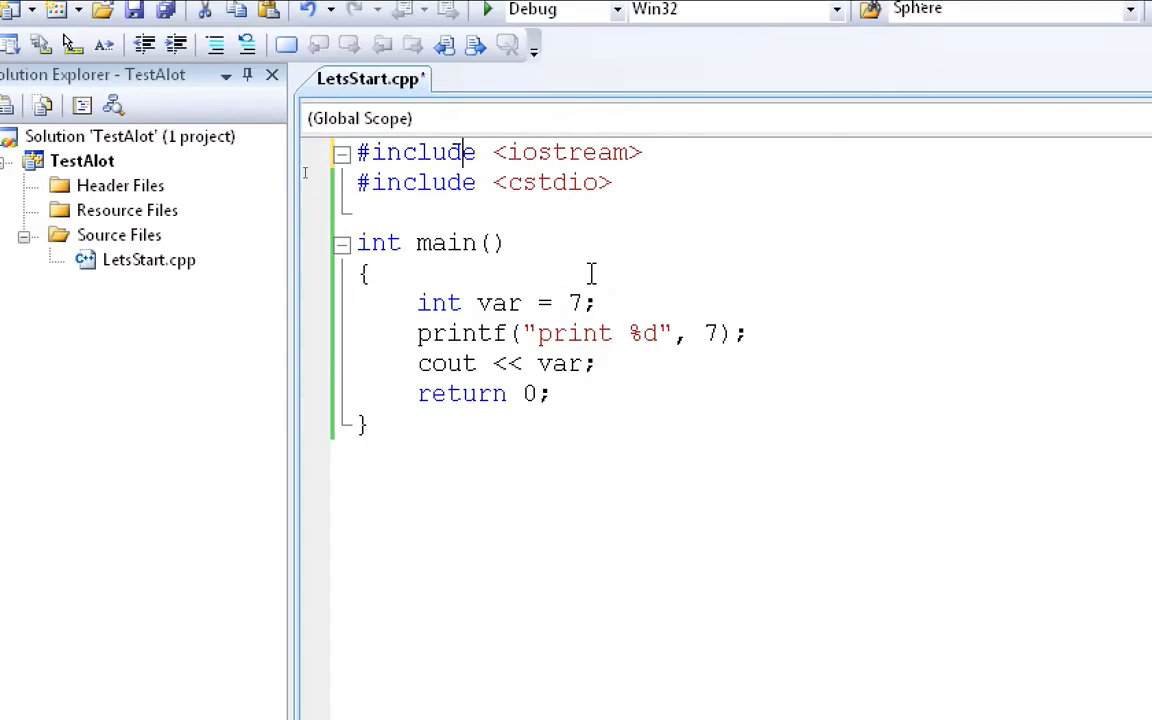
Step: Rerun the program without the last successful build and jump to the undeclared 'cout' error
left_click(488, 9)
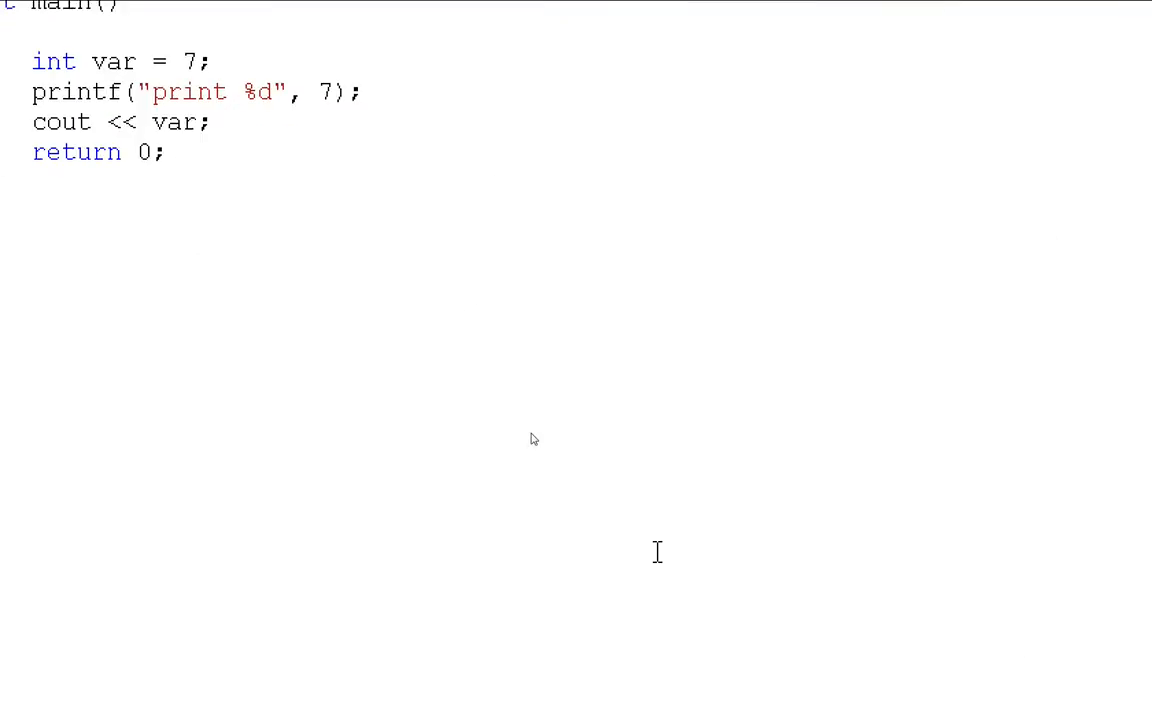
key("F5")
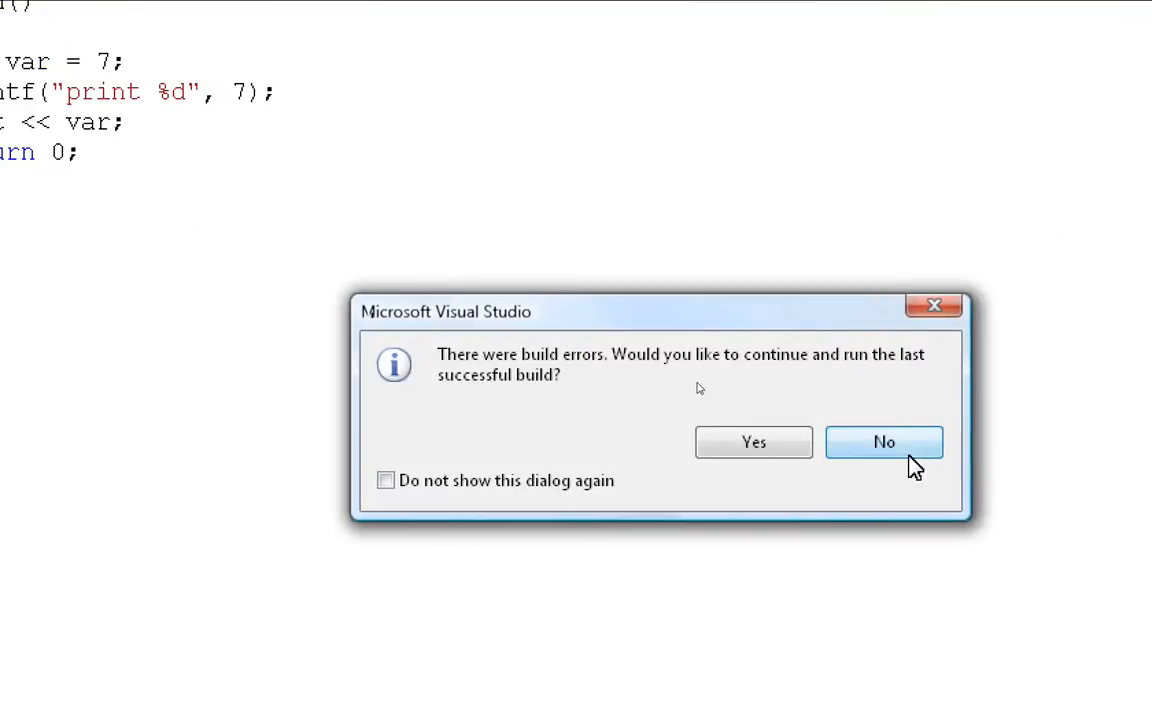
left_click(883, 442)
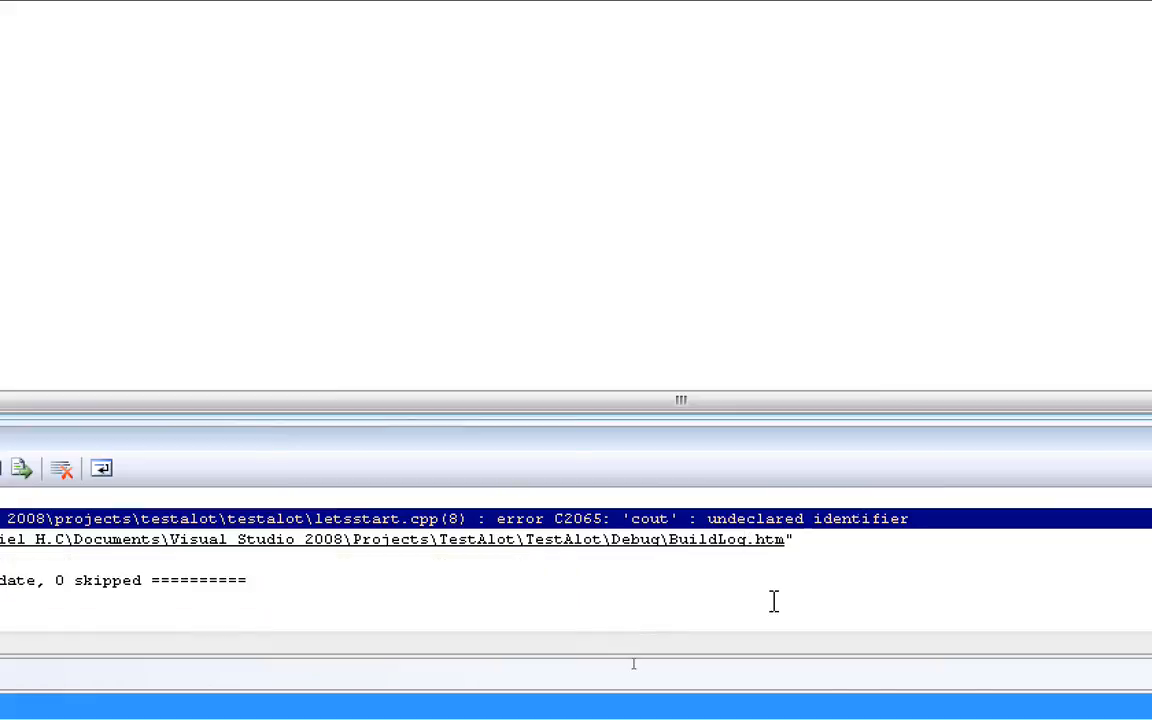
mouse_move(778, 608)
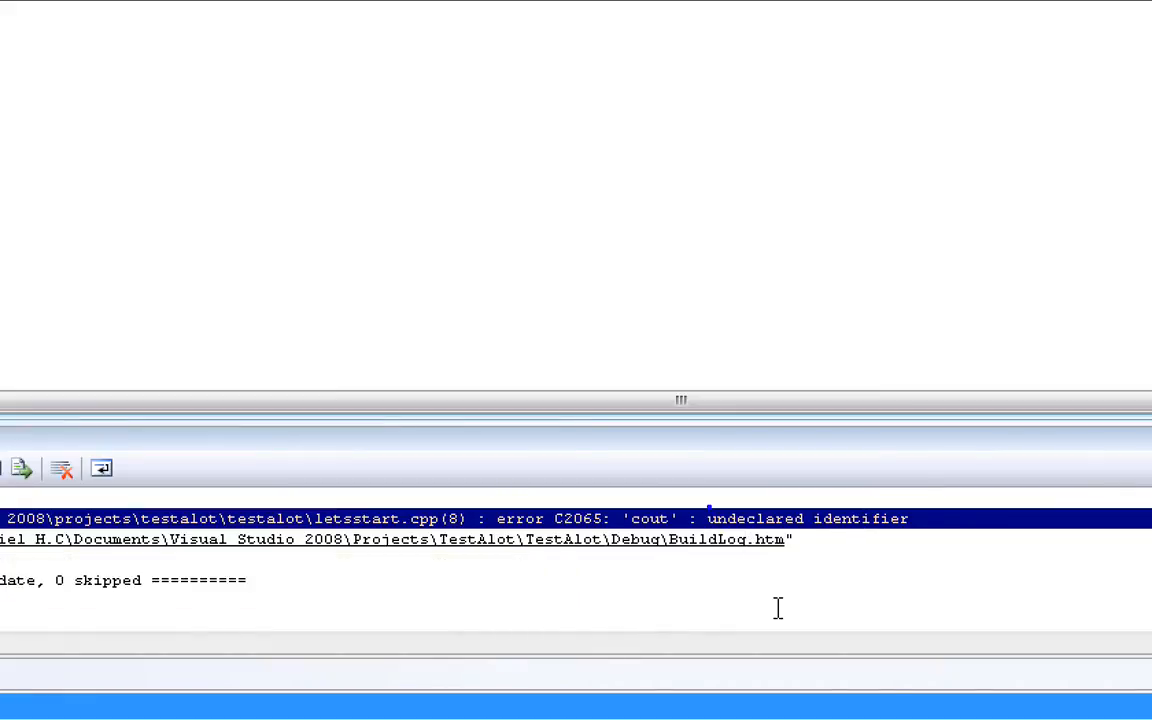
double_click(790, 518)
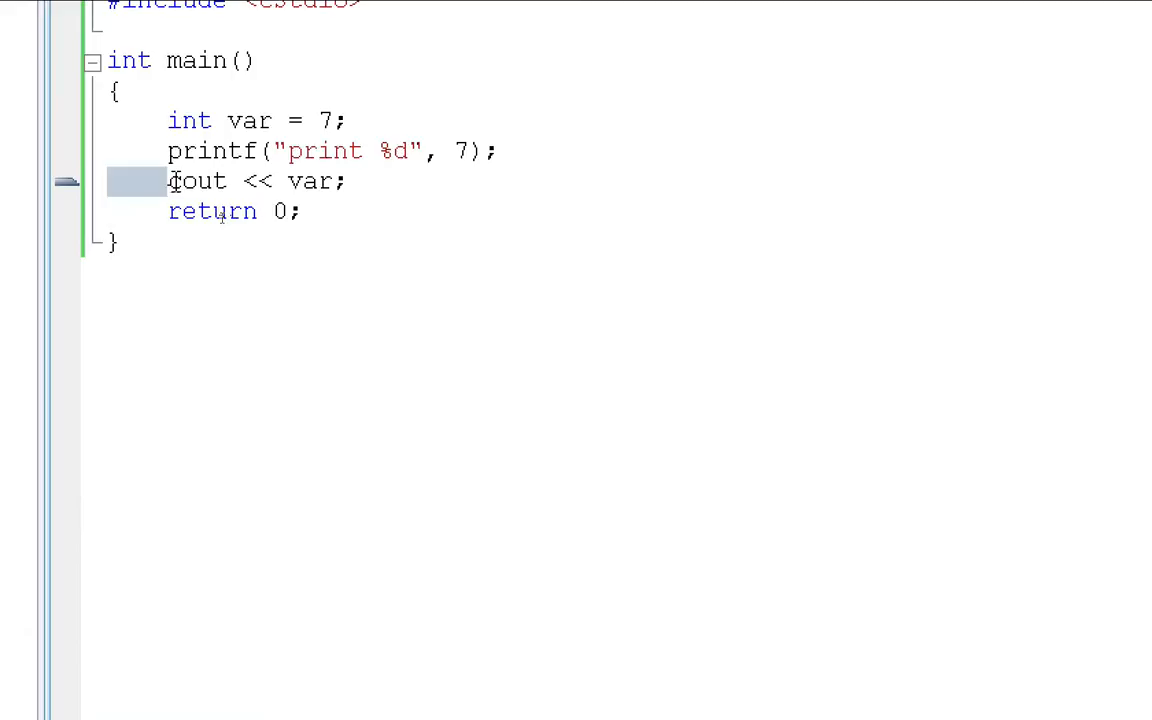
Step: Prefix cout with std:: so the line reads std::cout << var;
double_click(197, 181)
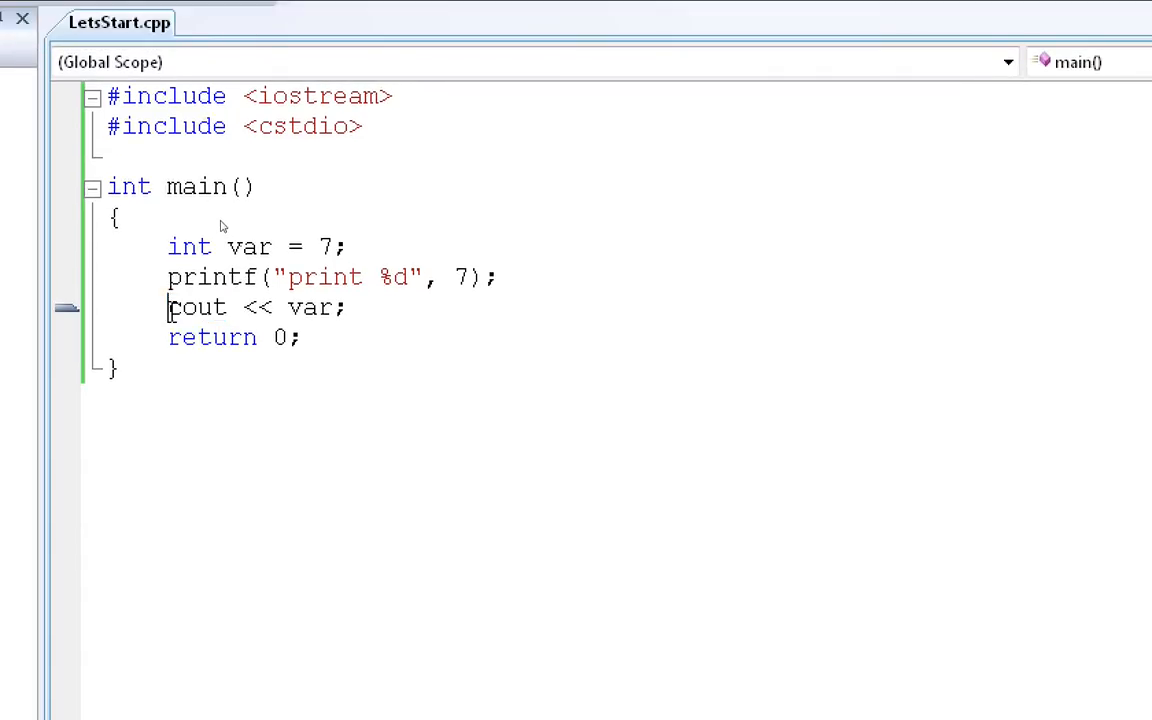
type("std:")
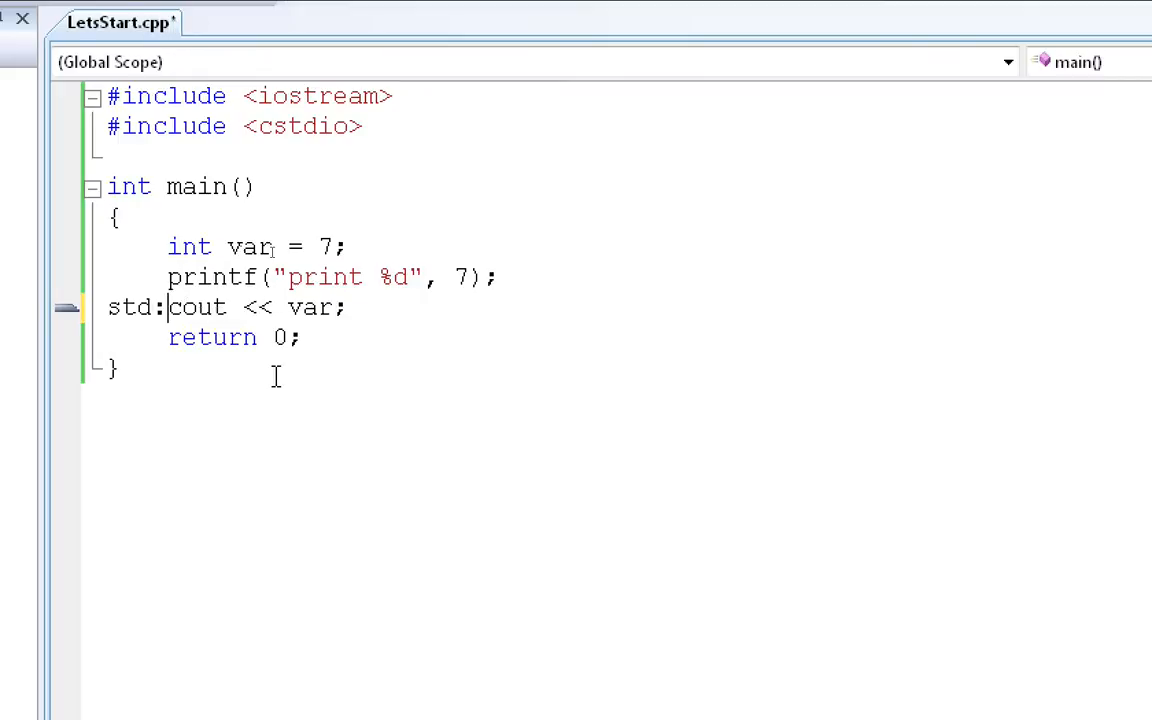
type(":")
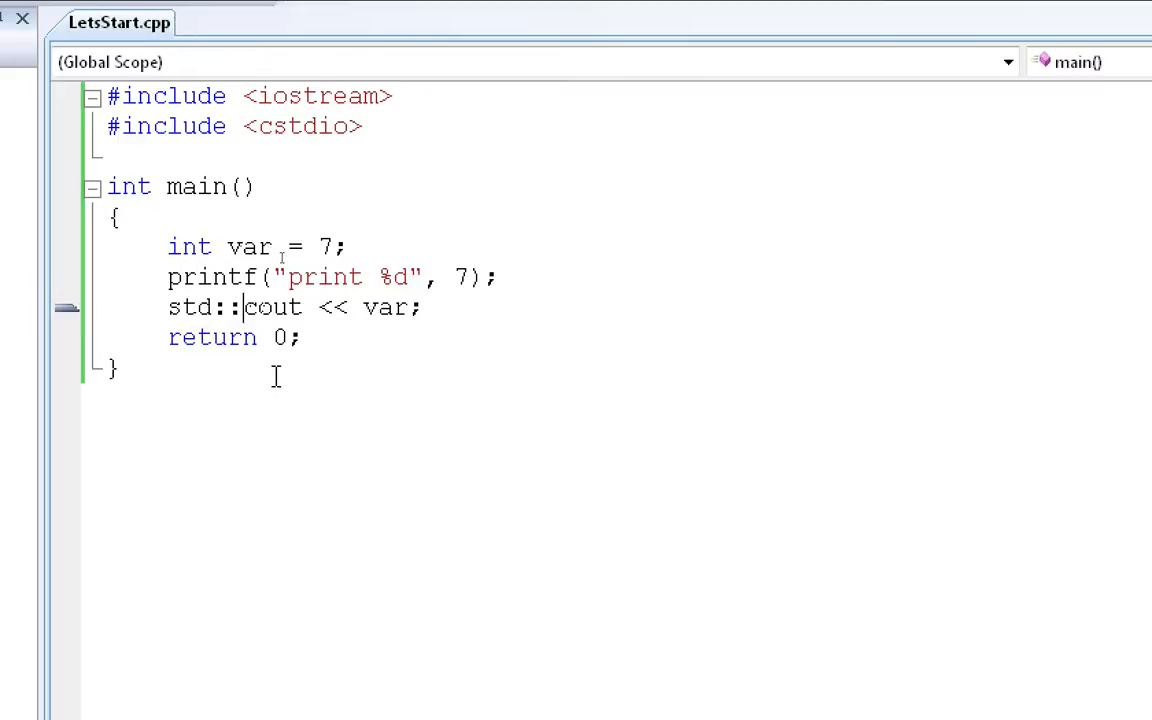
mouse_move(298, 403)
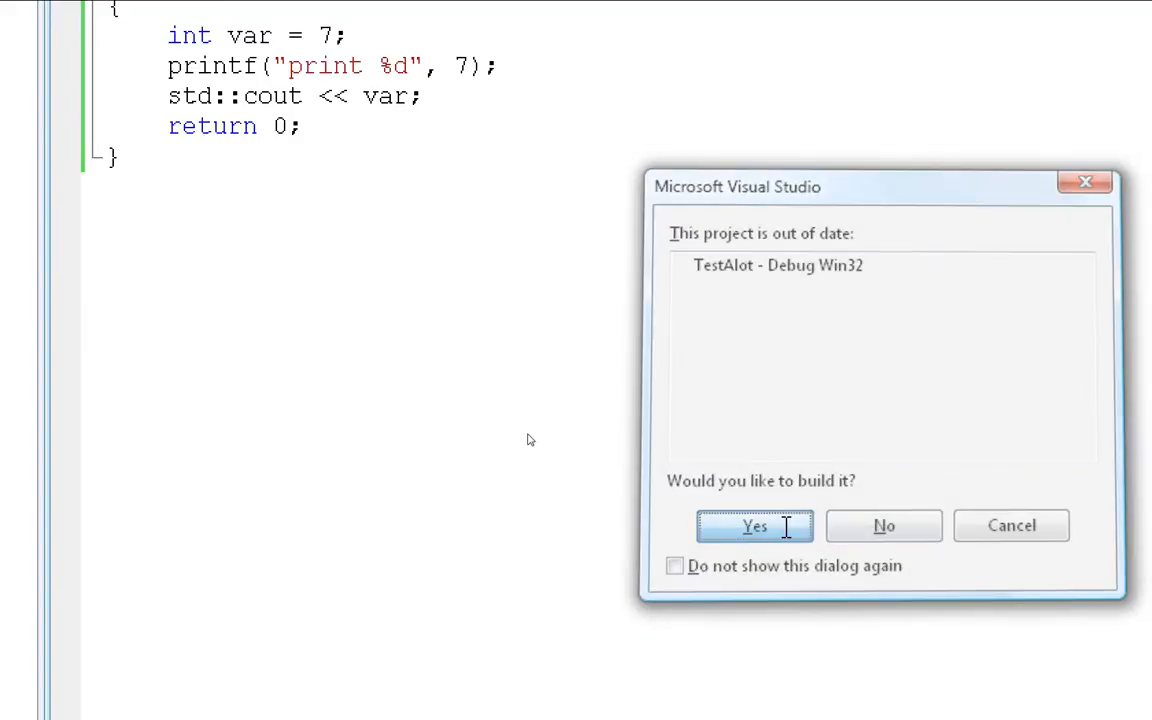
Step: Confirm rebuilding the out-of-date TestAlot project with the std::cout change
left_click(754, 525)
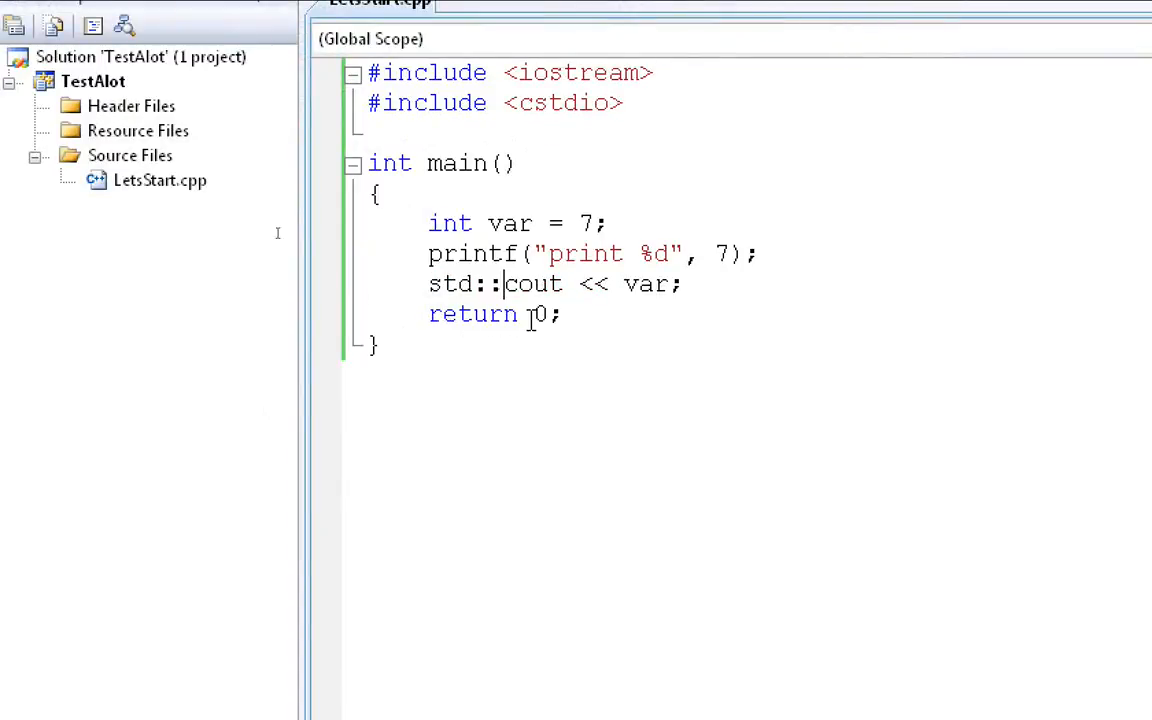
Step: Add system("pause"); after the cout line, then rebuild and run TestAlot
left_click(685, 284)
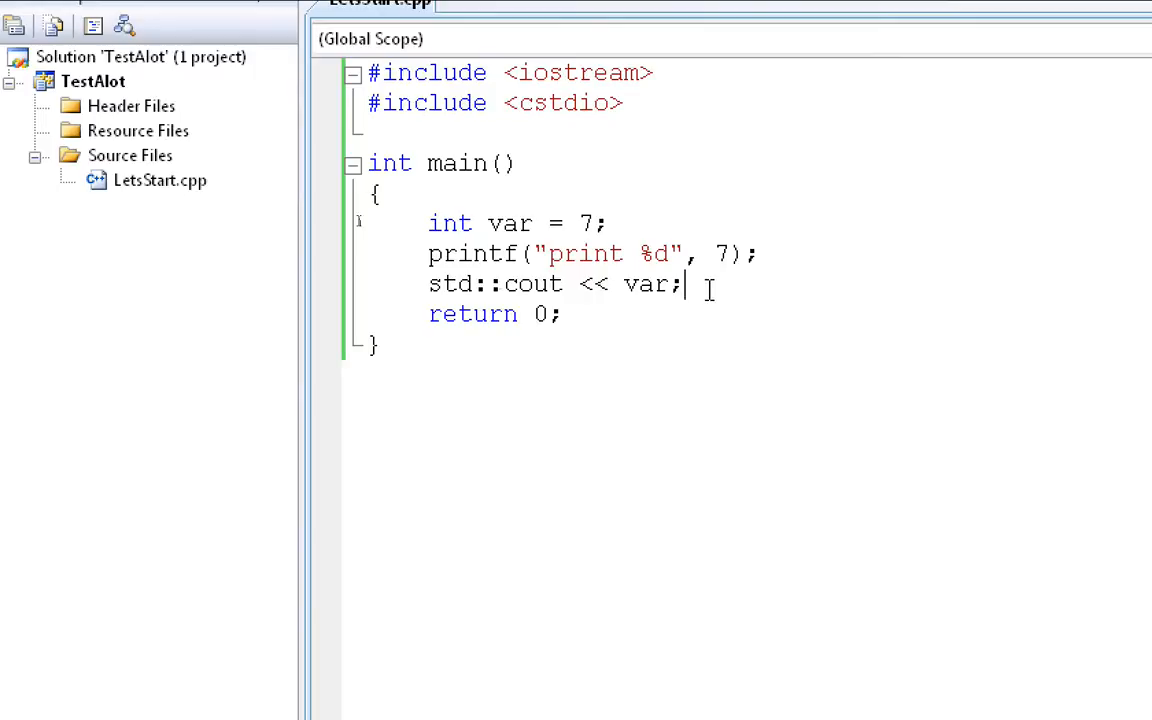
type("sys")
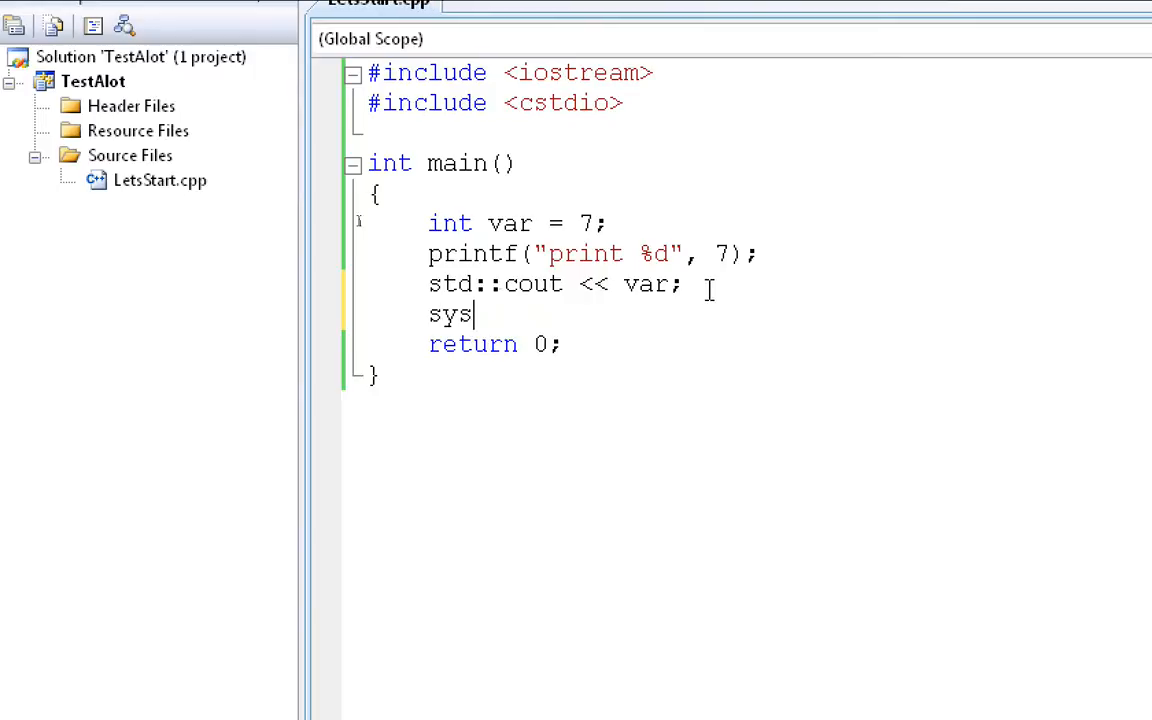
type("tem(\"pause")
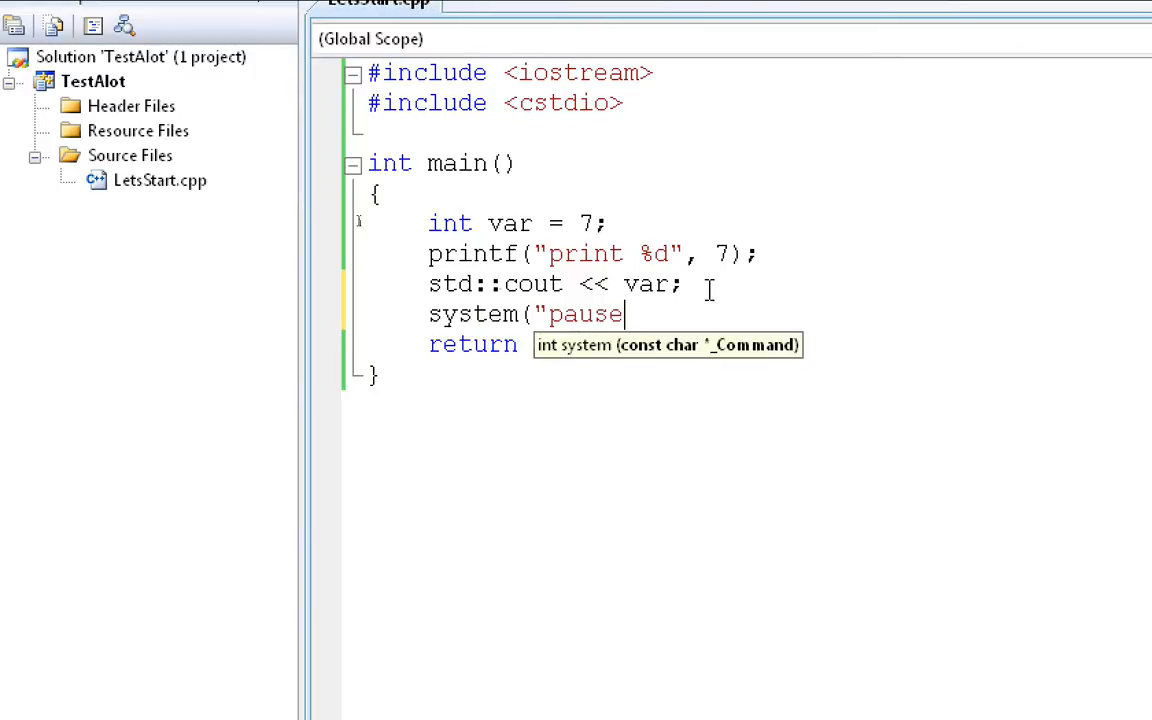
type("\");")
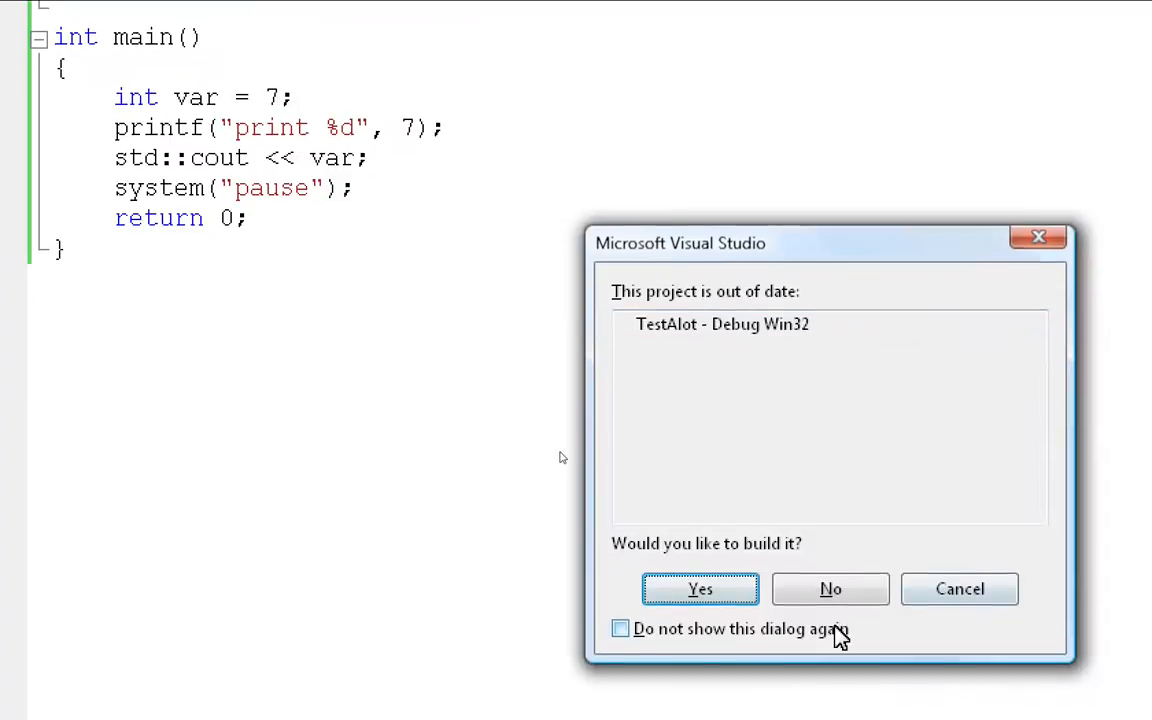
left_click(700, 588)
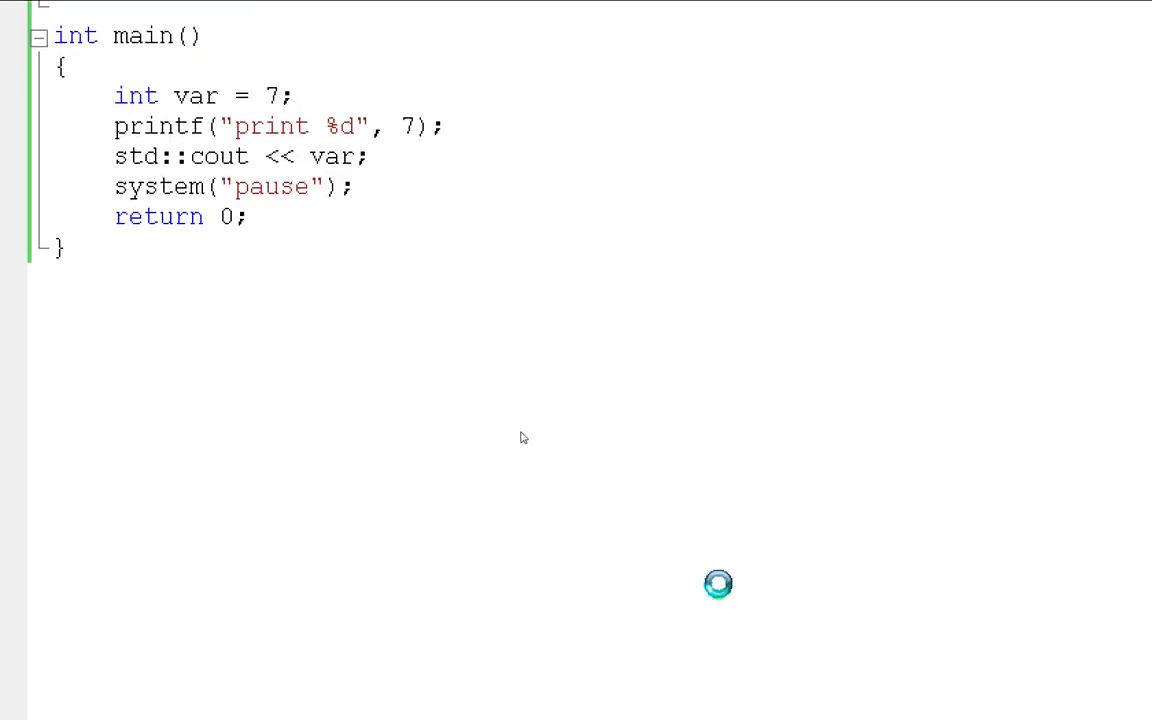
key("F5")
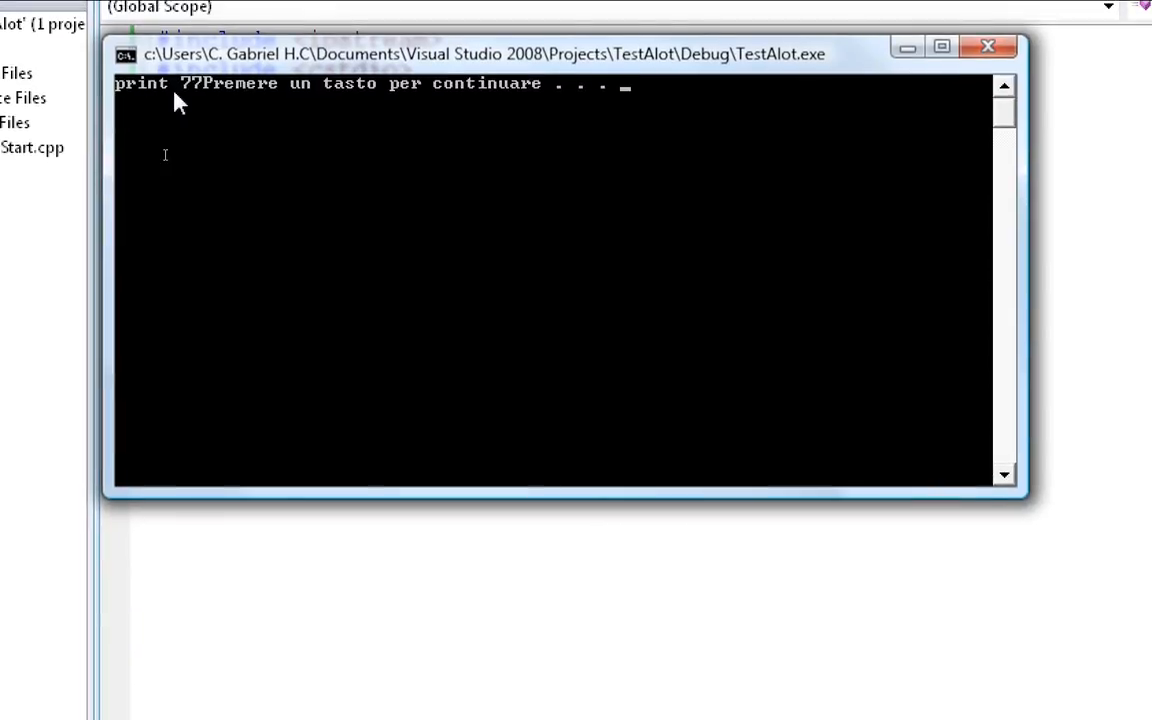
mouse_move(195, 105)
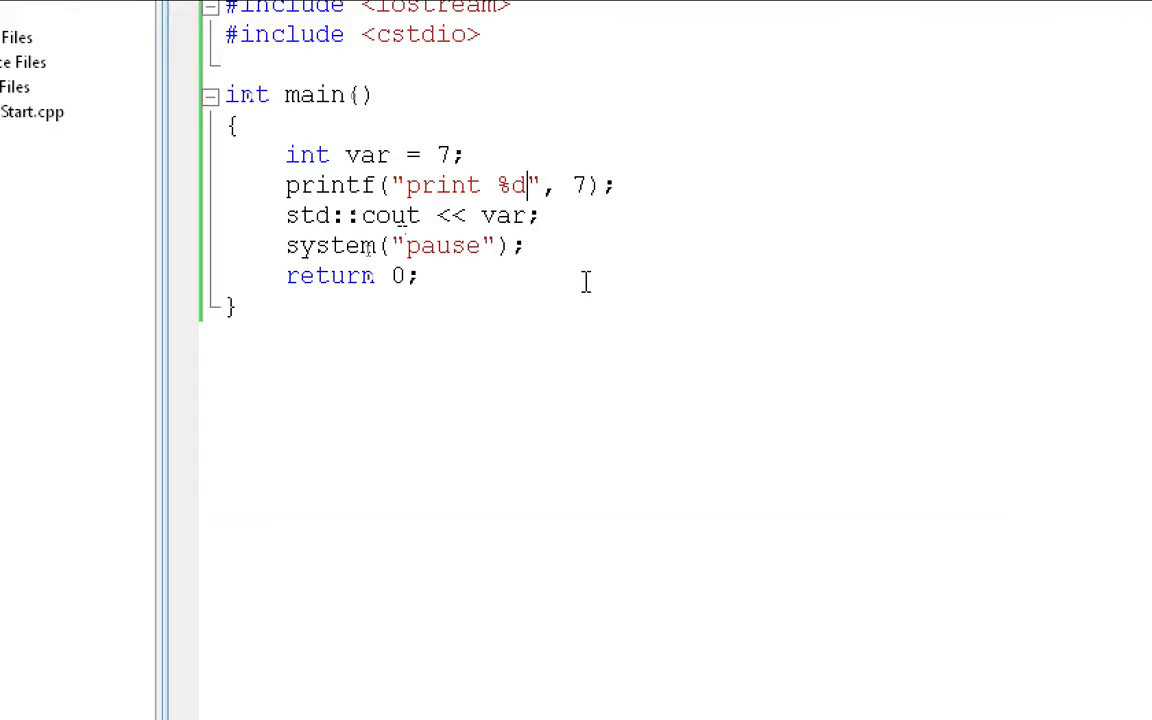
Step: Add \n to the printf string and endl after var, rebuild, and open the endl error
type("\\")
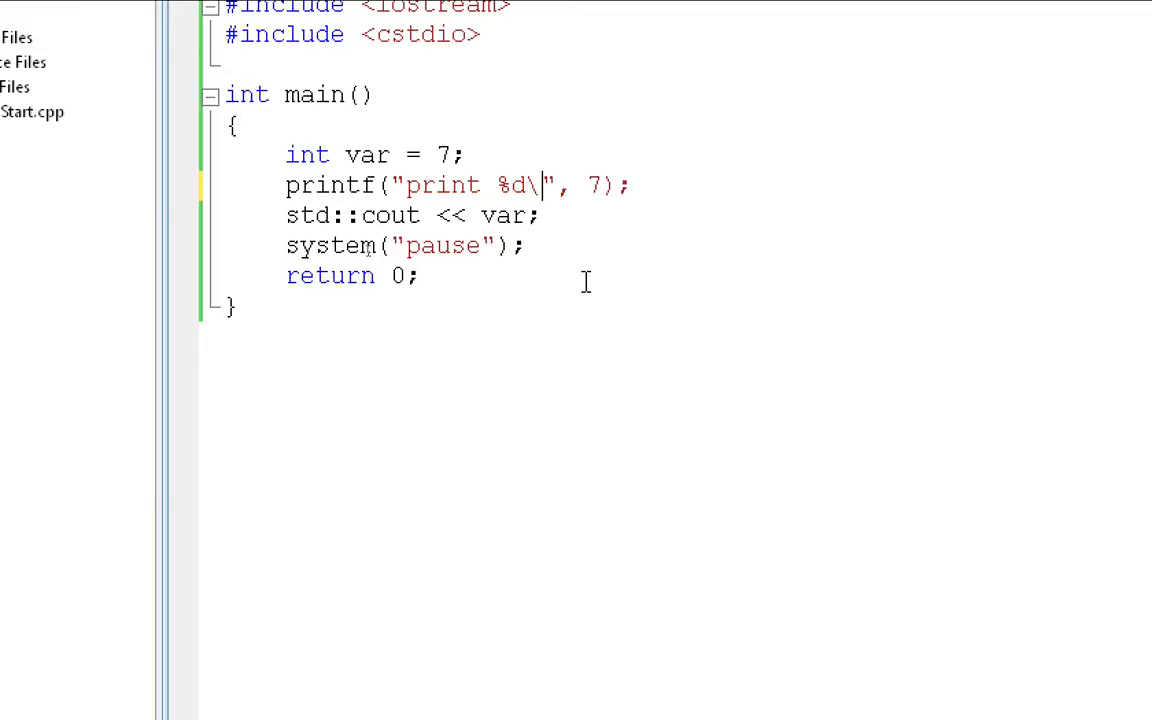
type("n")
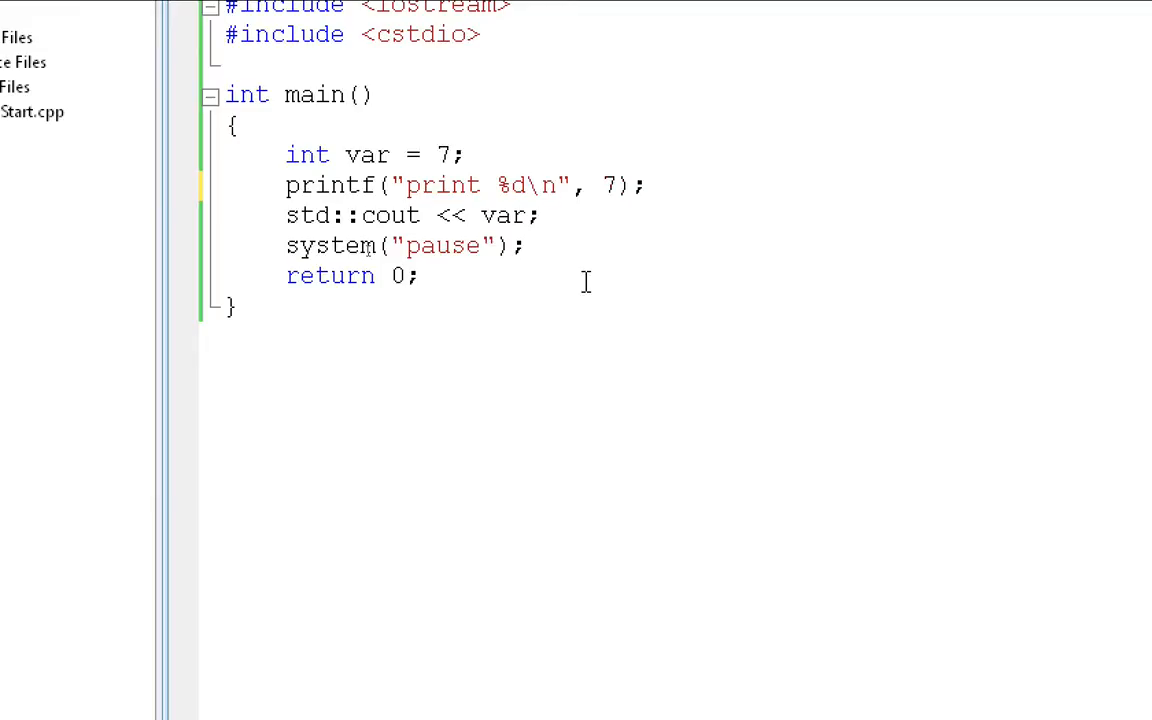
left_click(540, 215)
type(" <<")
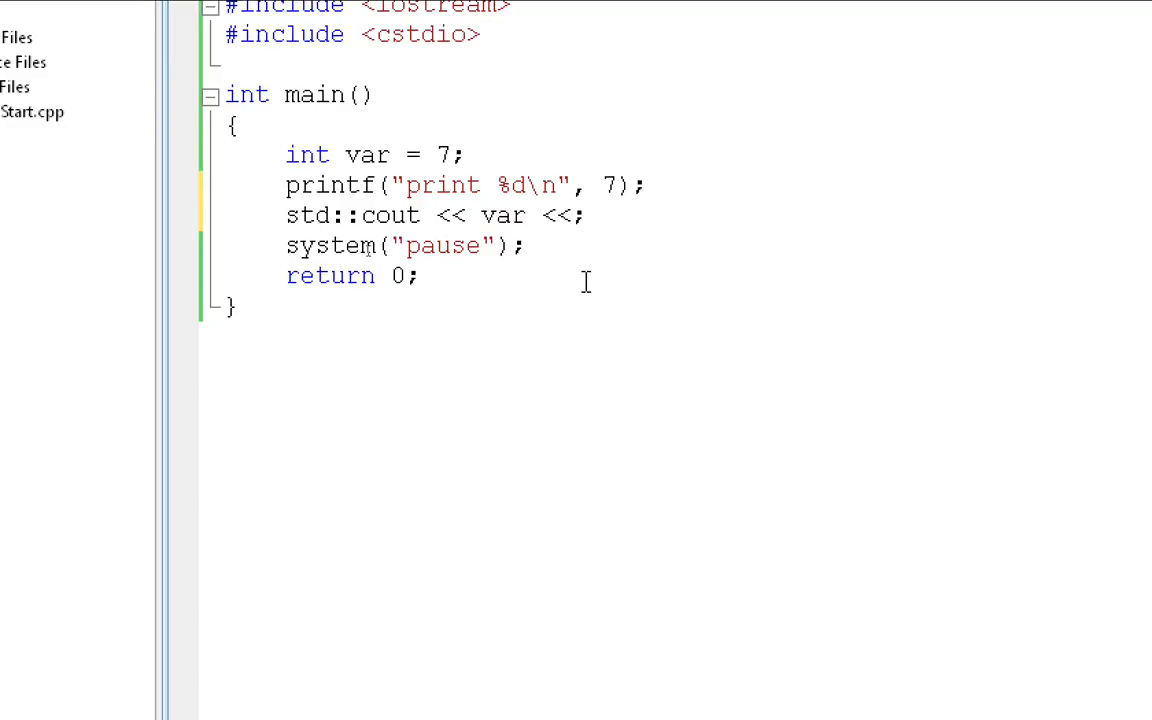
type("endl")
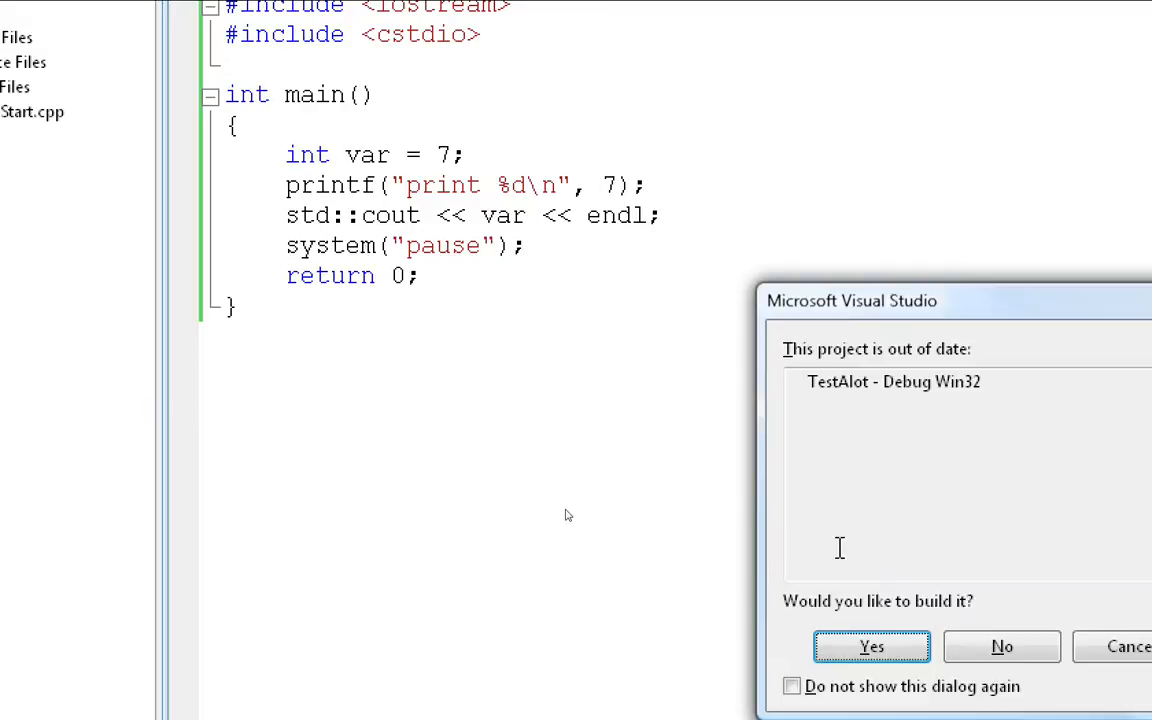
left_click(871, 646)
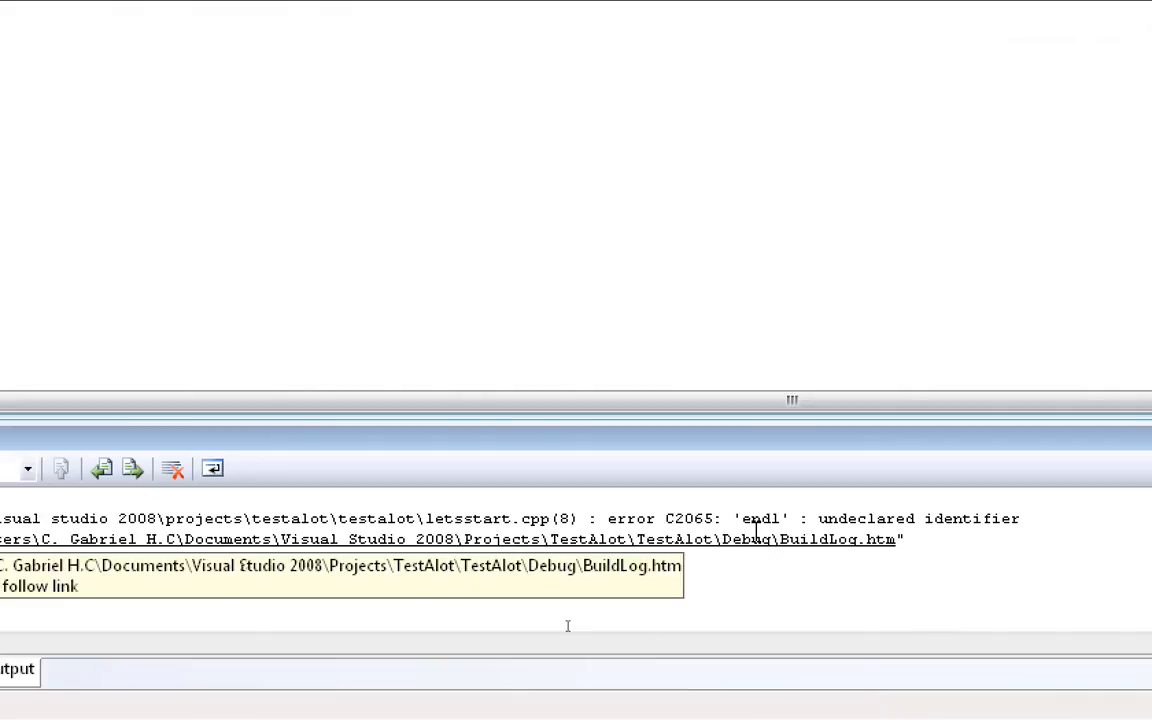
mouse_move(758, 543)
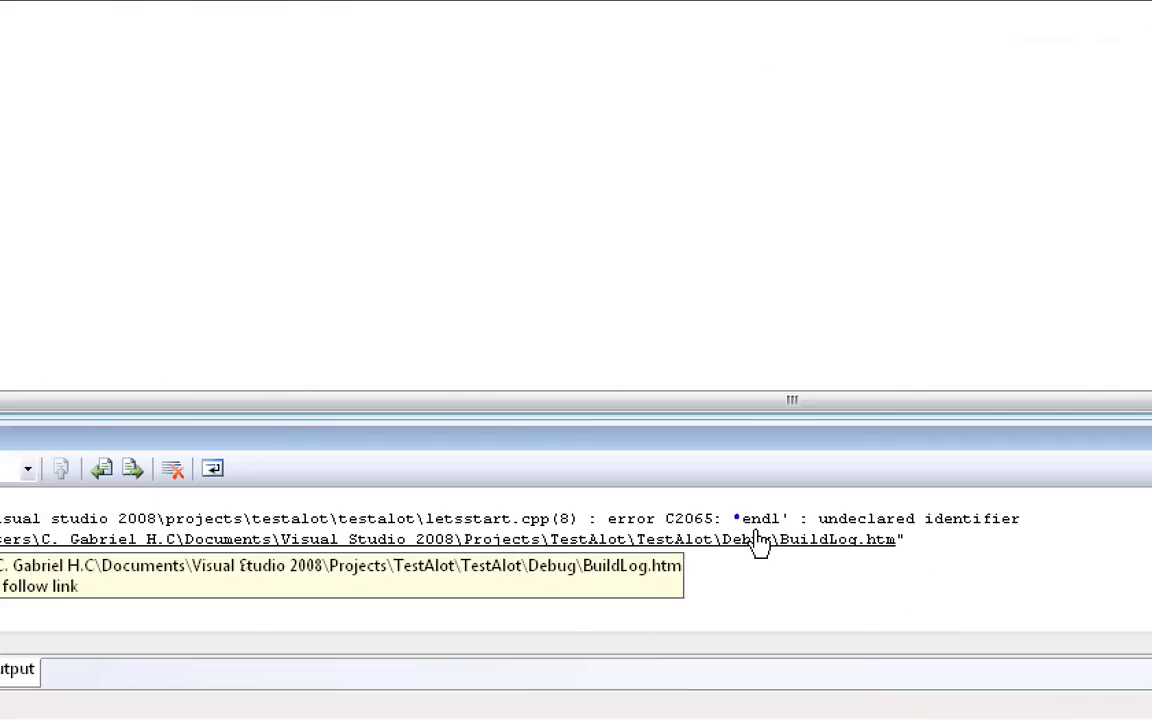
double_click(760, 518)
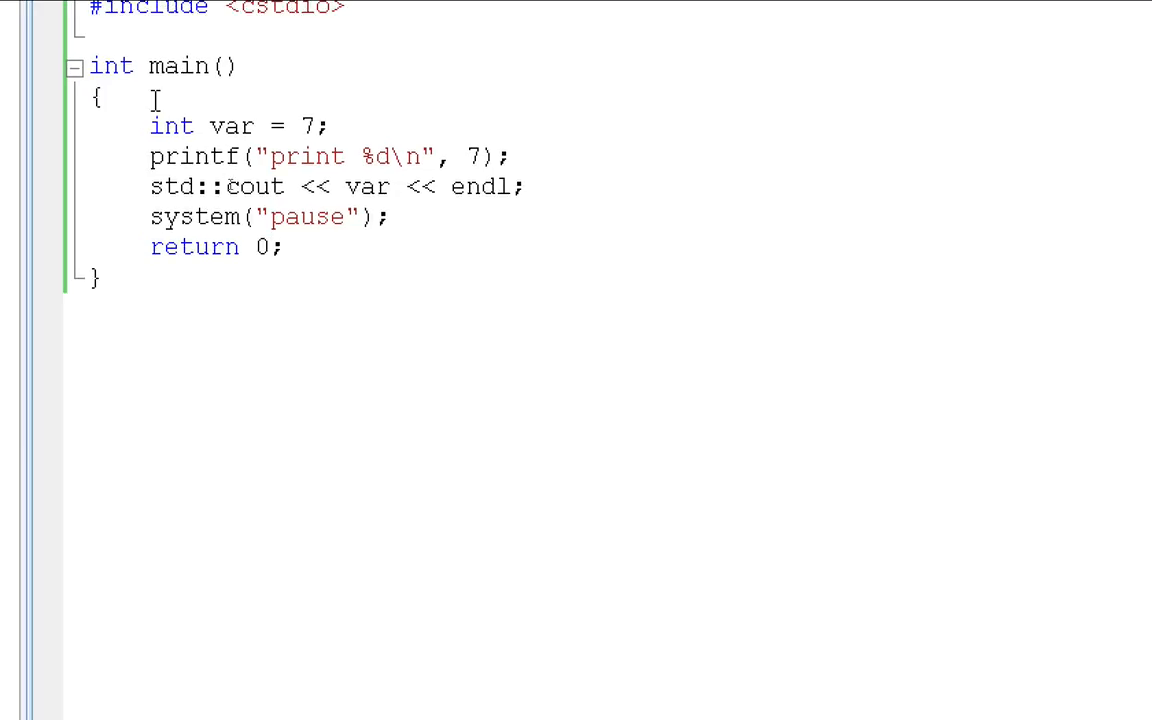
Step: Qualify endl as std::endl, rebuild and run, then close the console showing print 7 and 7
type("std::")
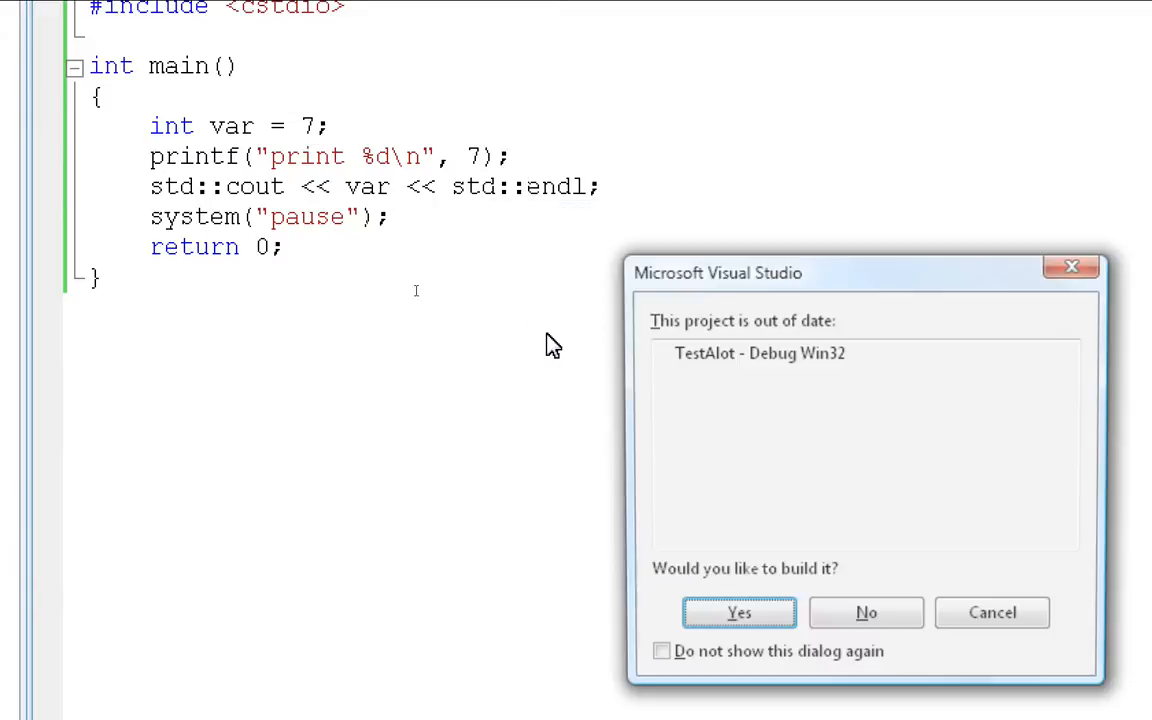
left_click(739, 612)
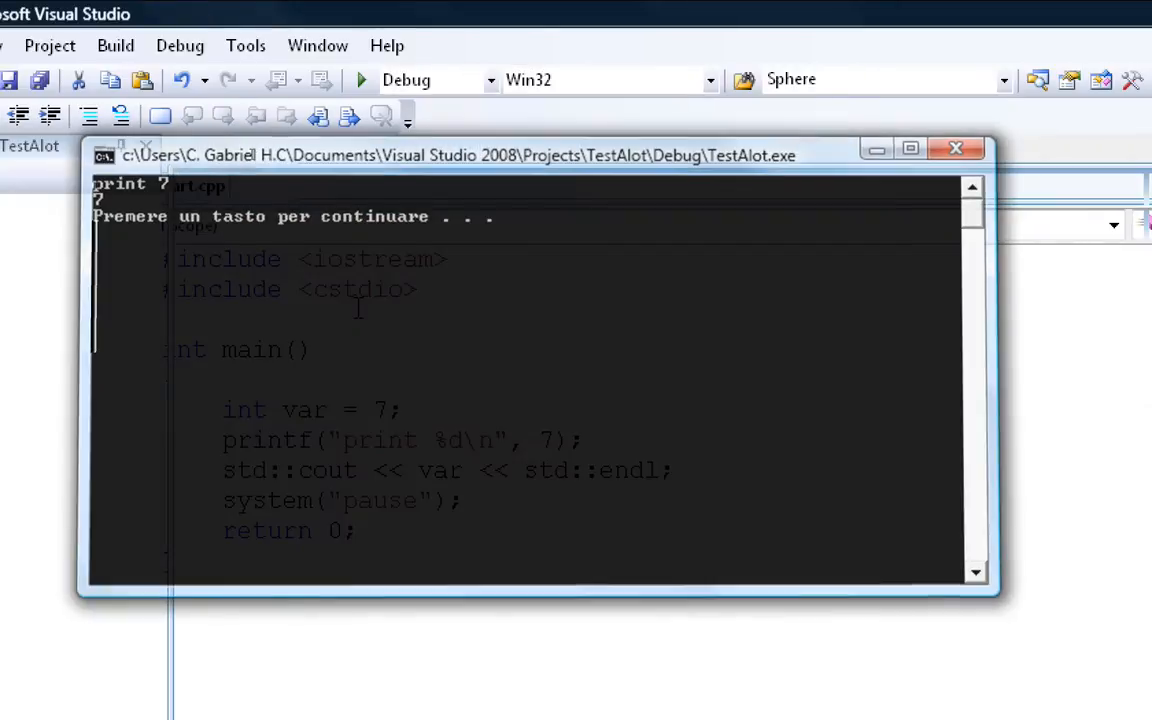
left_click(954, 148)
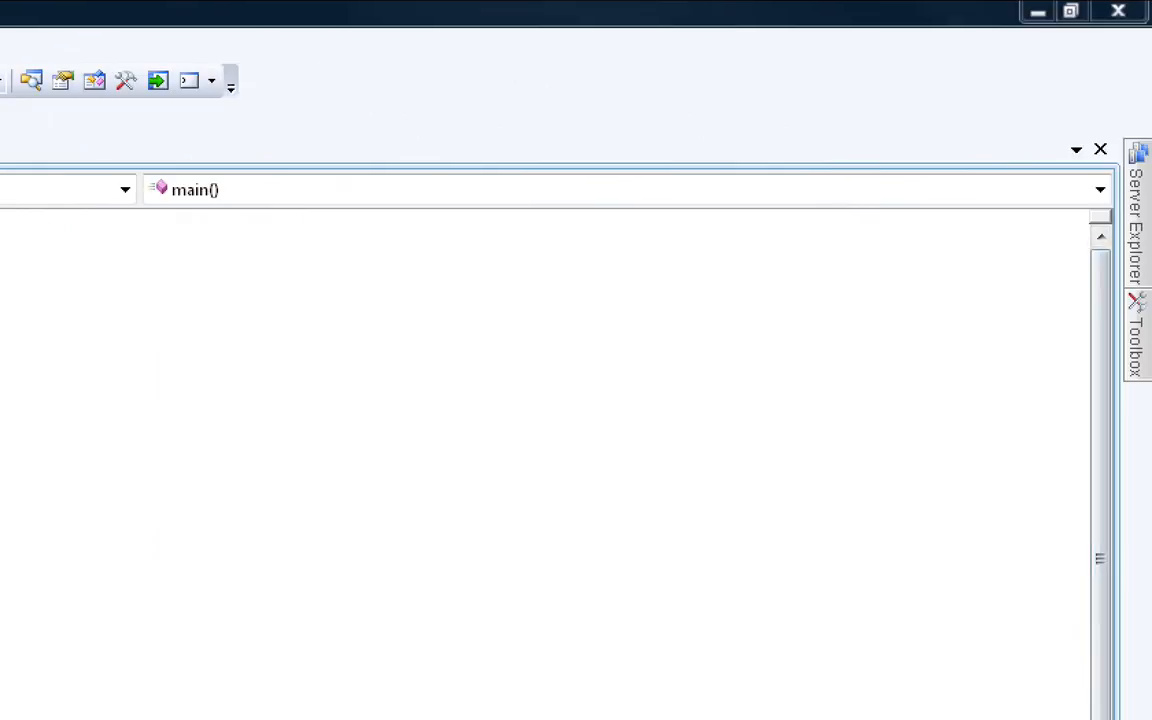
mouse_move(1131, 33)
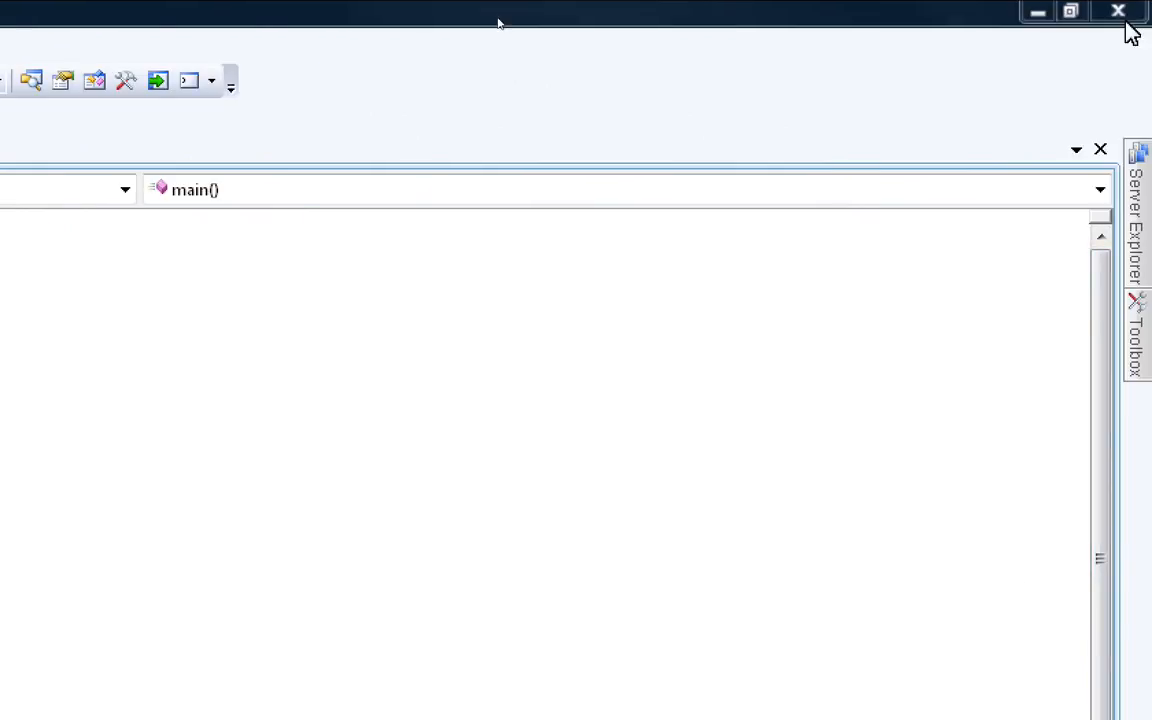